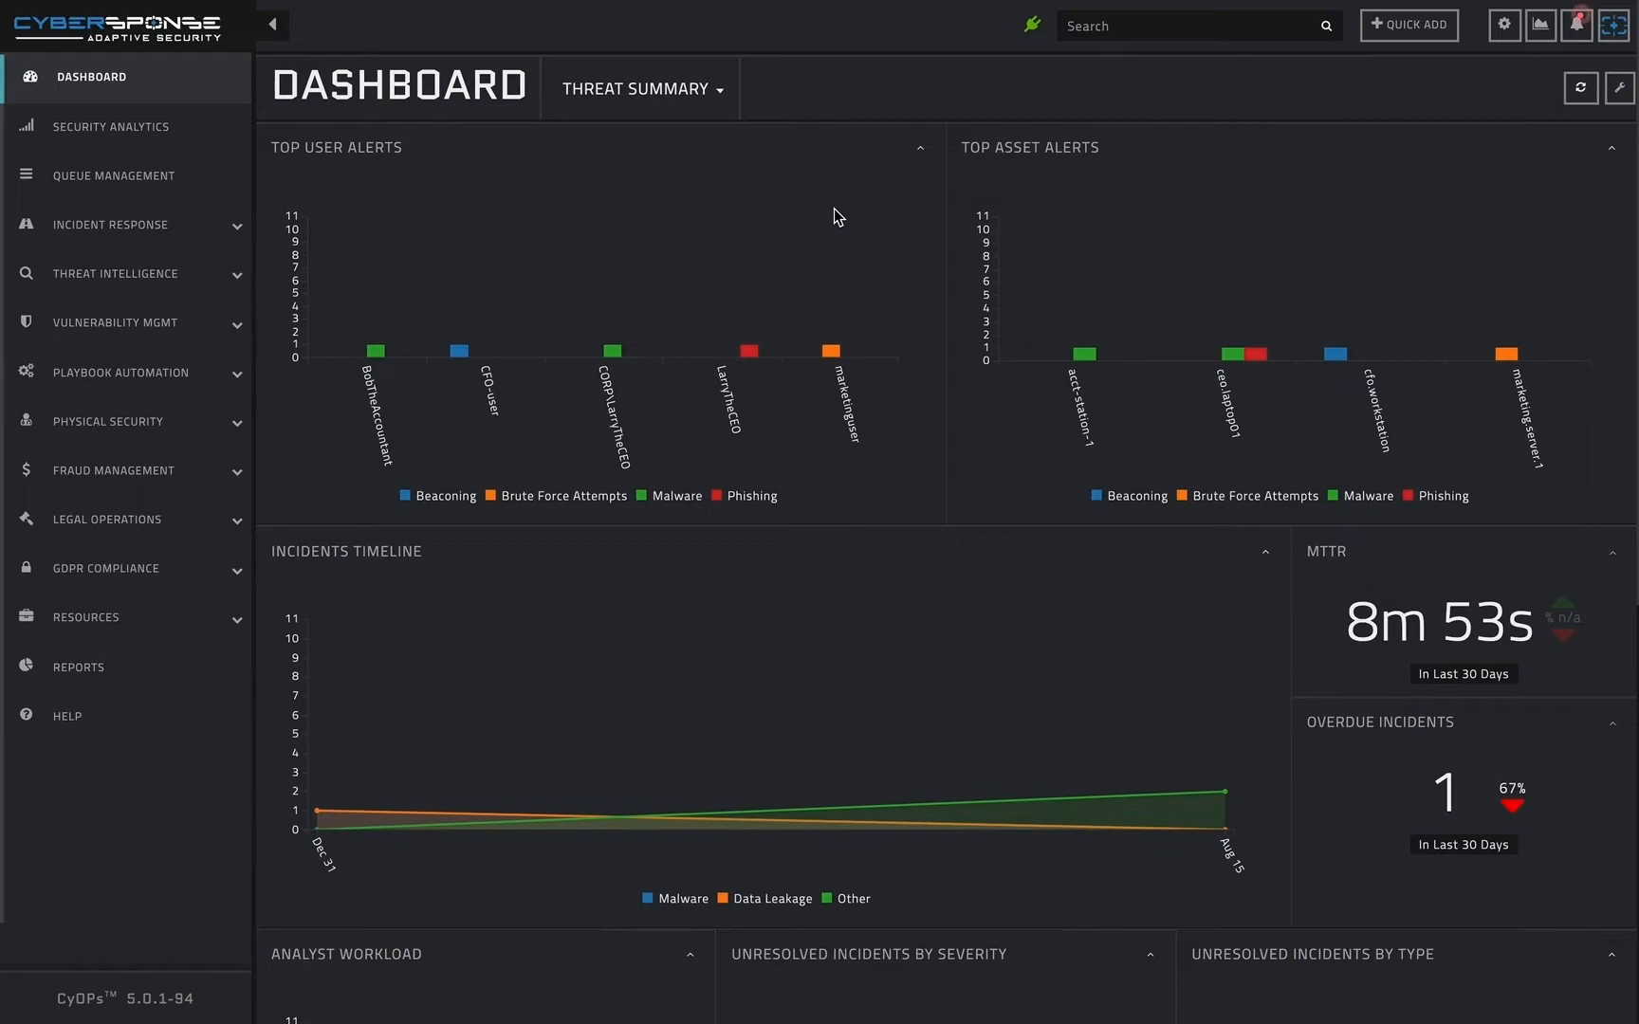
mouse_move(842, 210)
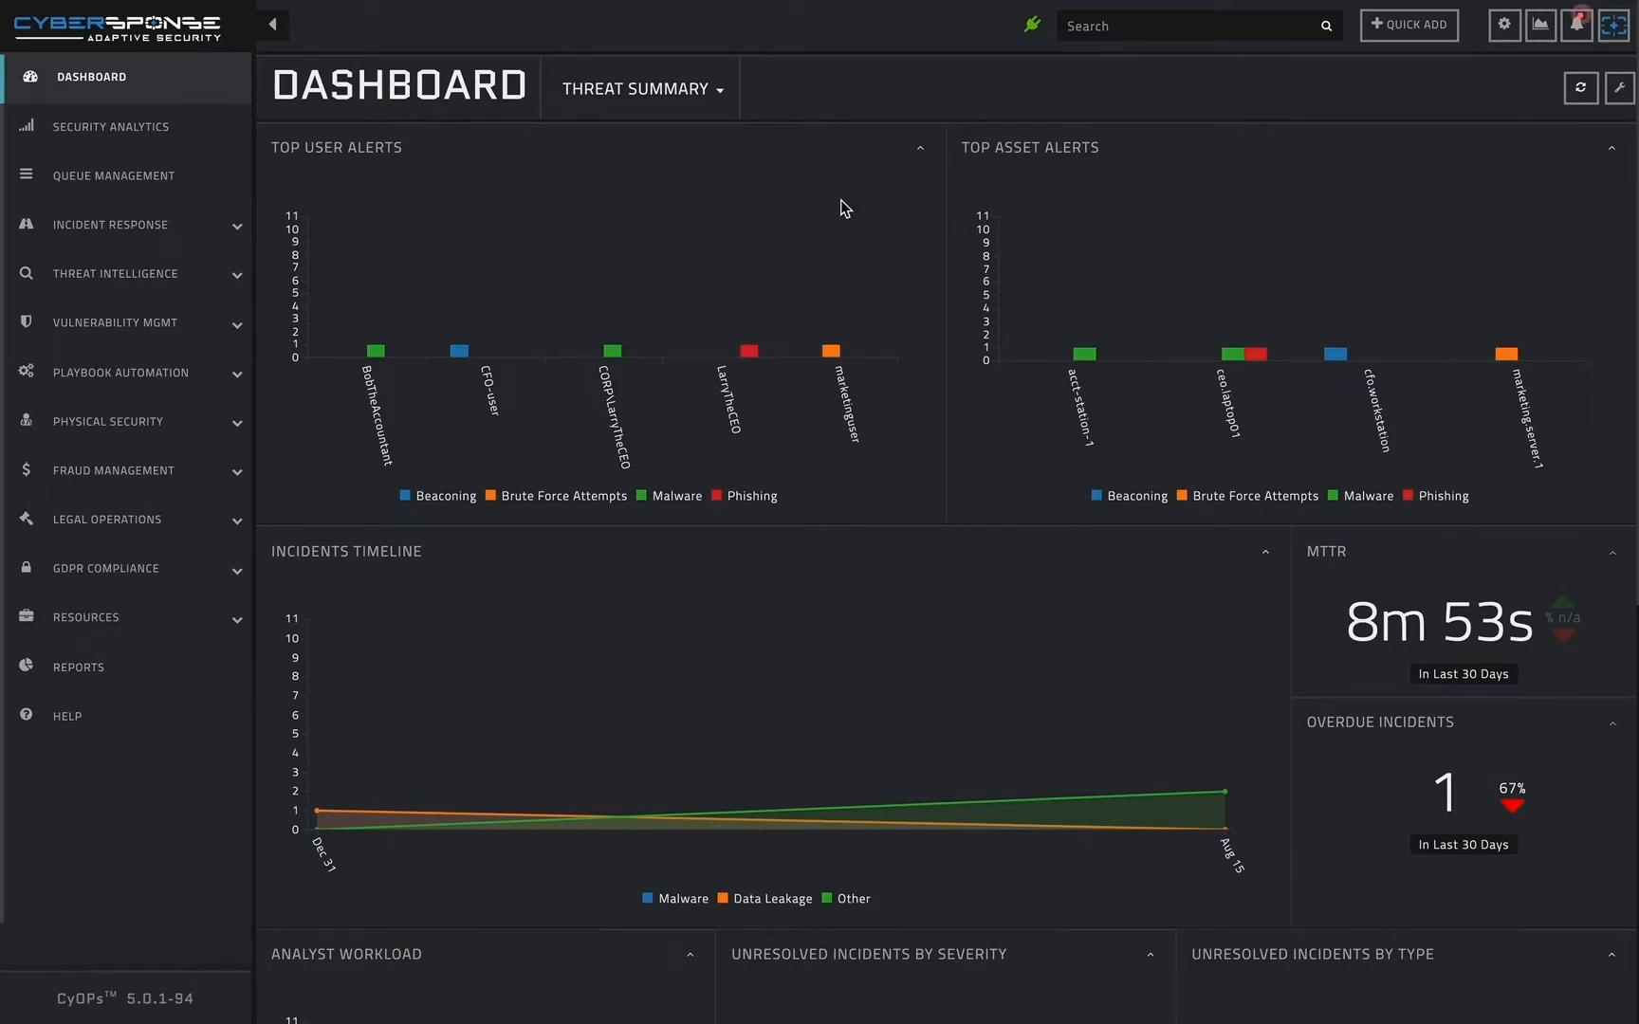
mouse_move(621, 165)
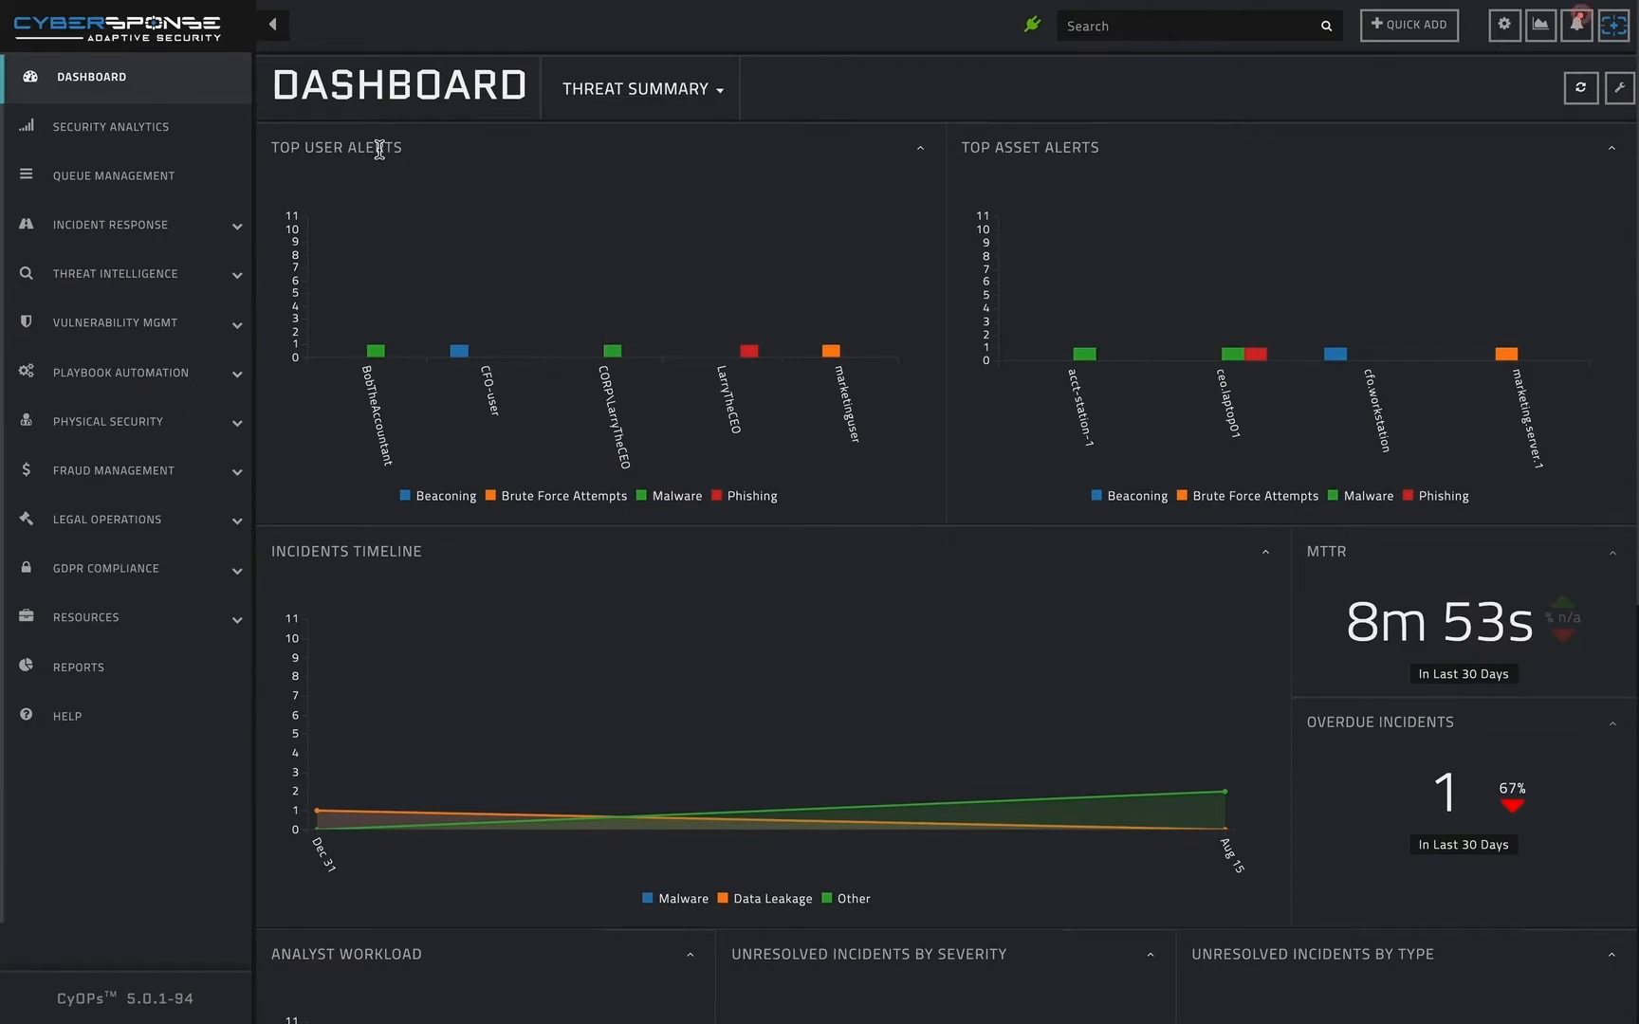
mouse_move(377, 146)
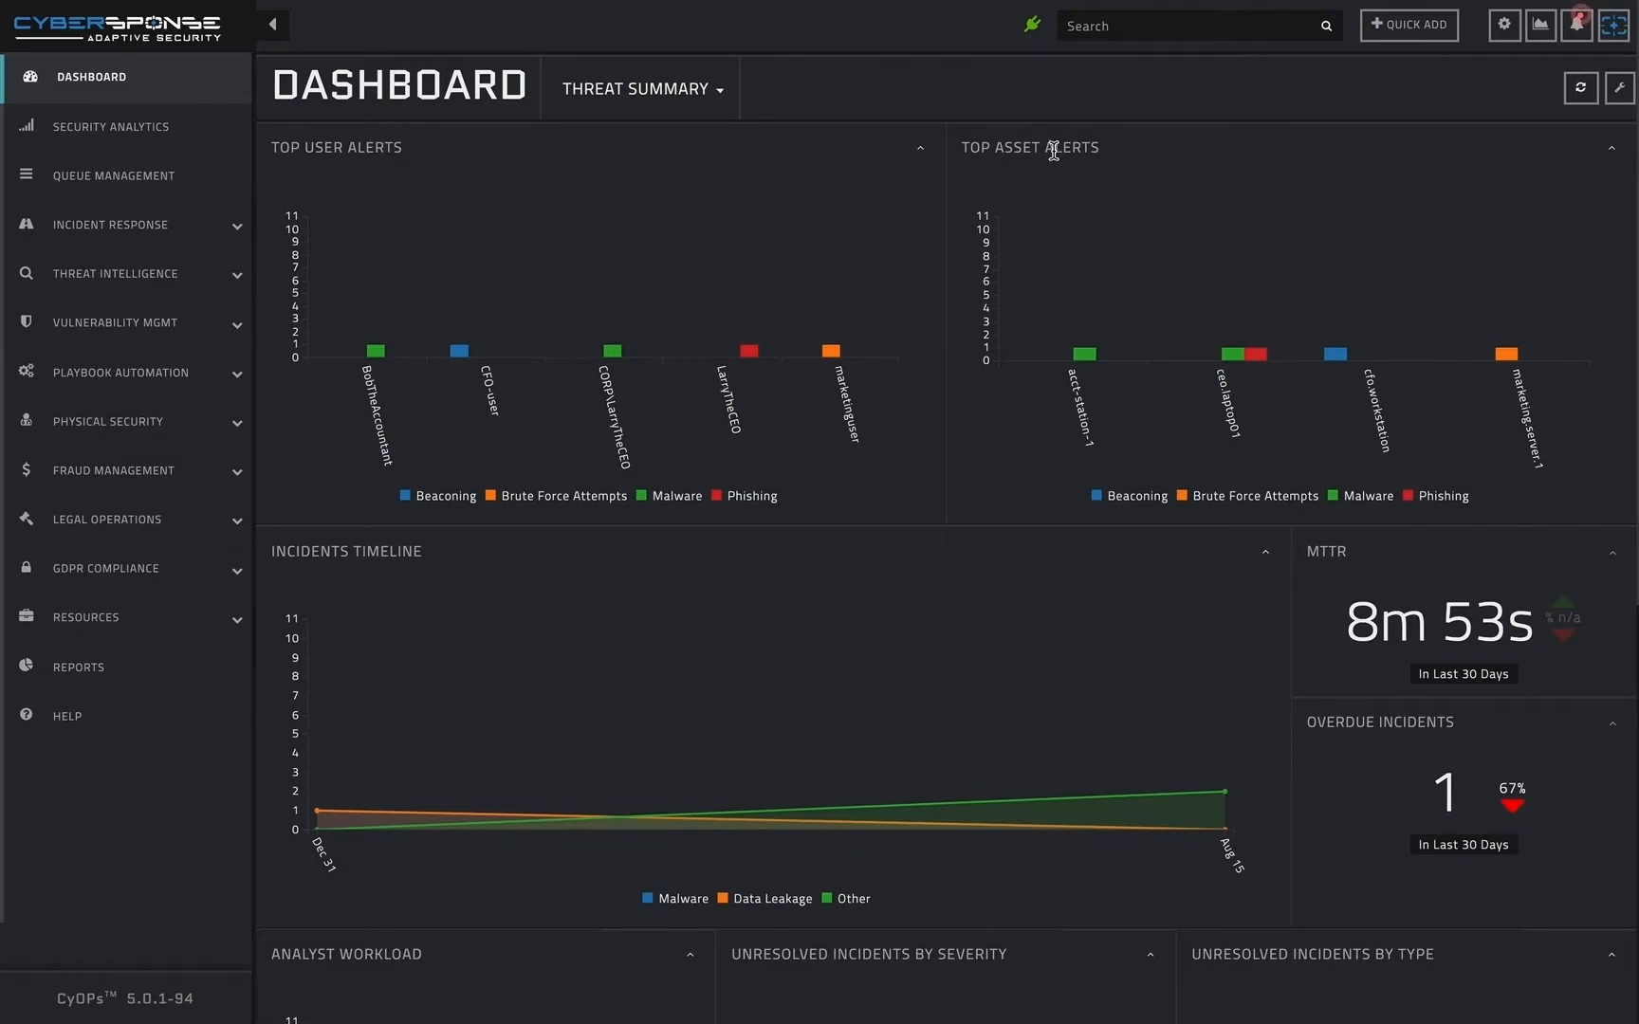
mouse_move(1053, 148)
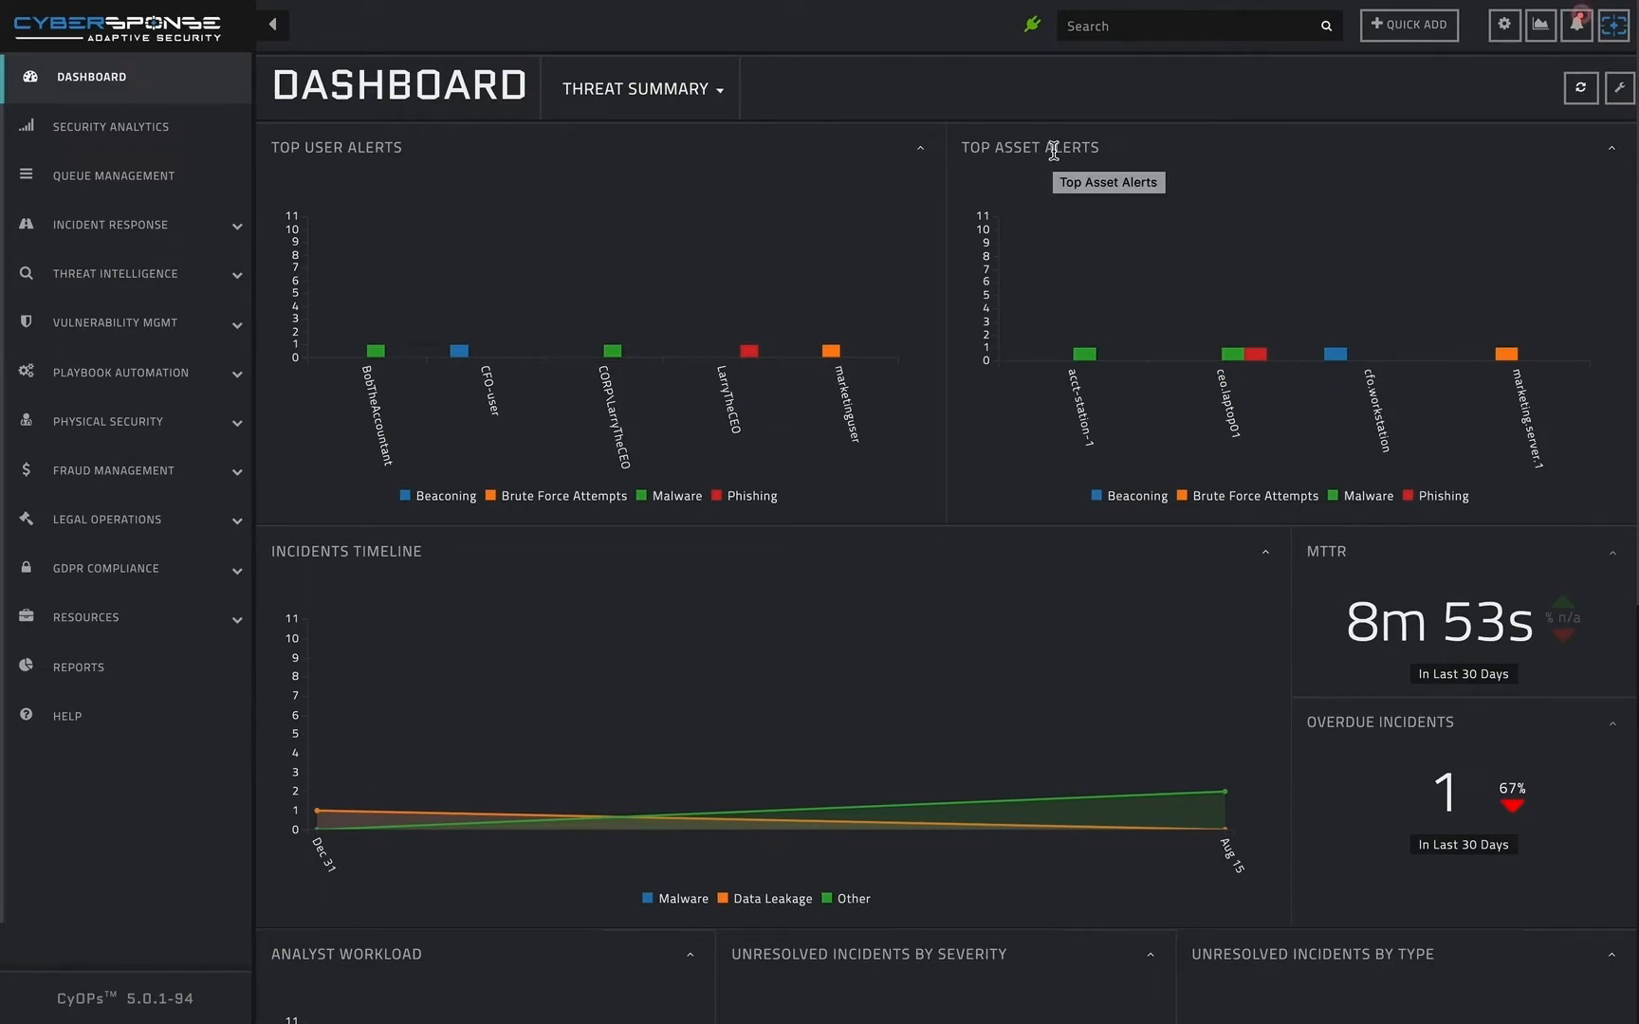
mouse_move(1083, 351)
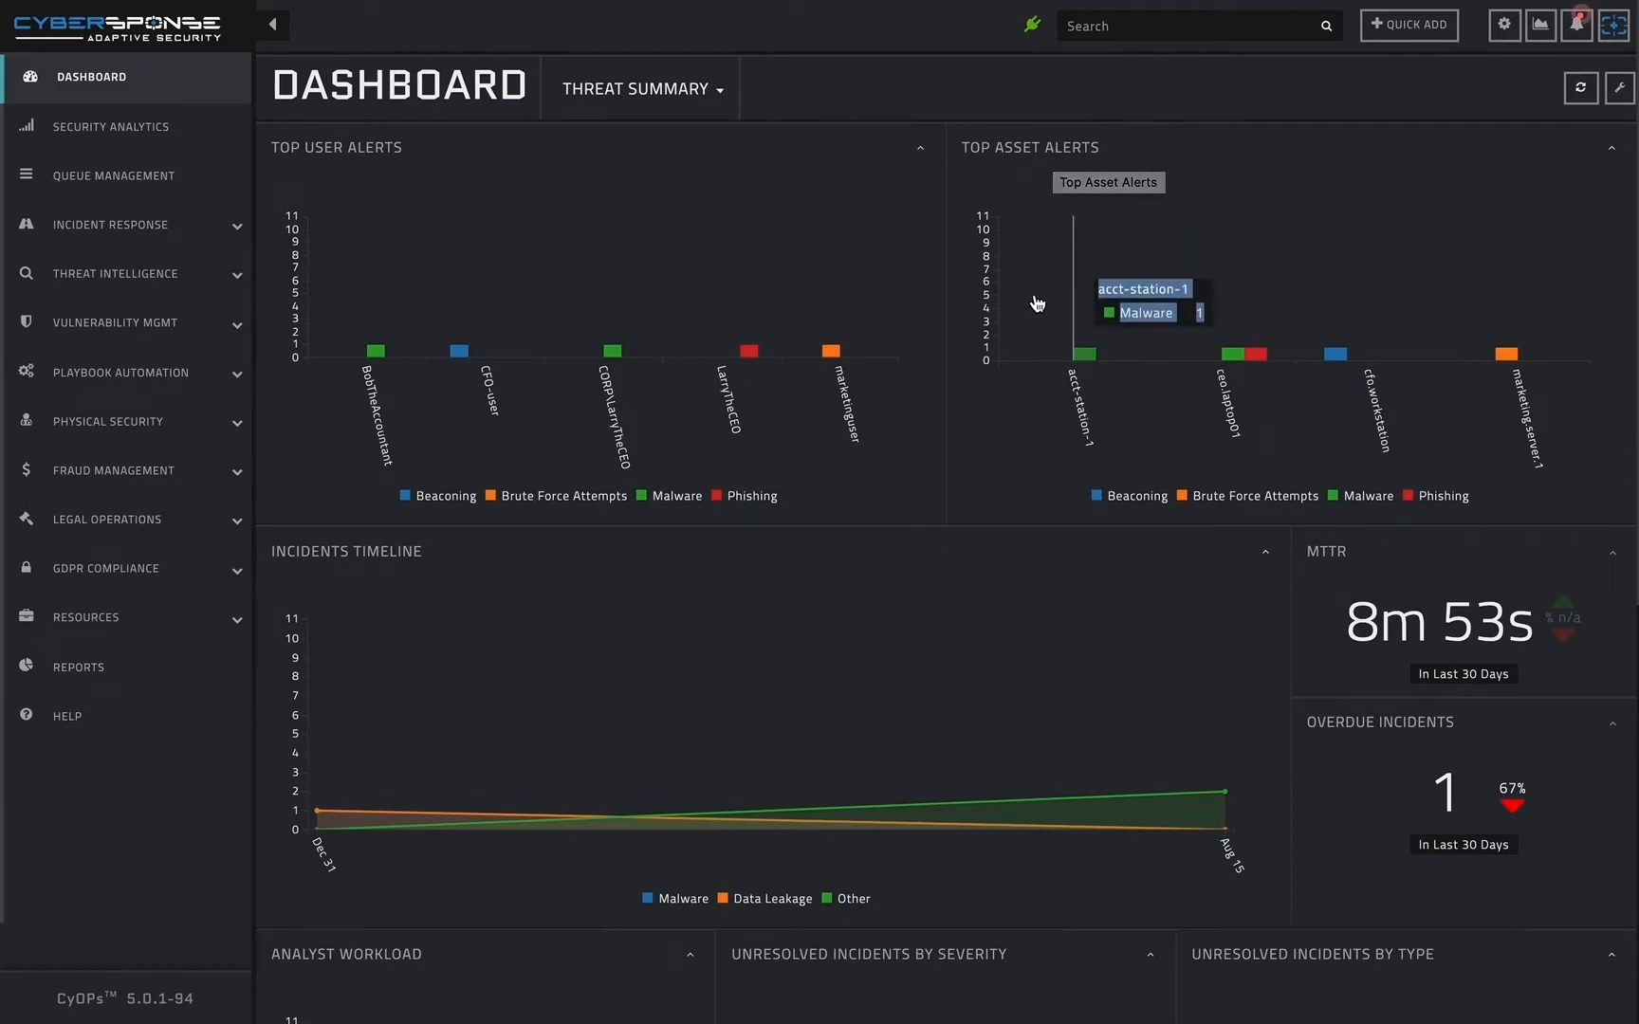
mouse_move(937, 294)
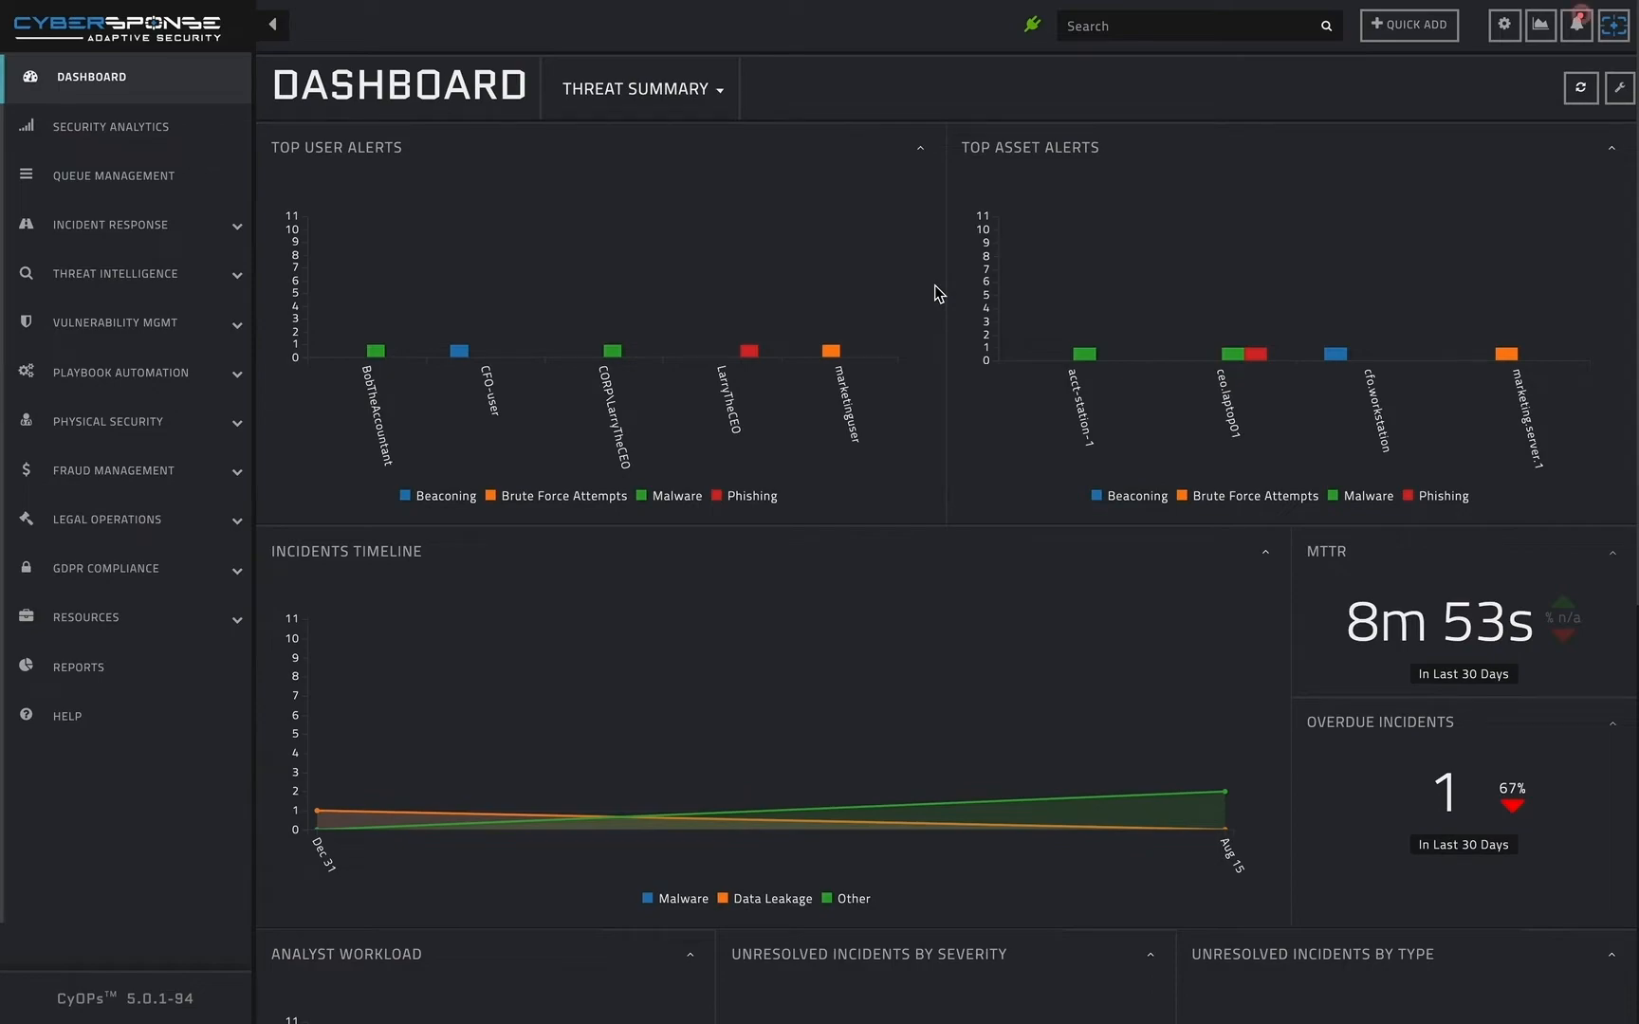
mouse_move(803, 560)
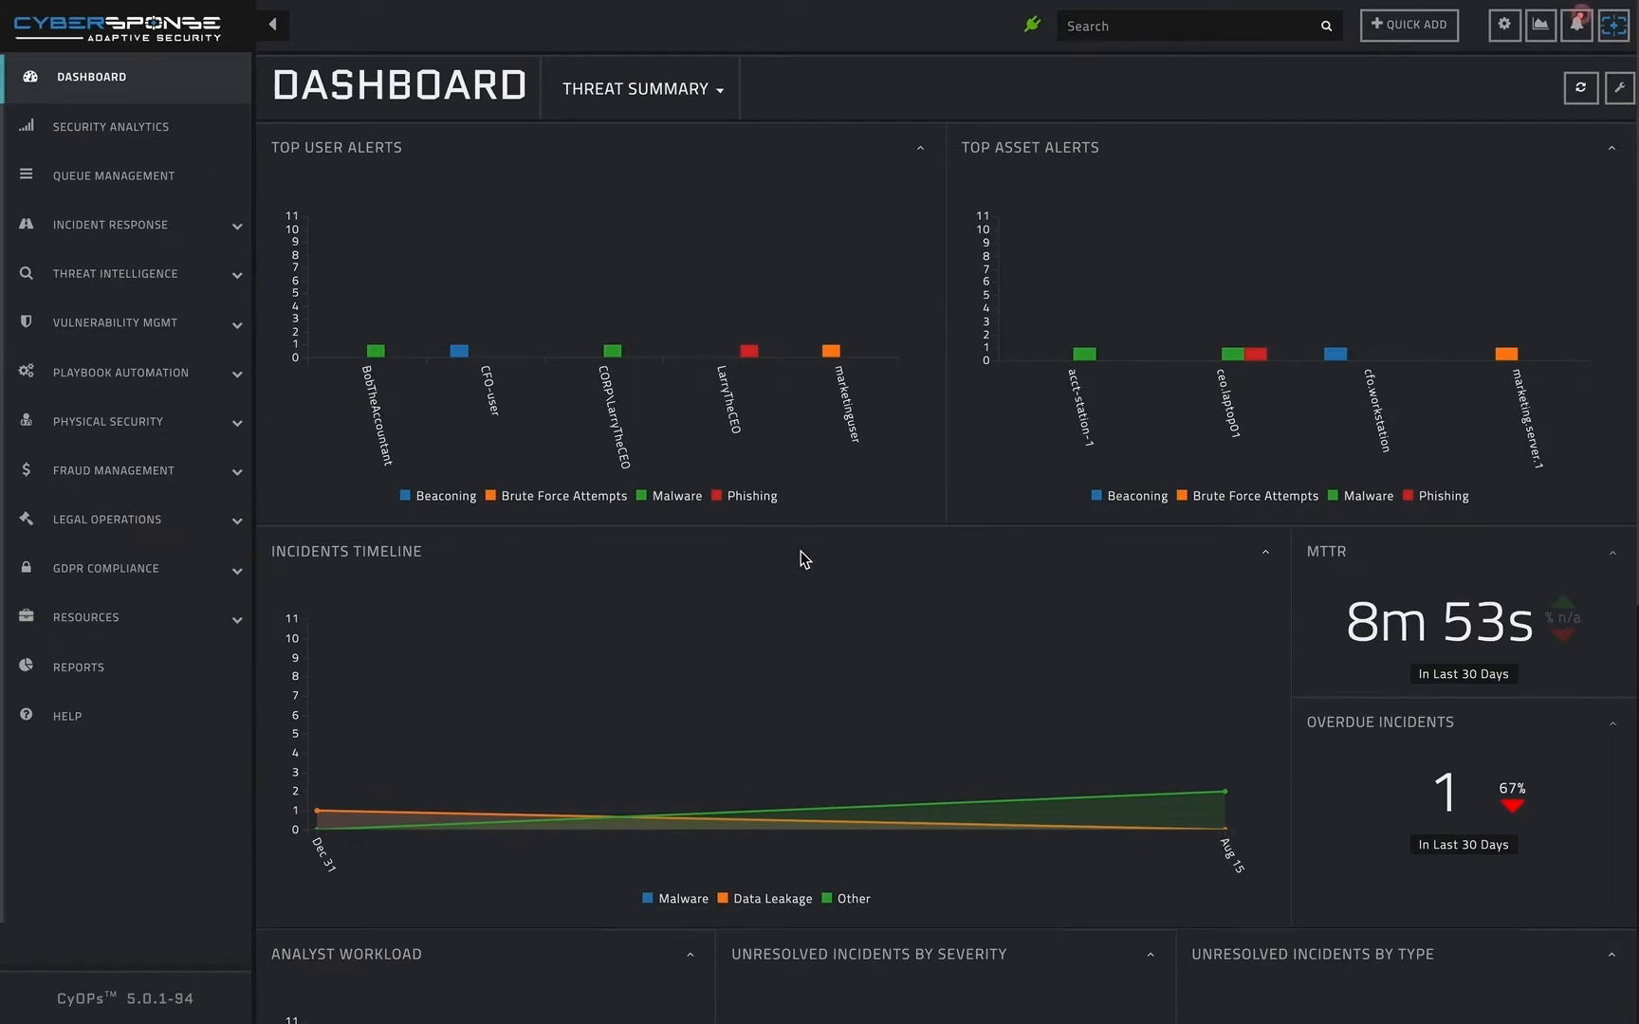
mouse_move(1222, 774)
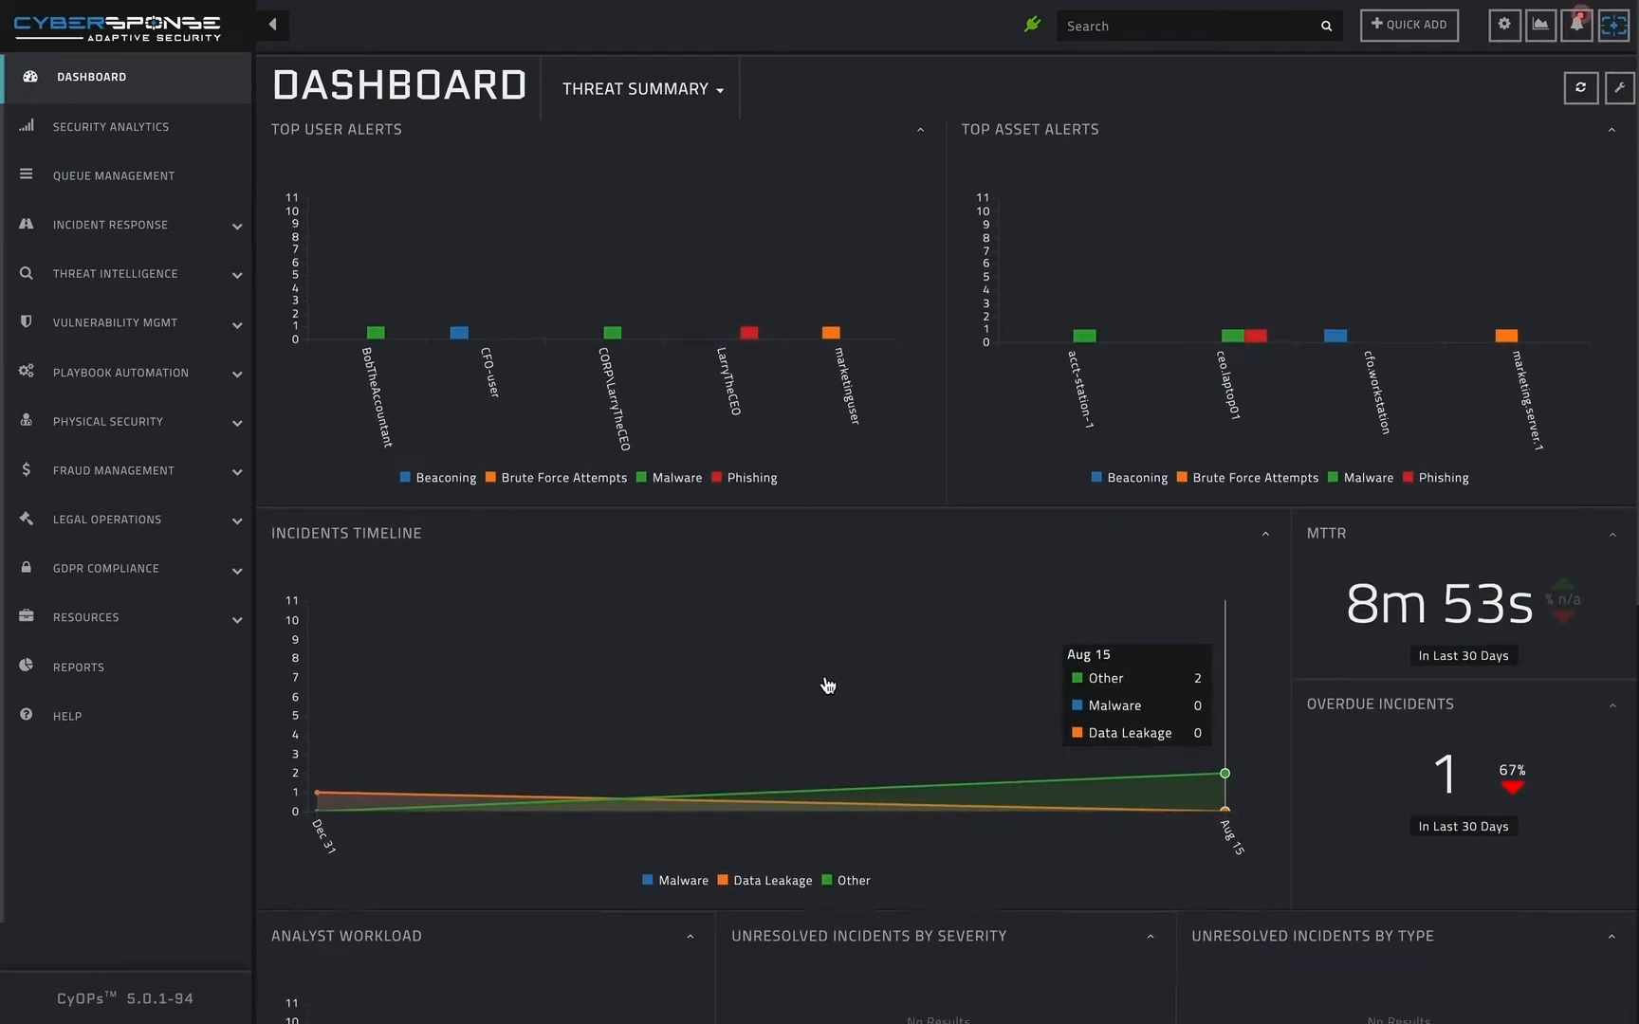
Step: Scroll the dashboard down to the Analyst Workload and Mean Time widgets
scroll("down", 3)
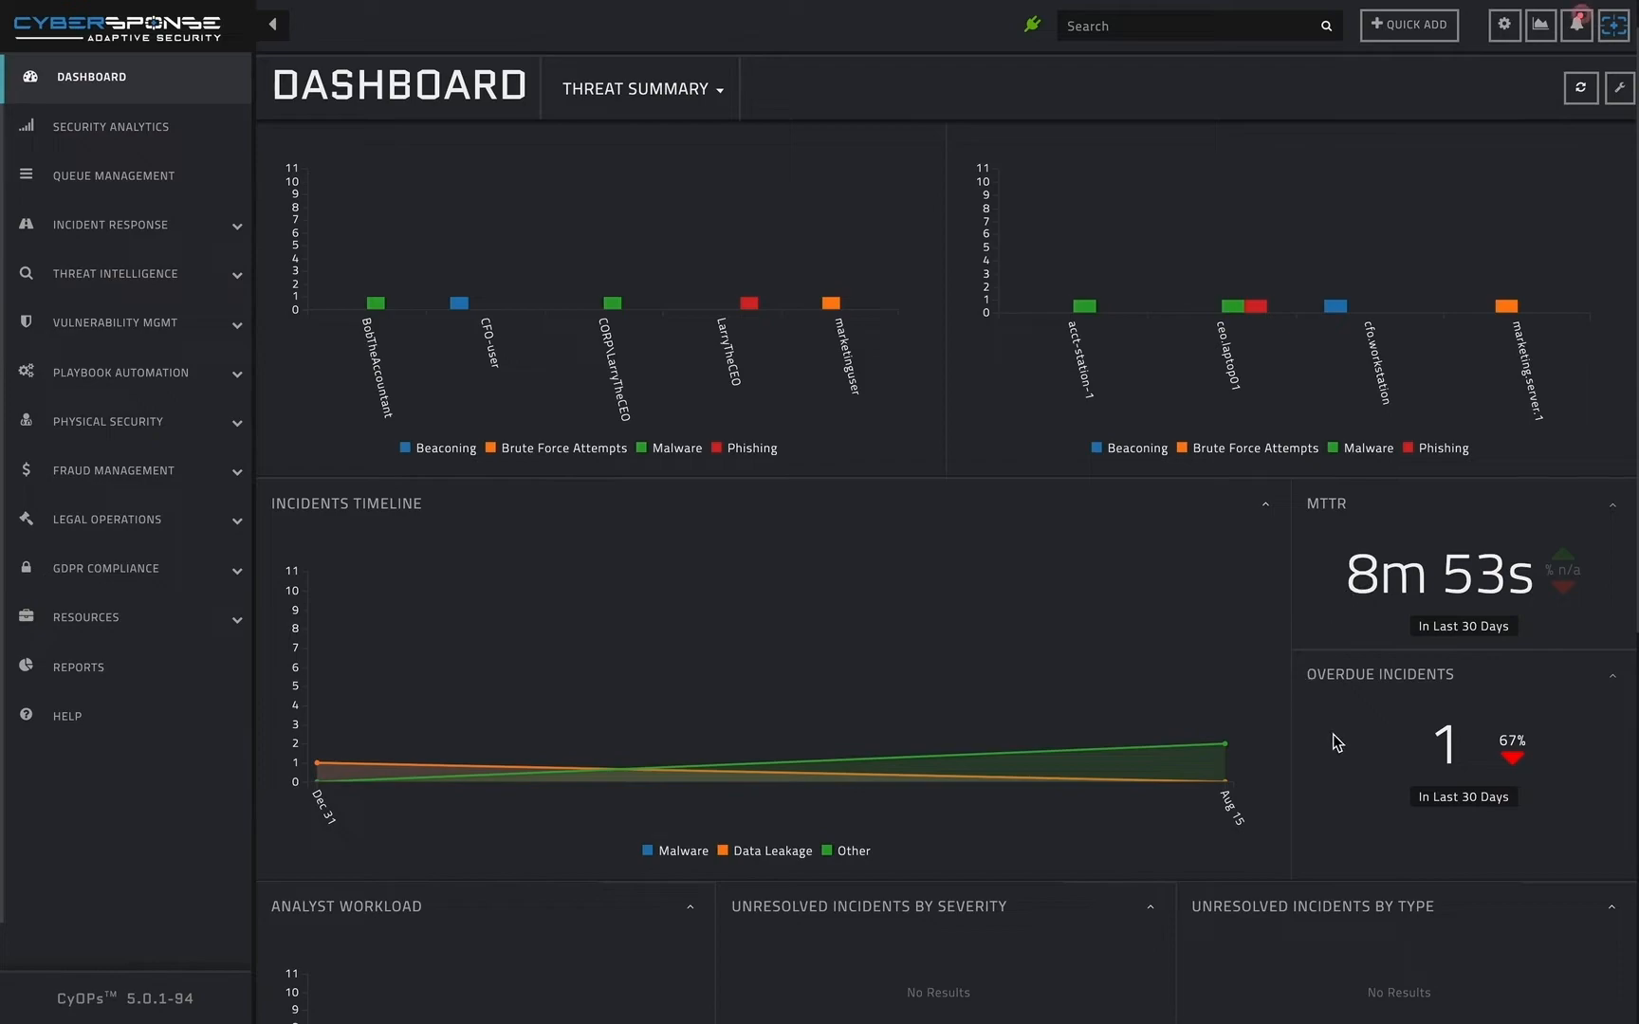
mouse_move(1350, 741)
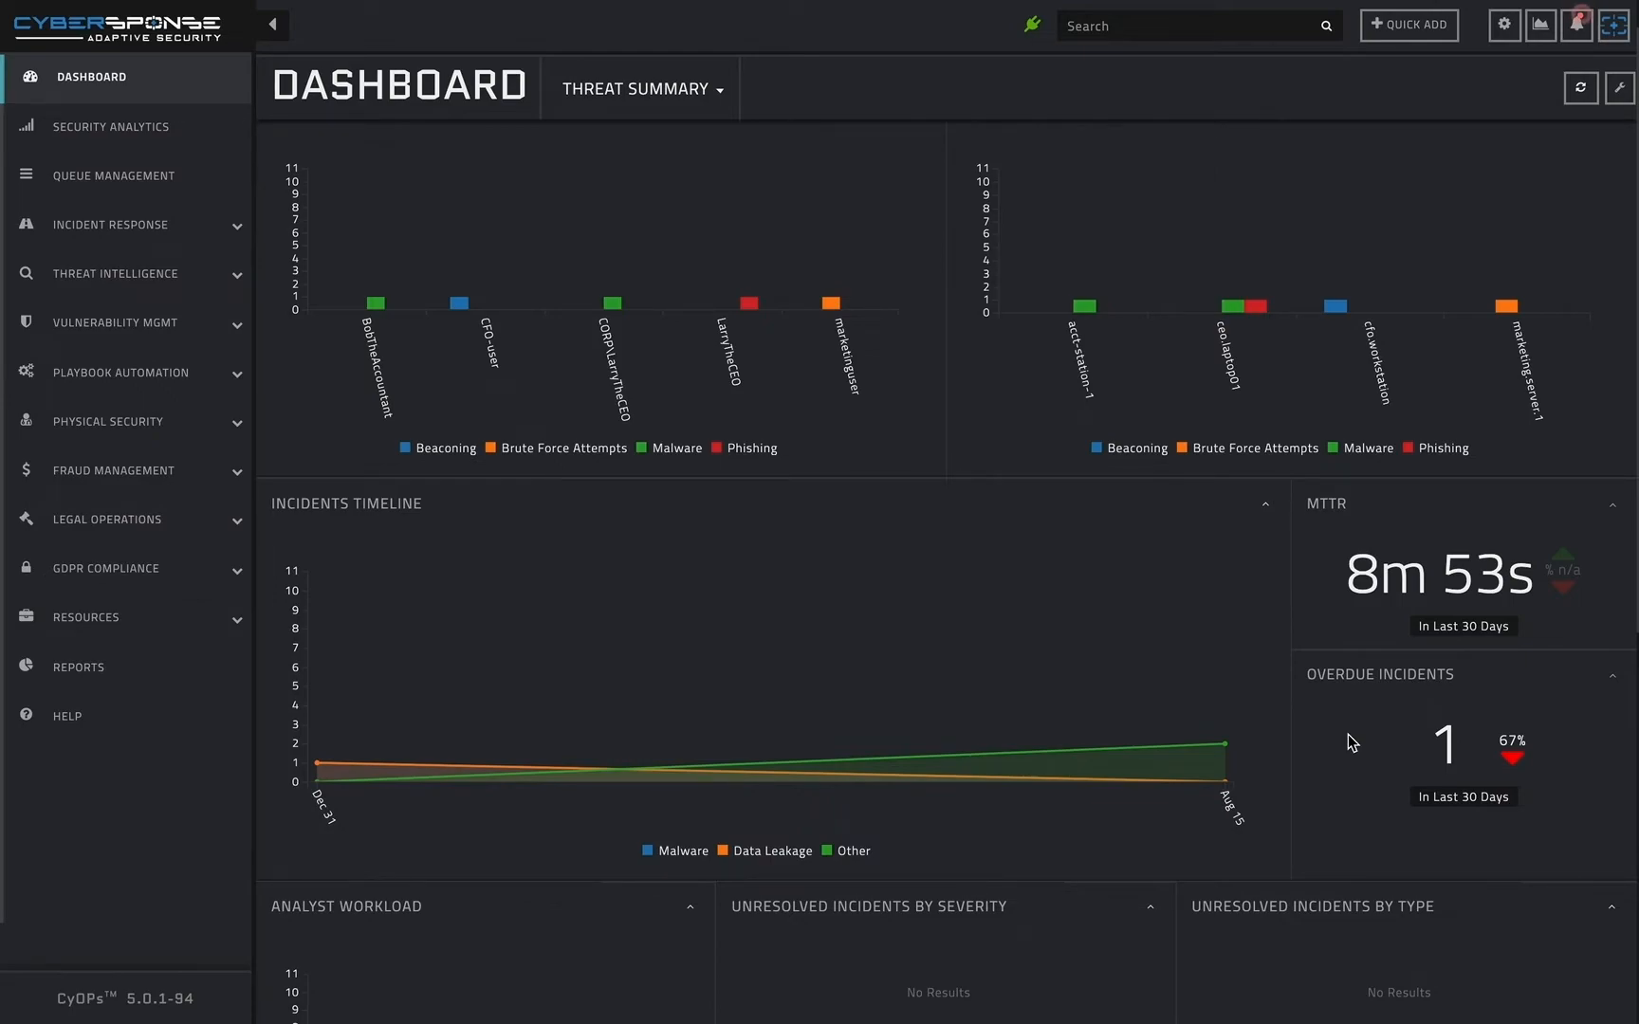
mouse_move(1334, 741)
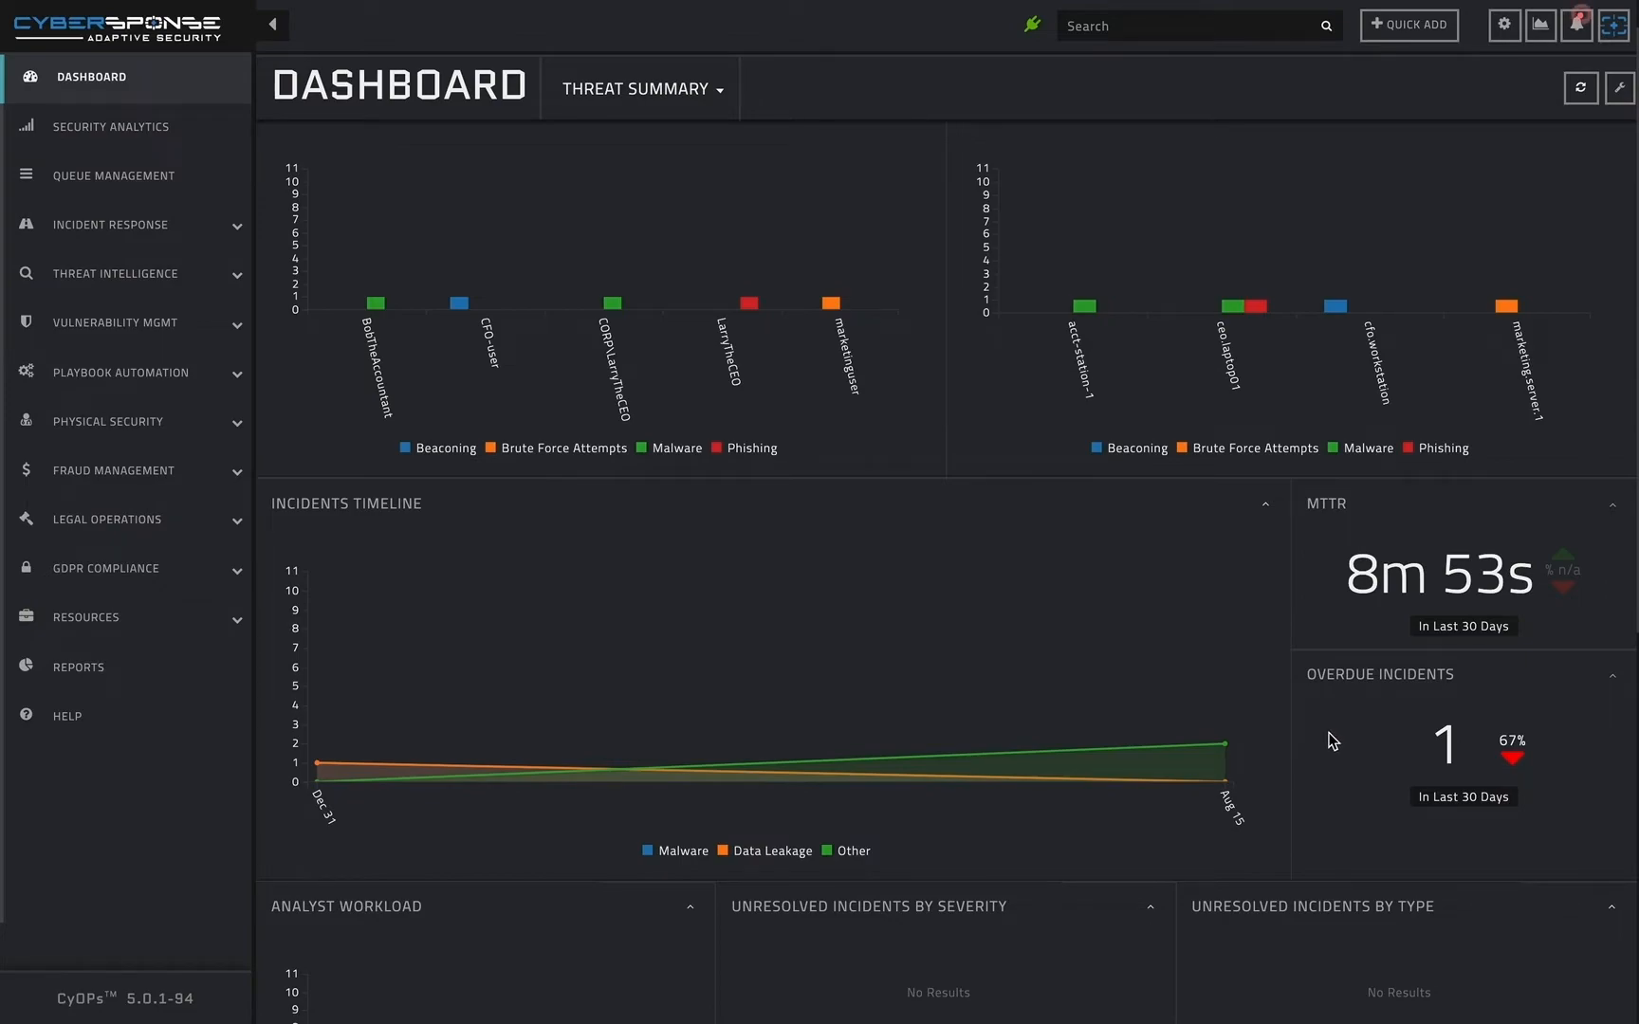
scroll("down", 3)
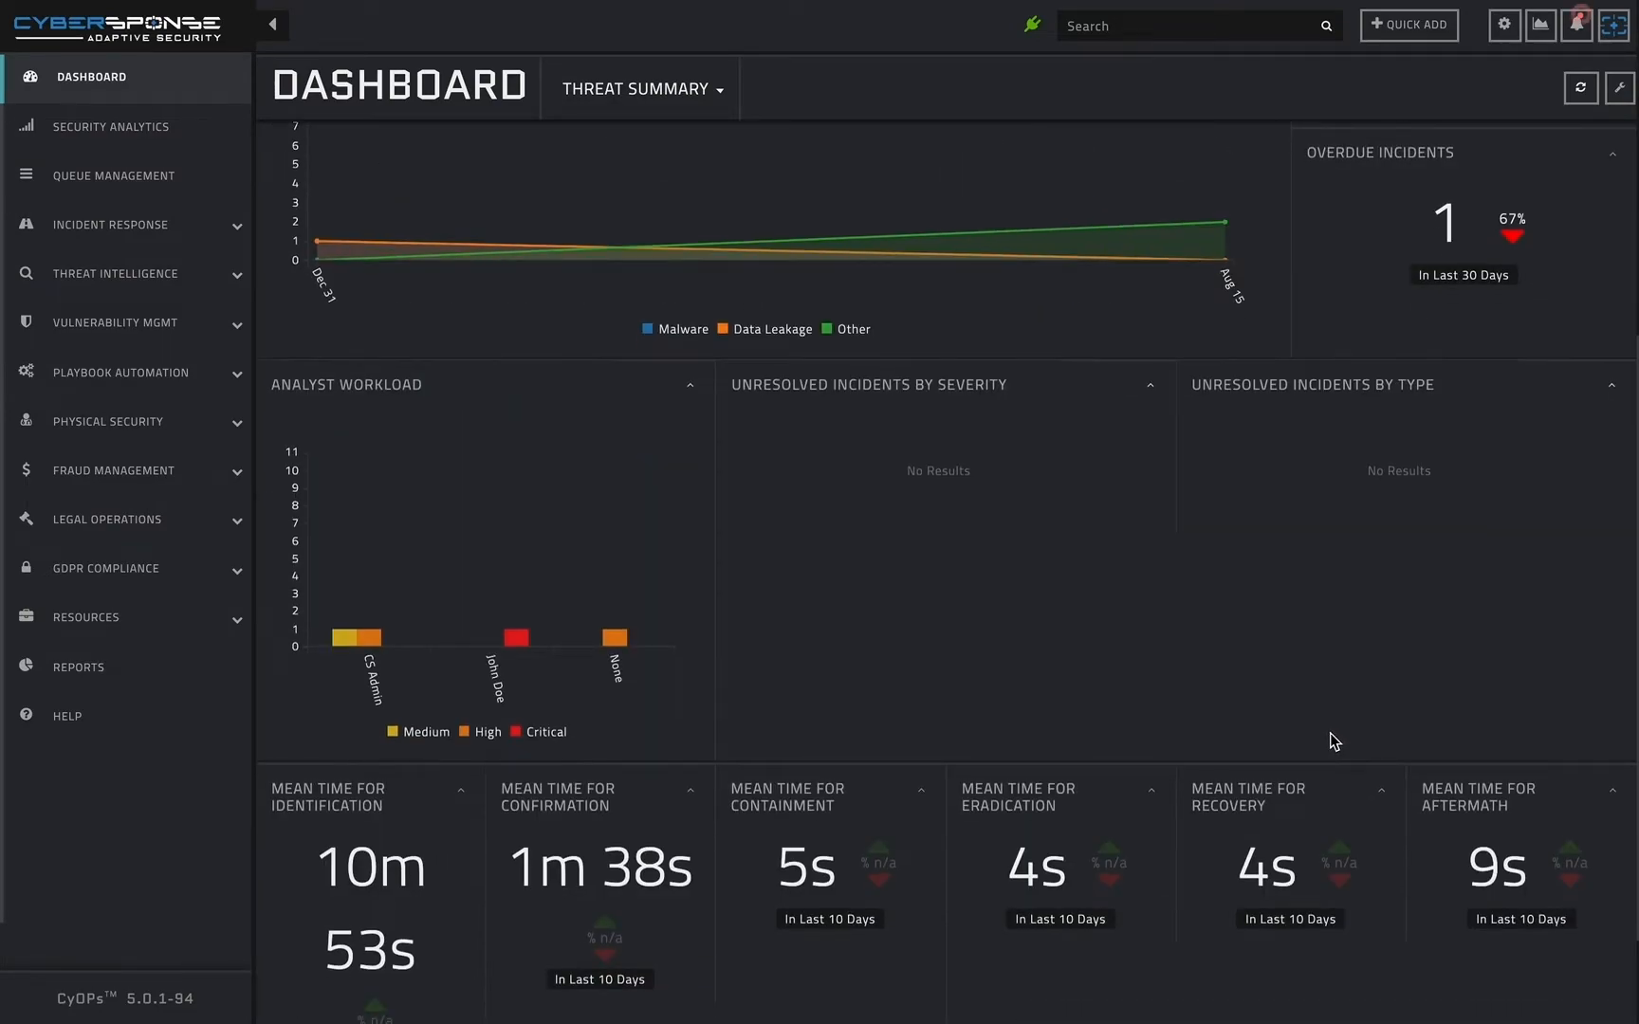
mouse_move(1333, 678)
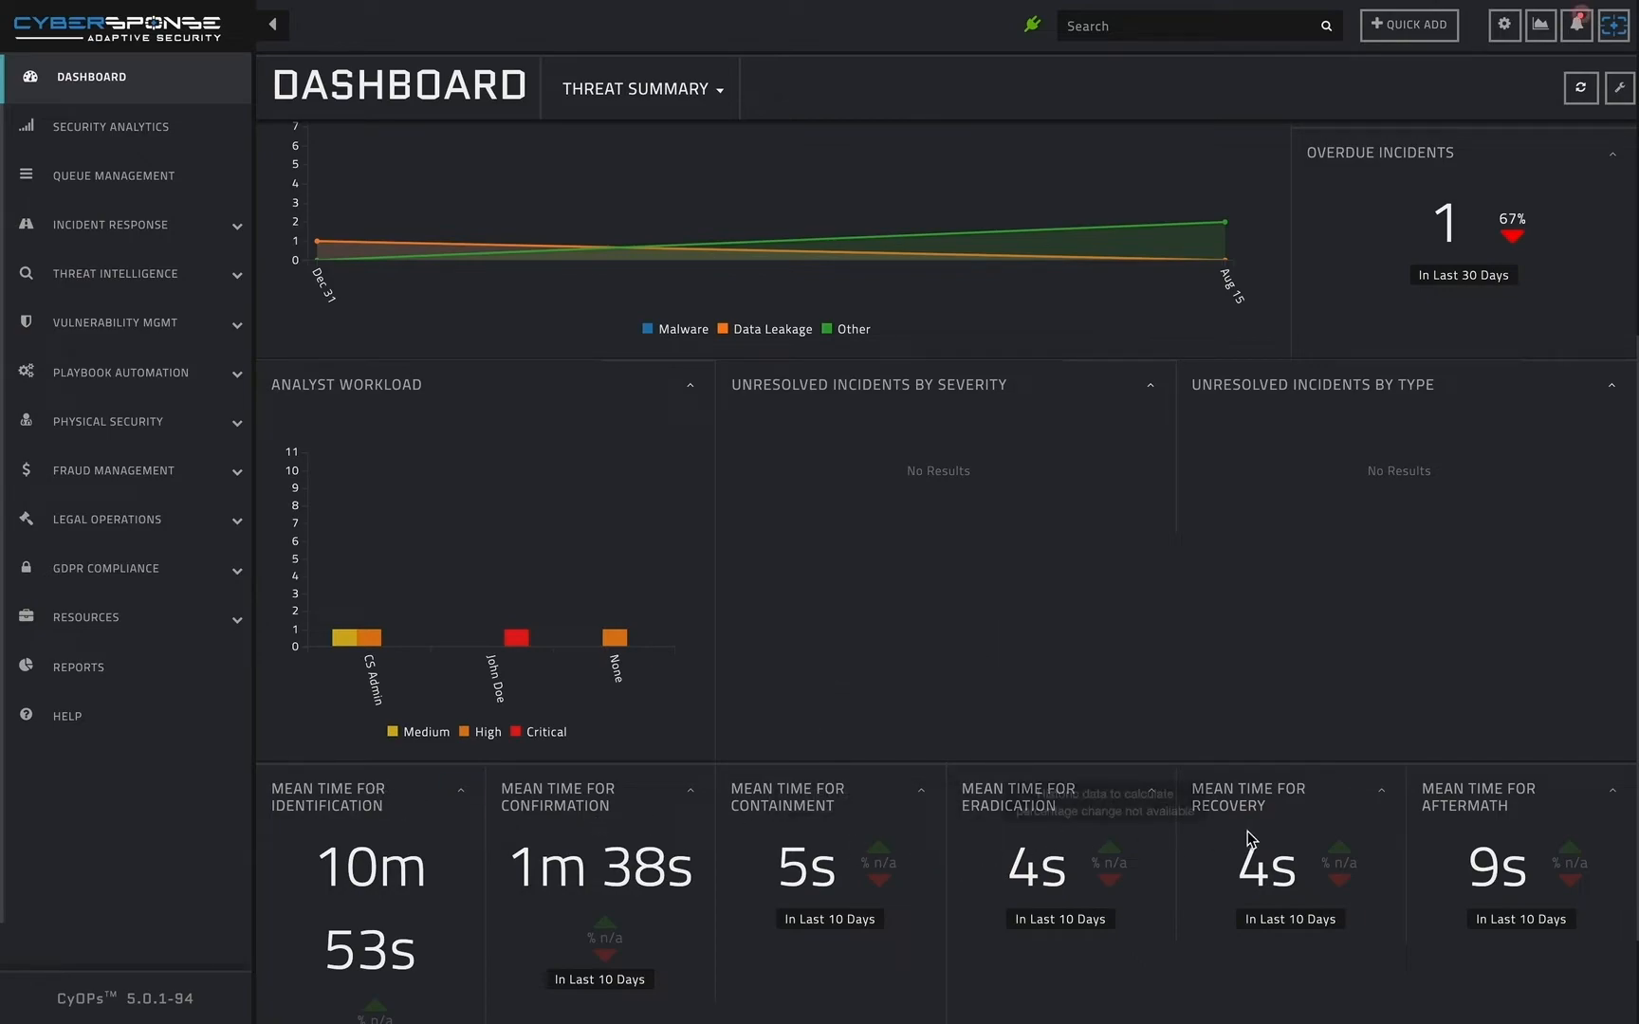
mouse_move(1594, 831)
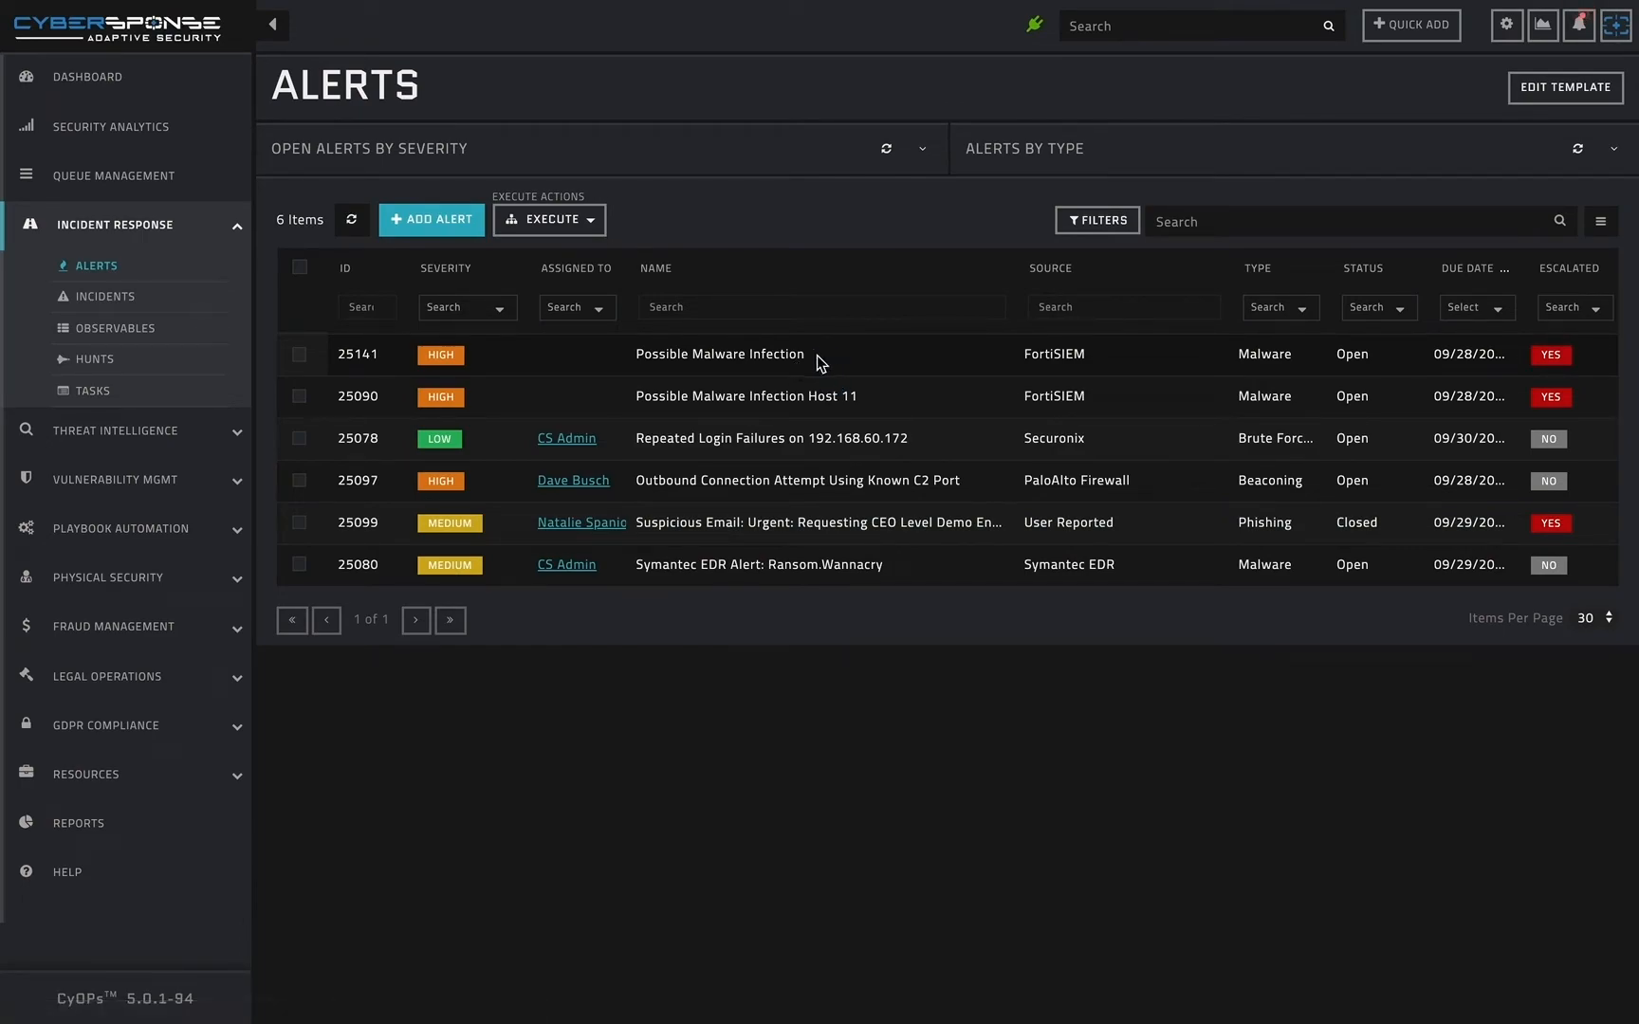
Step: Open alert 25141 'Possible Malware Infection' and review its two blocked indicators
left_click(719, 354)
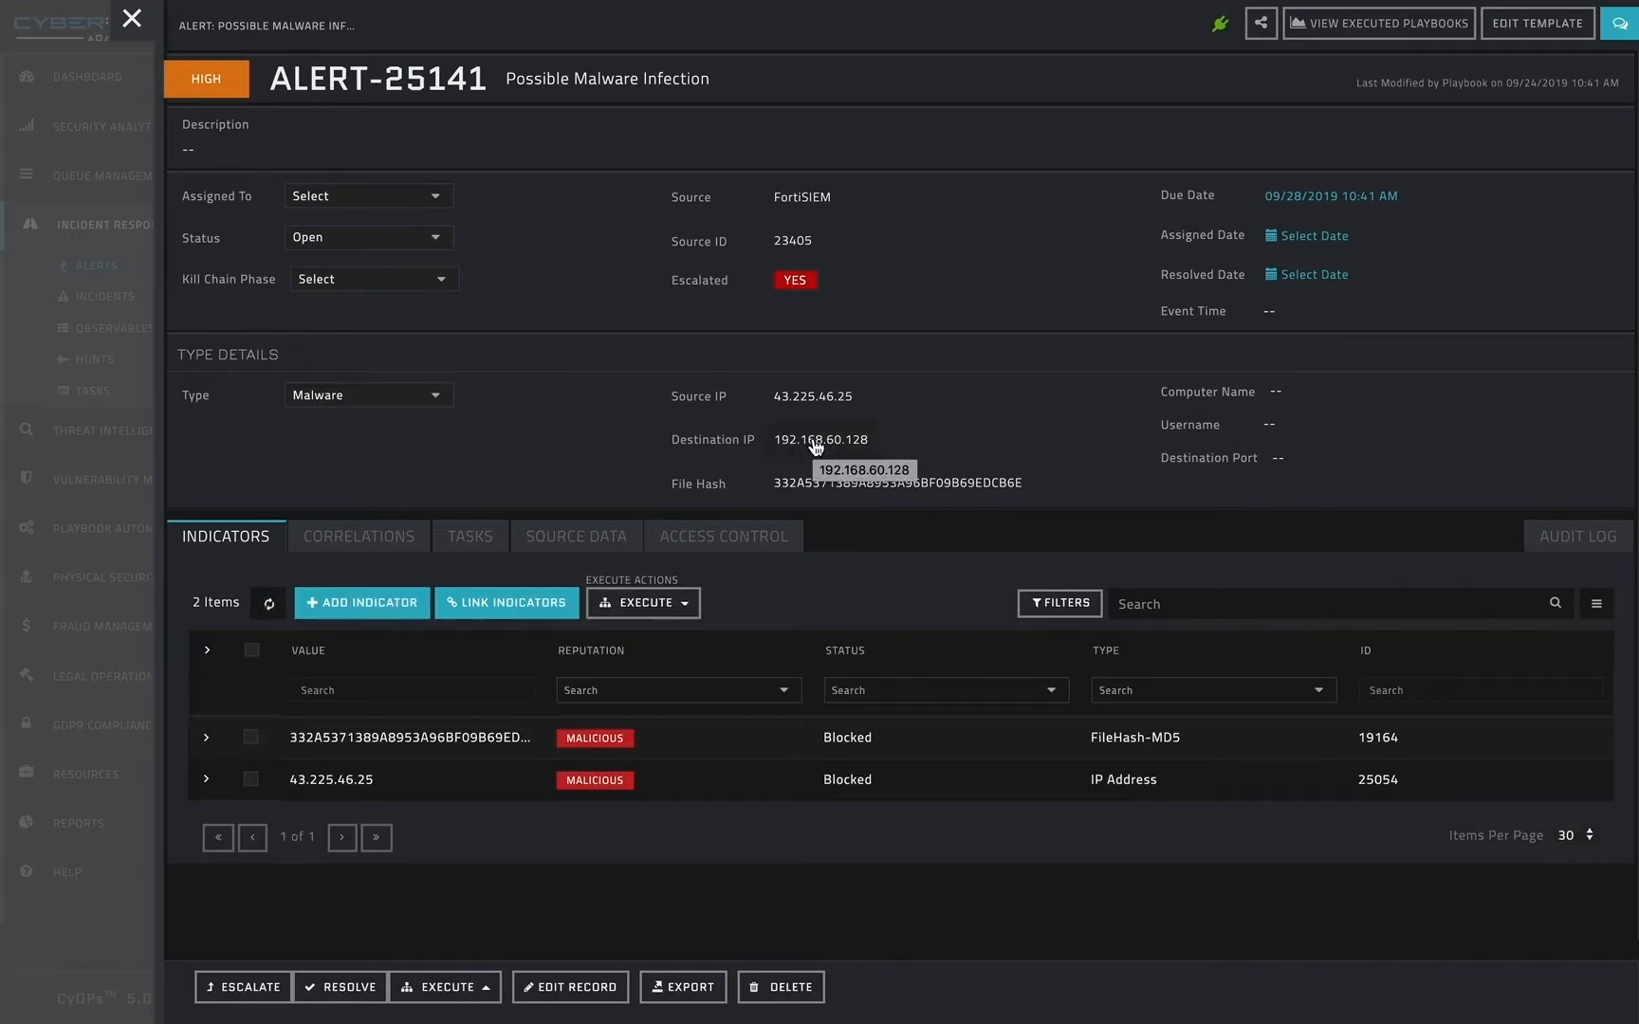
mouse_move(825, 395)
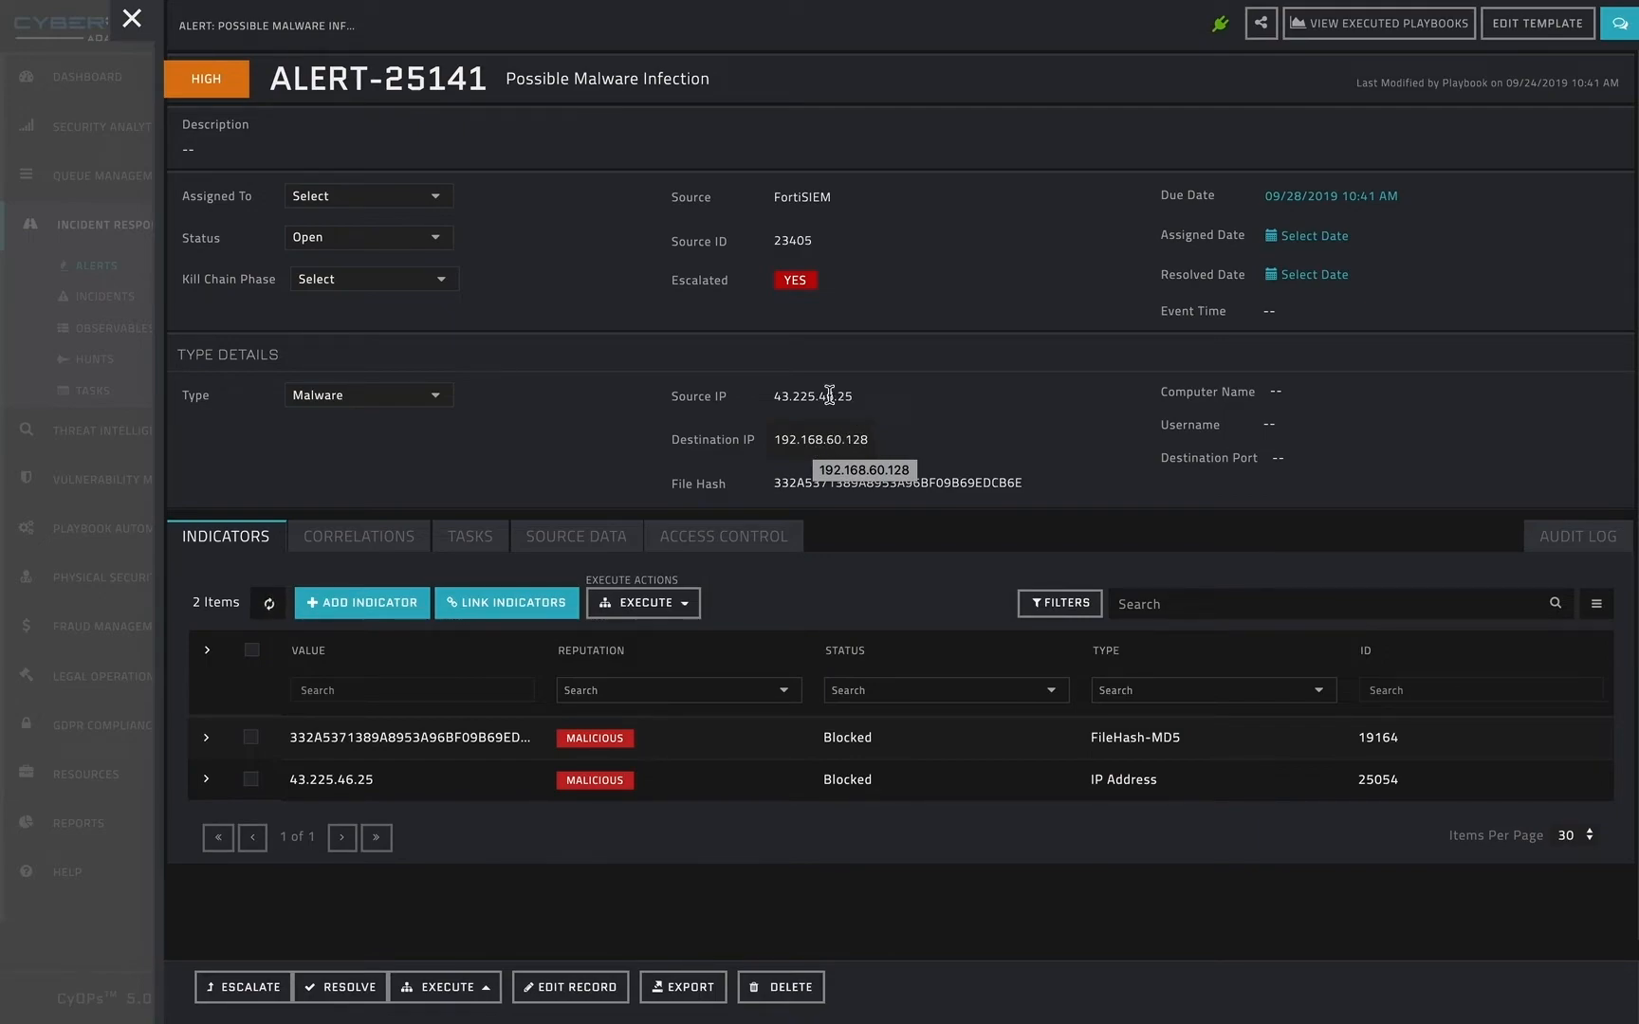
mouse_move(918, 492)
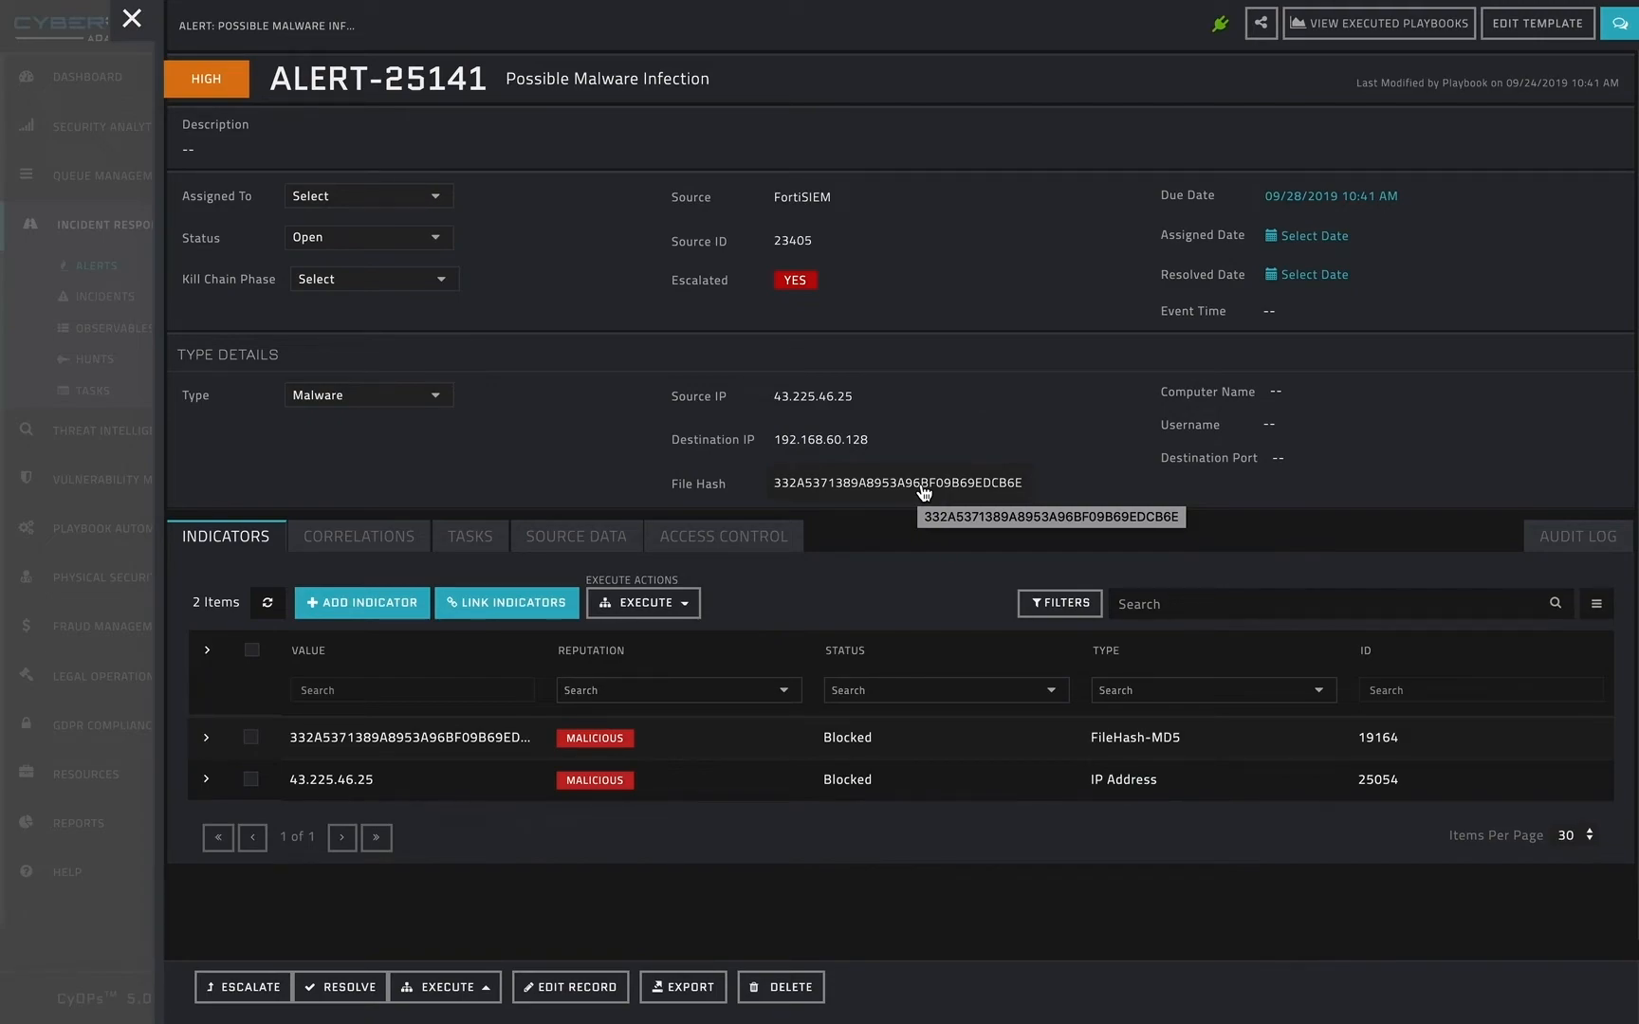
left_click(723, 537)
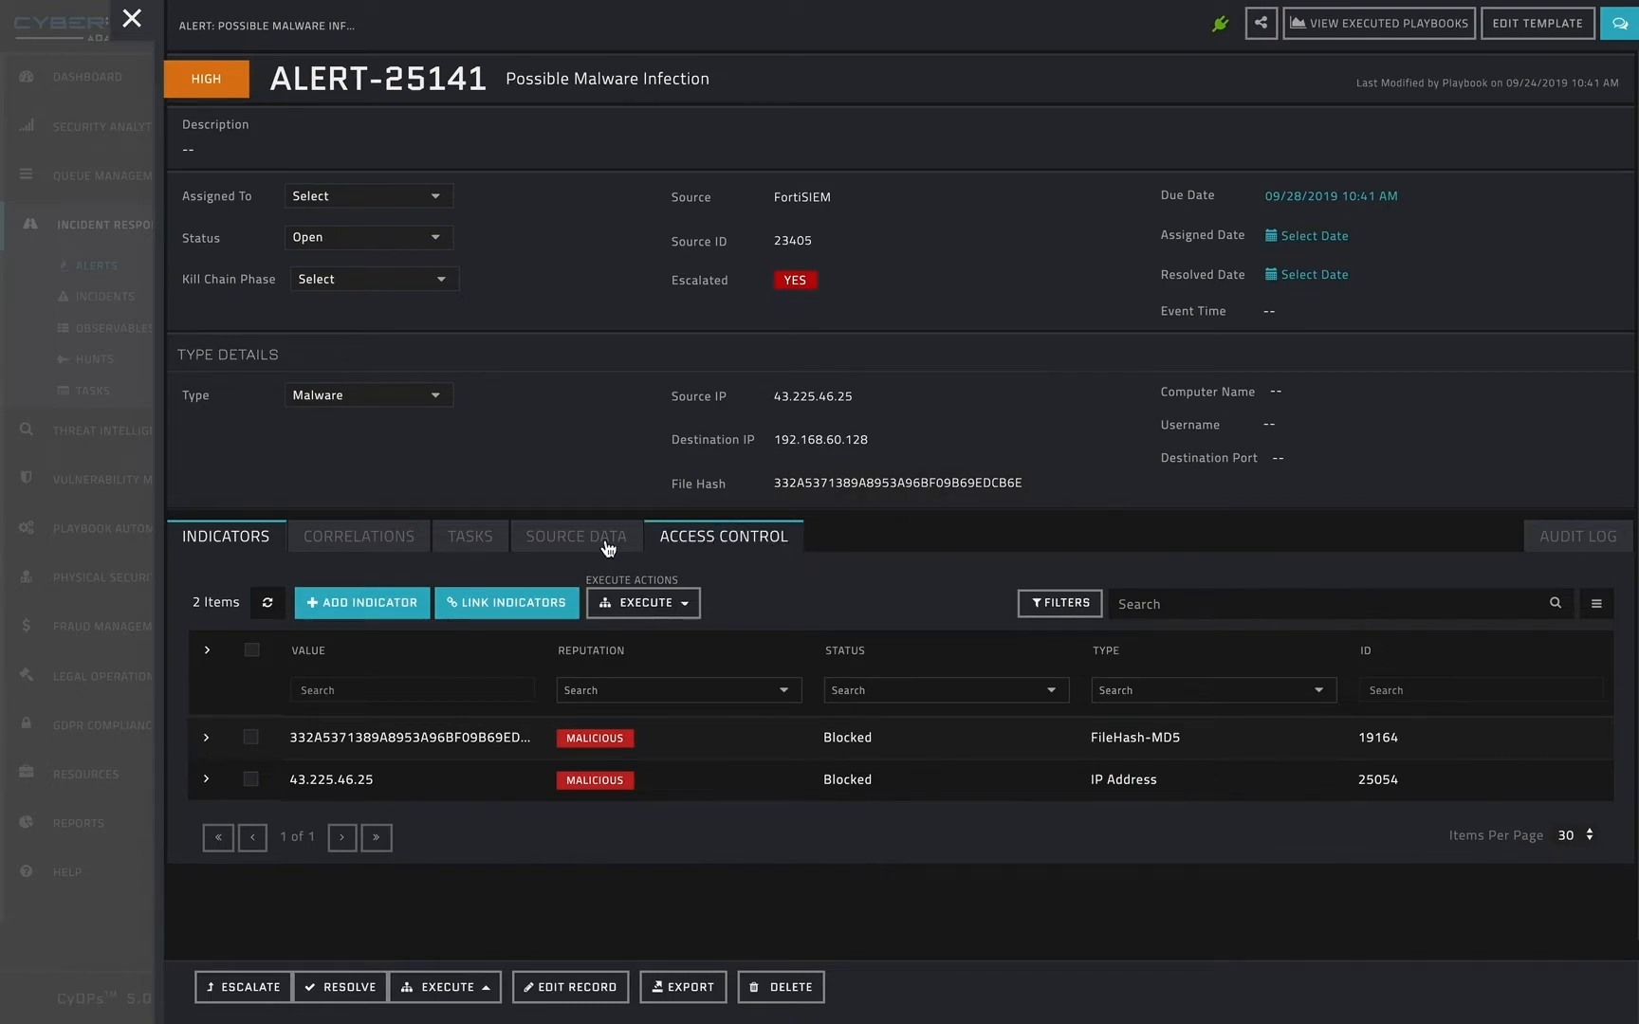
left_click(226, 537)
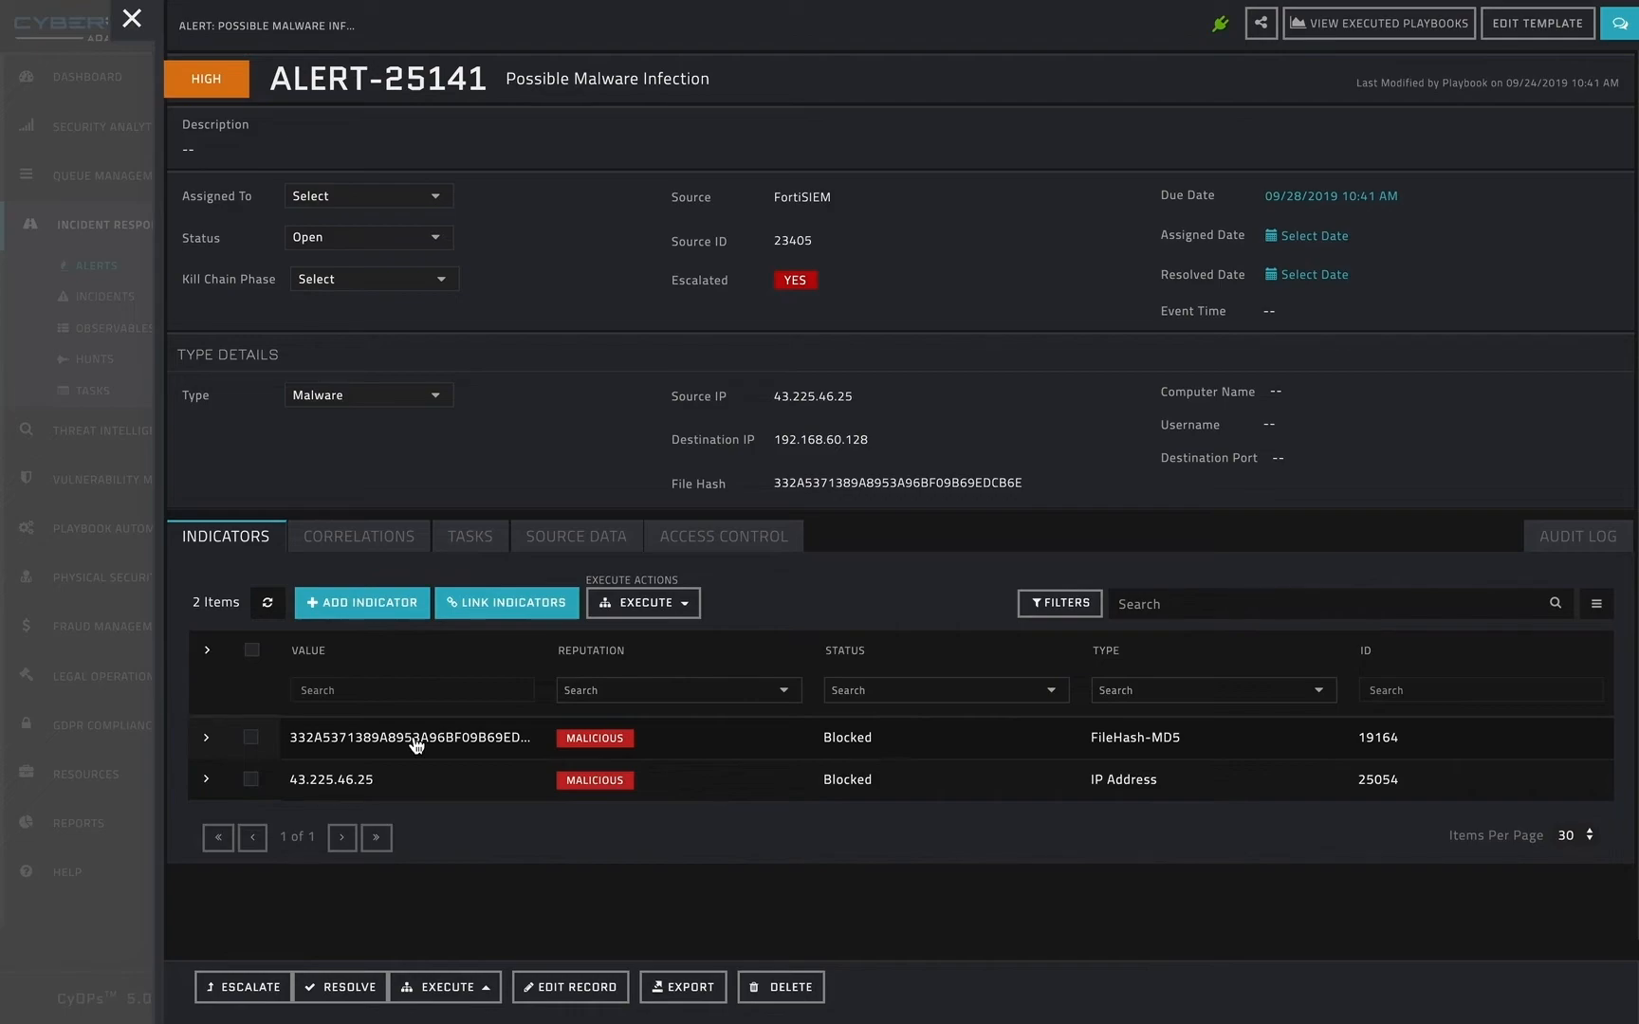
mouse_move(487, 748)
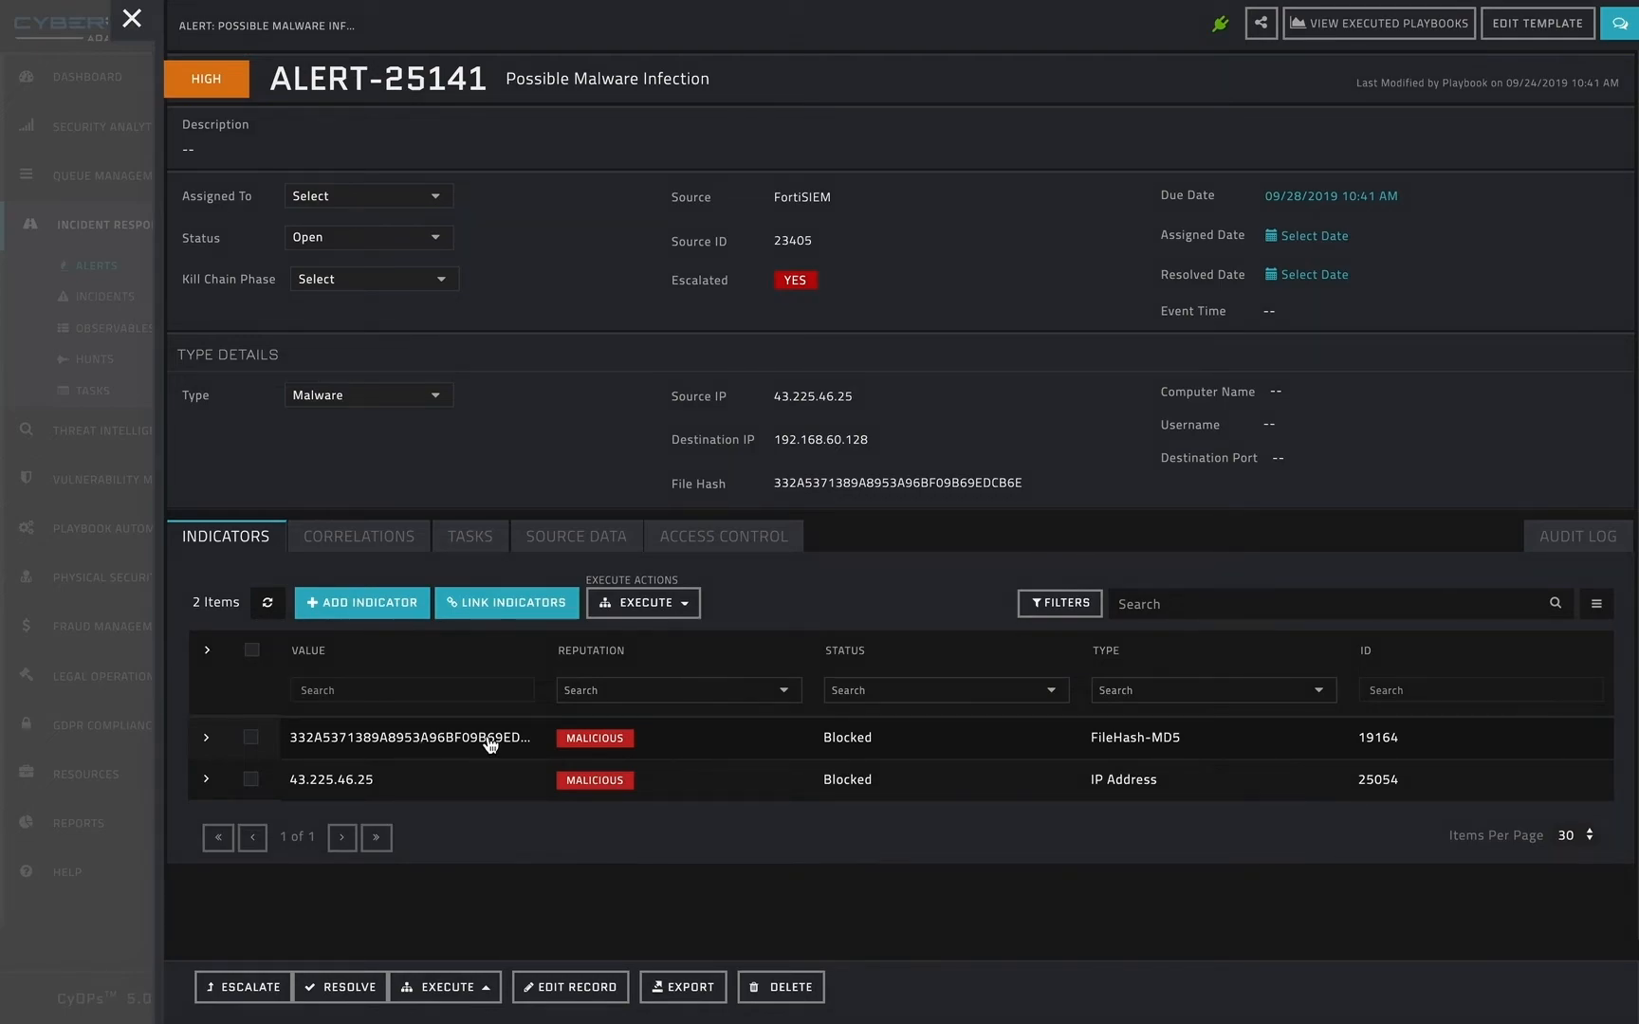
Step: Open the malicious MD5 file hash indicator 19164 and its linked alerts
left_click(408, 736)
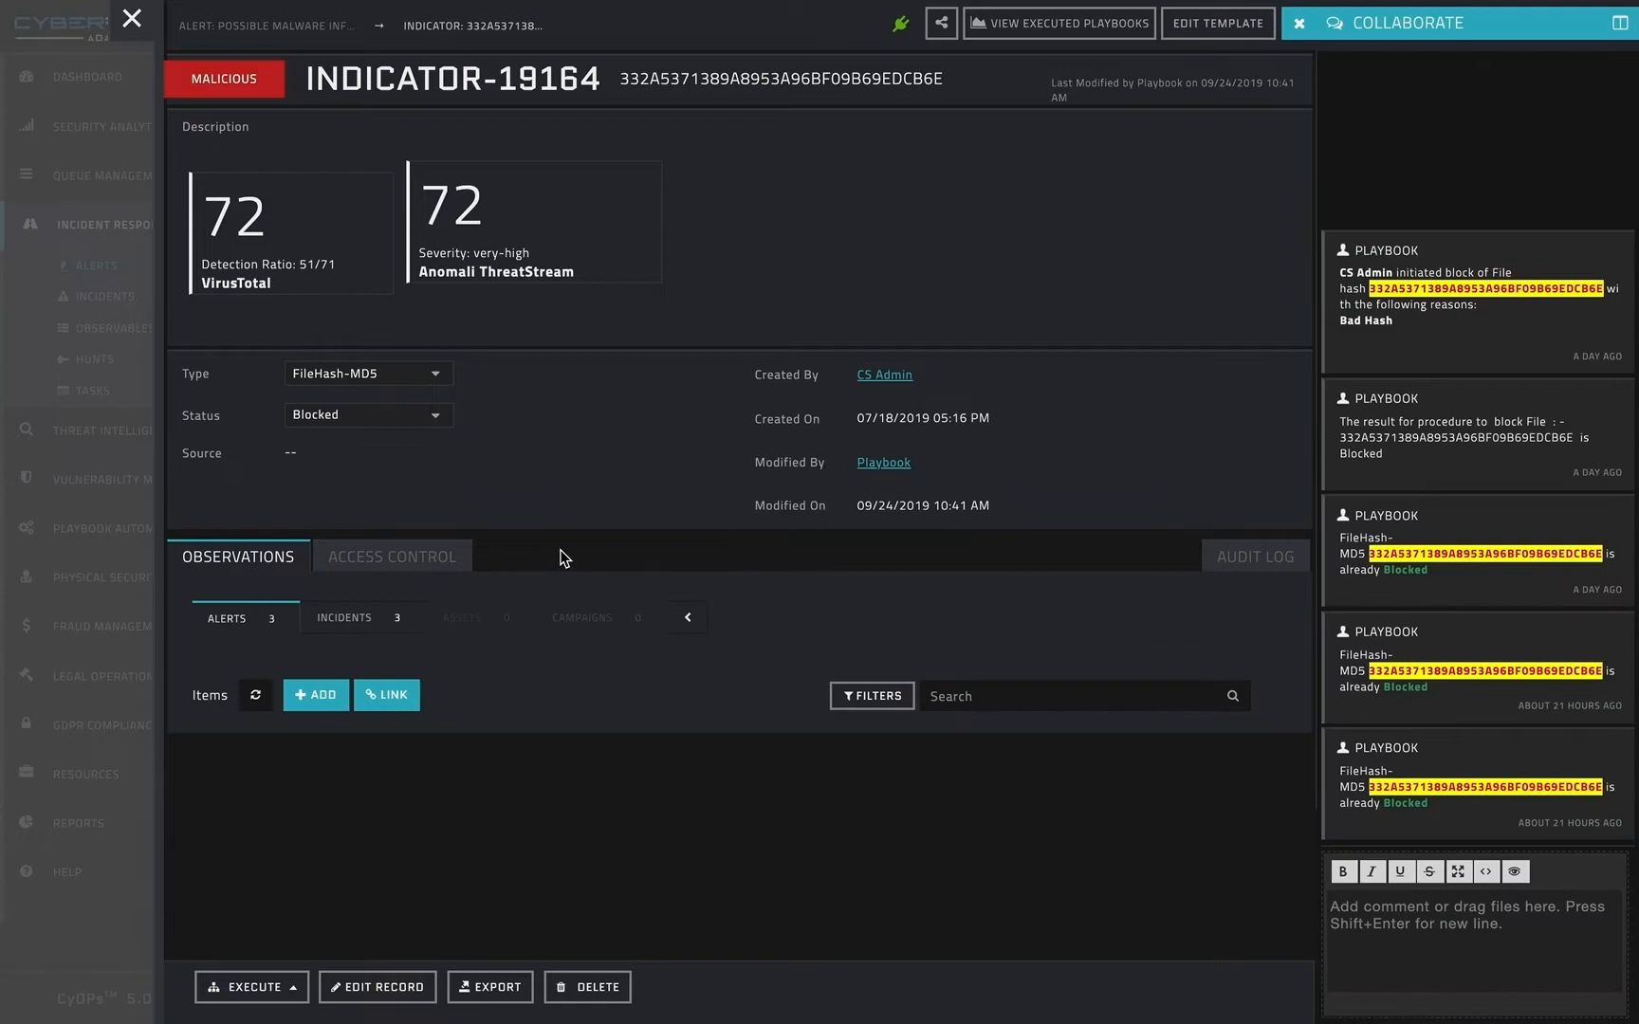
left_click(225, 618)
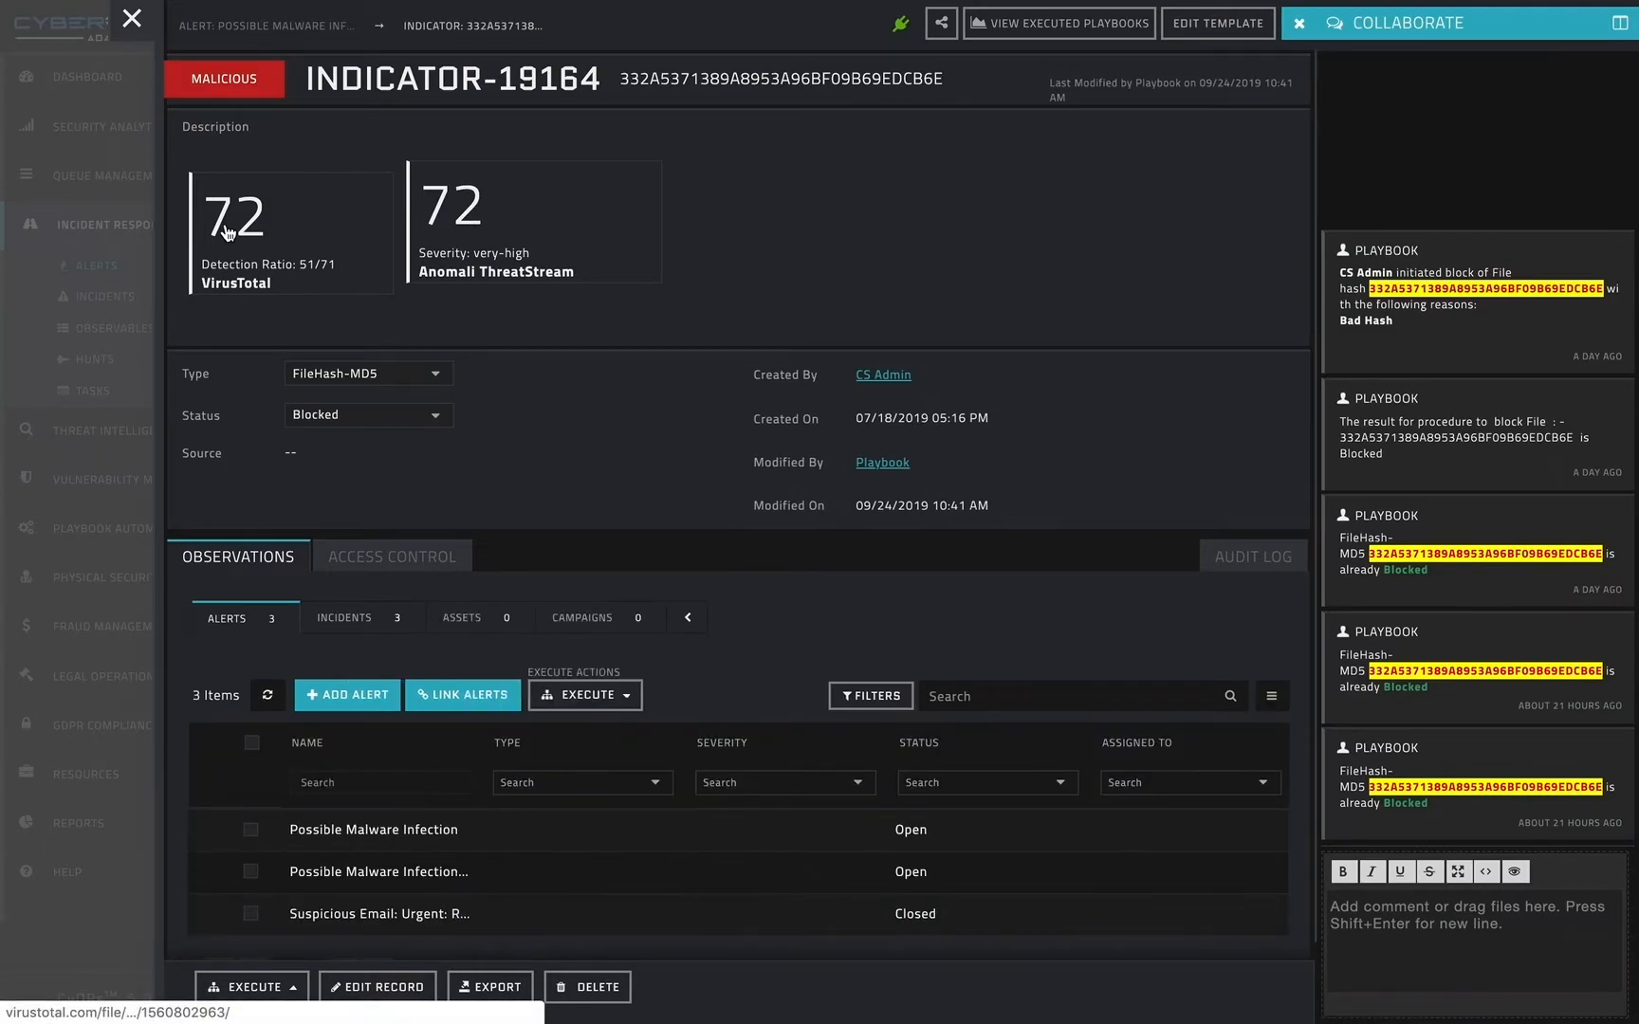
mouse_move(411, 241)
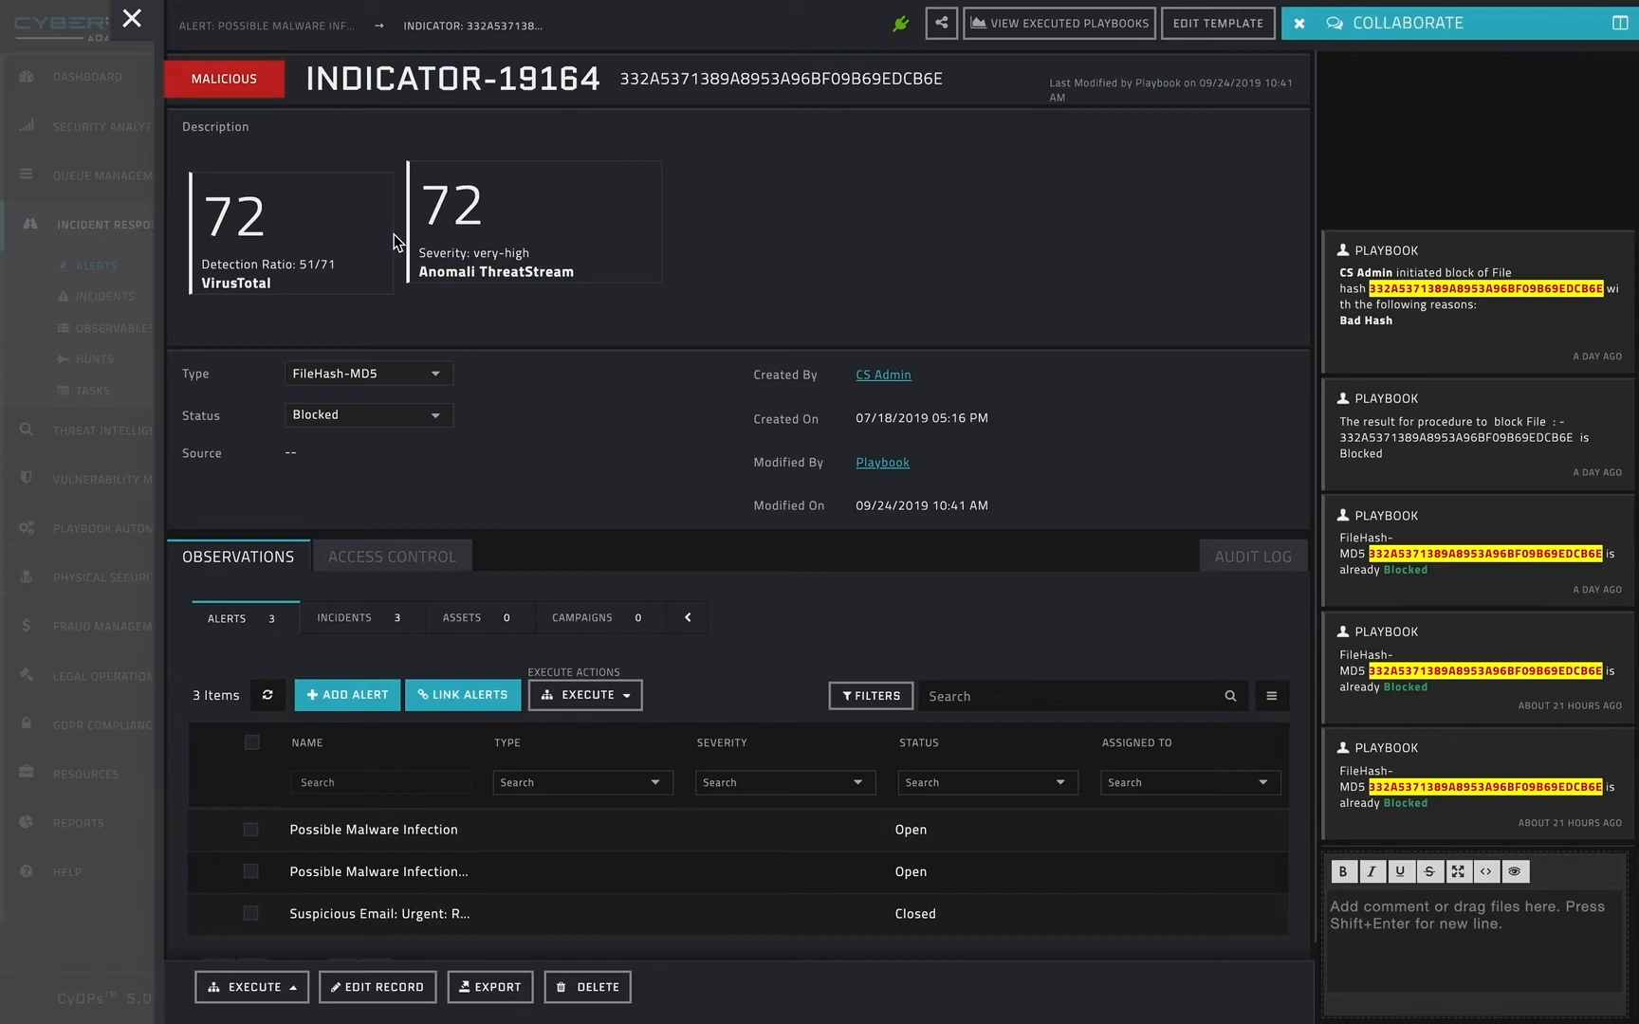
mouse_move(322, 671)
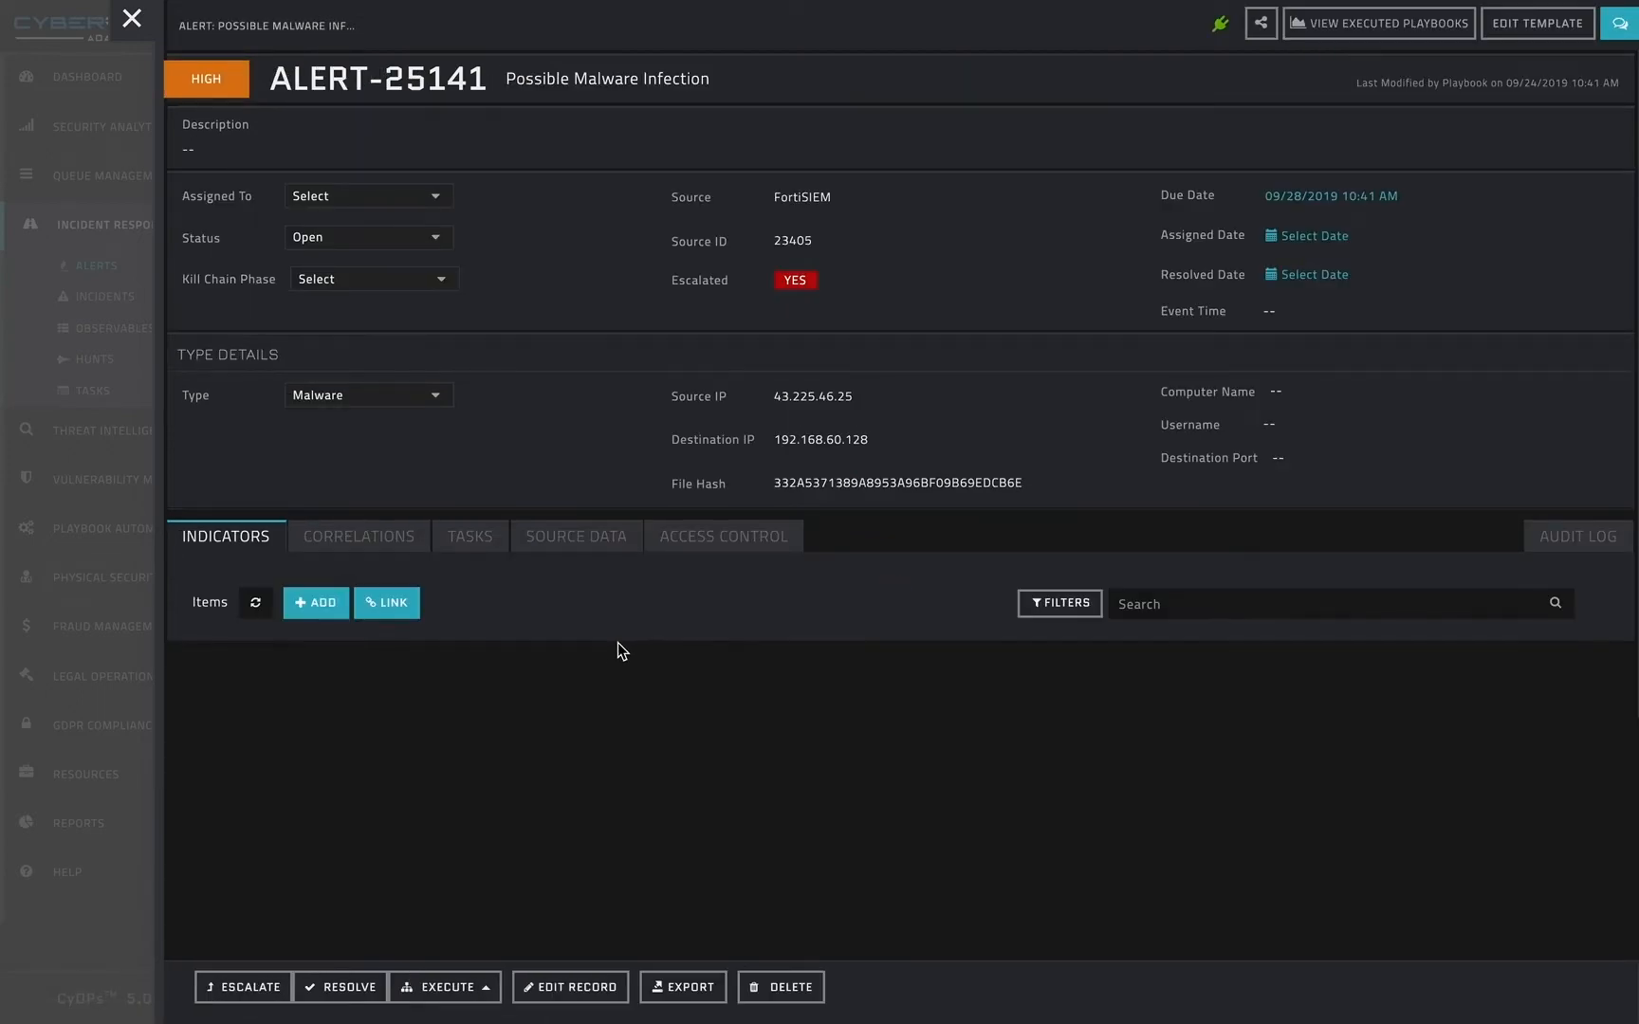
Step: View the alert's correlated incidents, including the open Possible Malware Infection incident
left_click(358, 537)
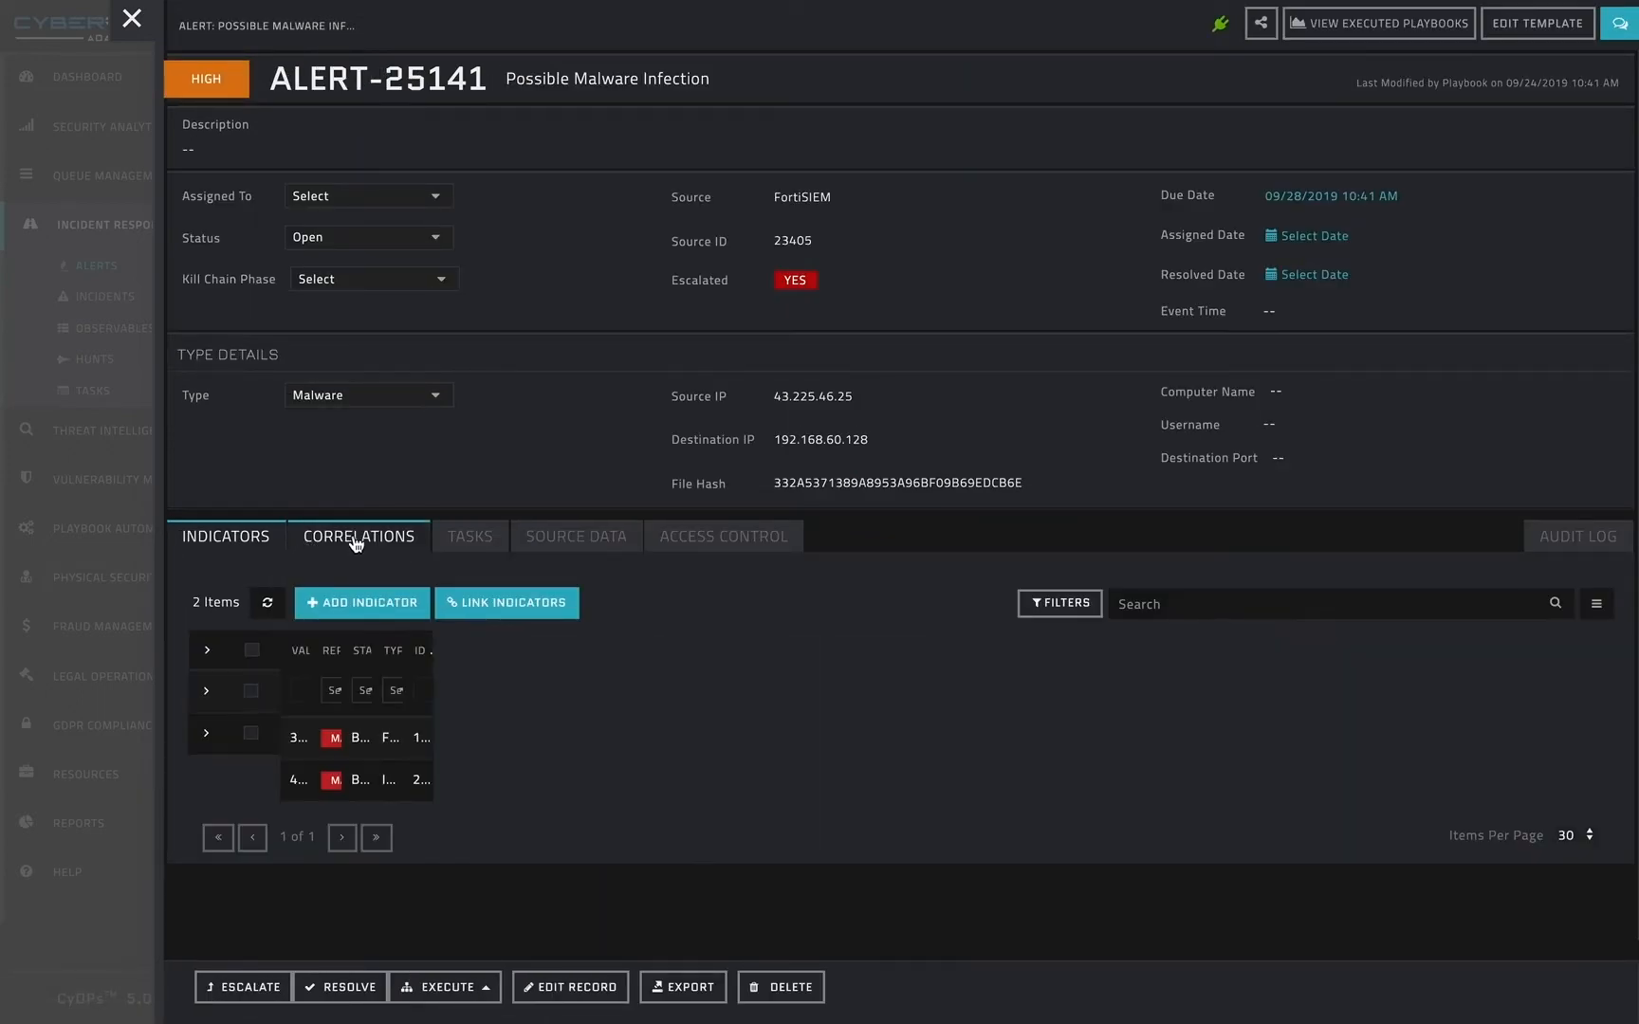
left_click(357, 537)
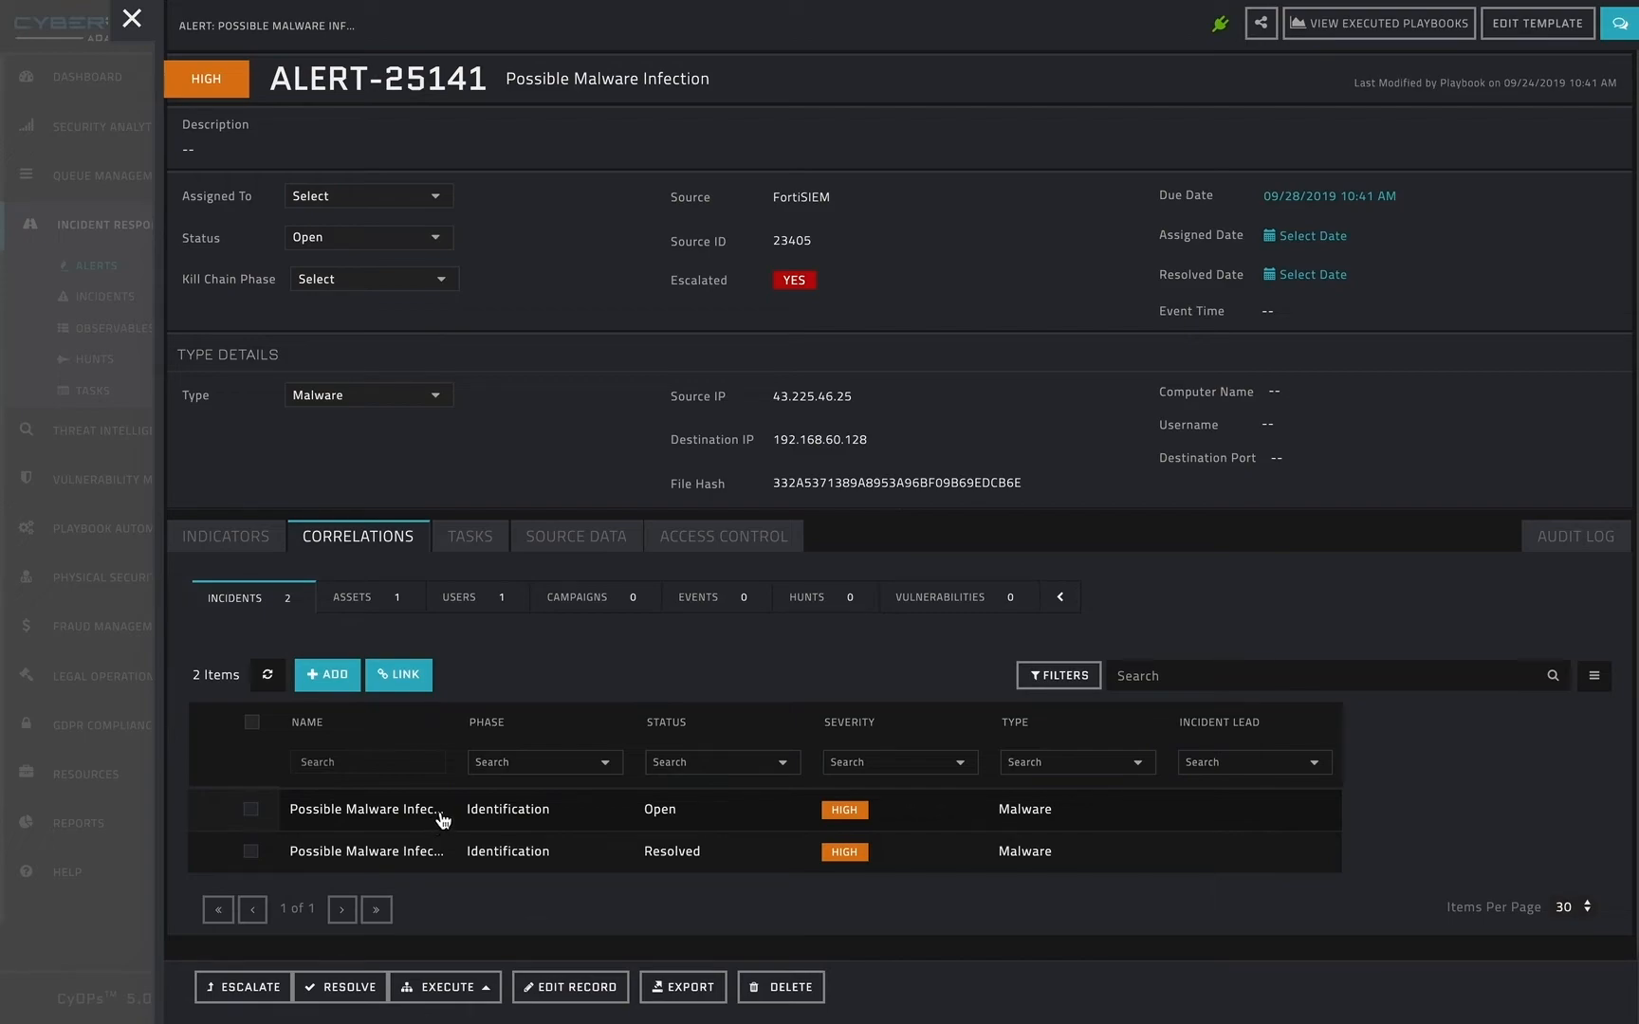
mouse_move(650, 524)
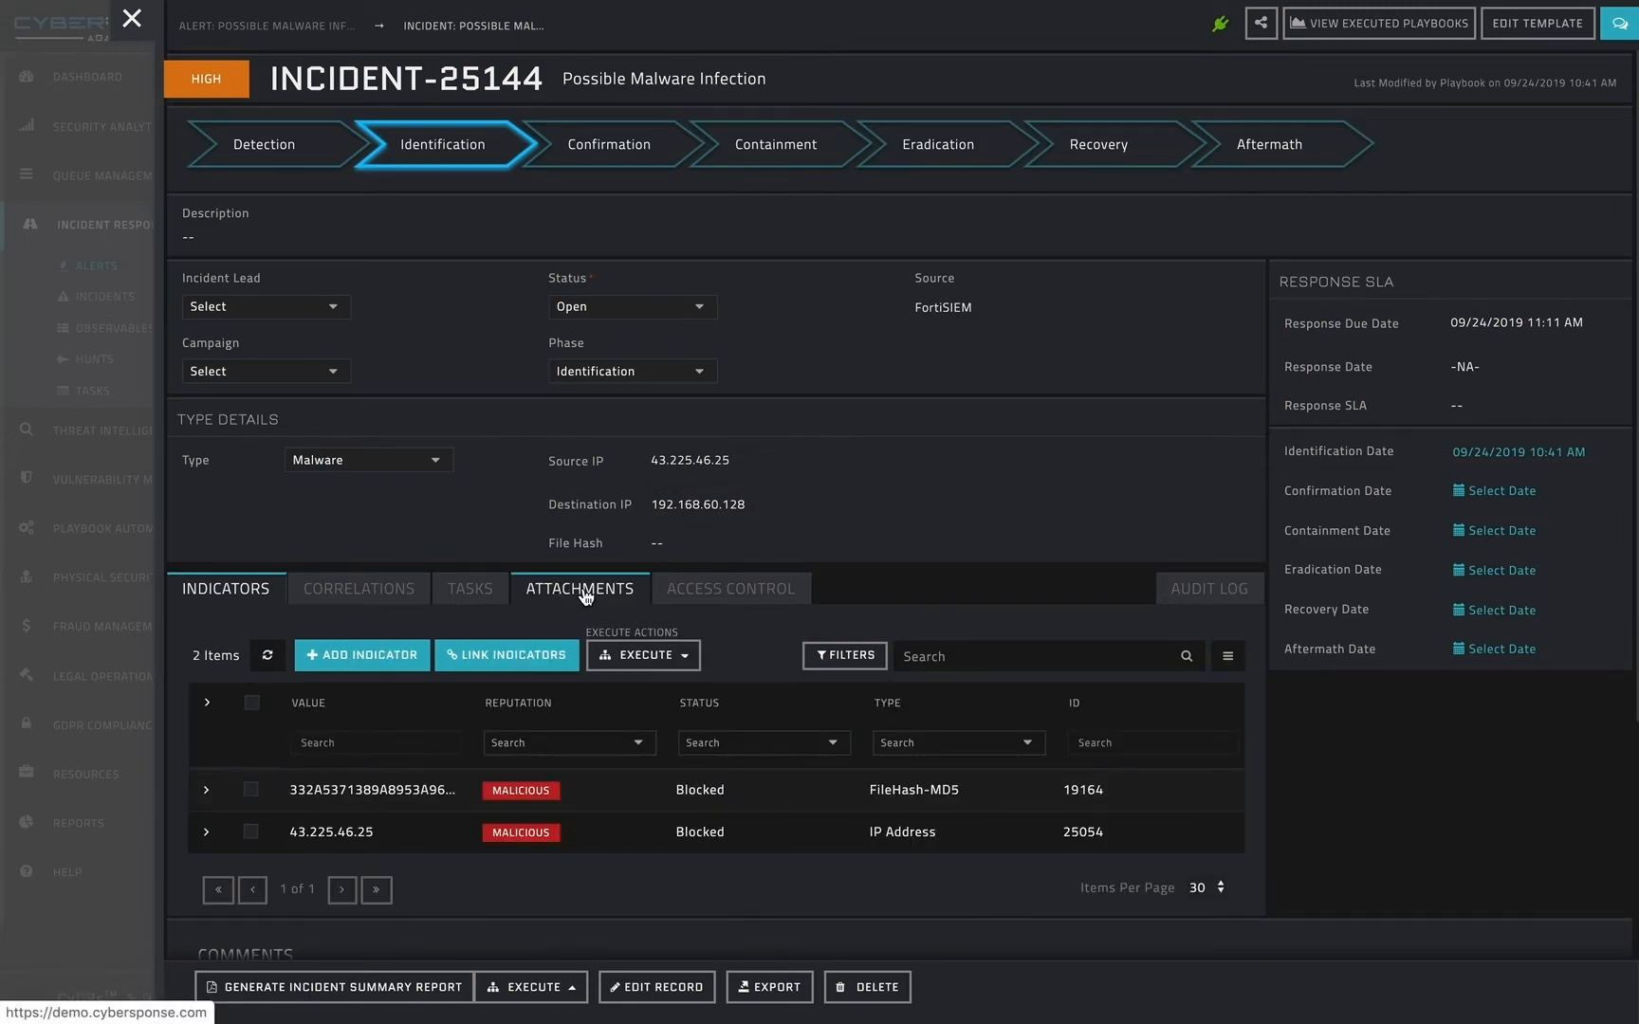
left_click(578, 588)
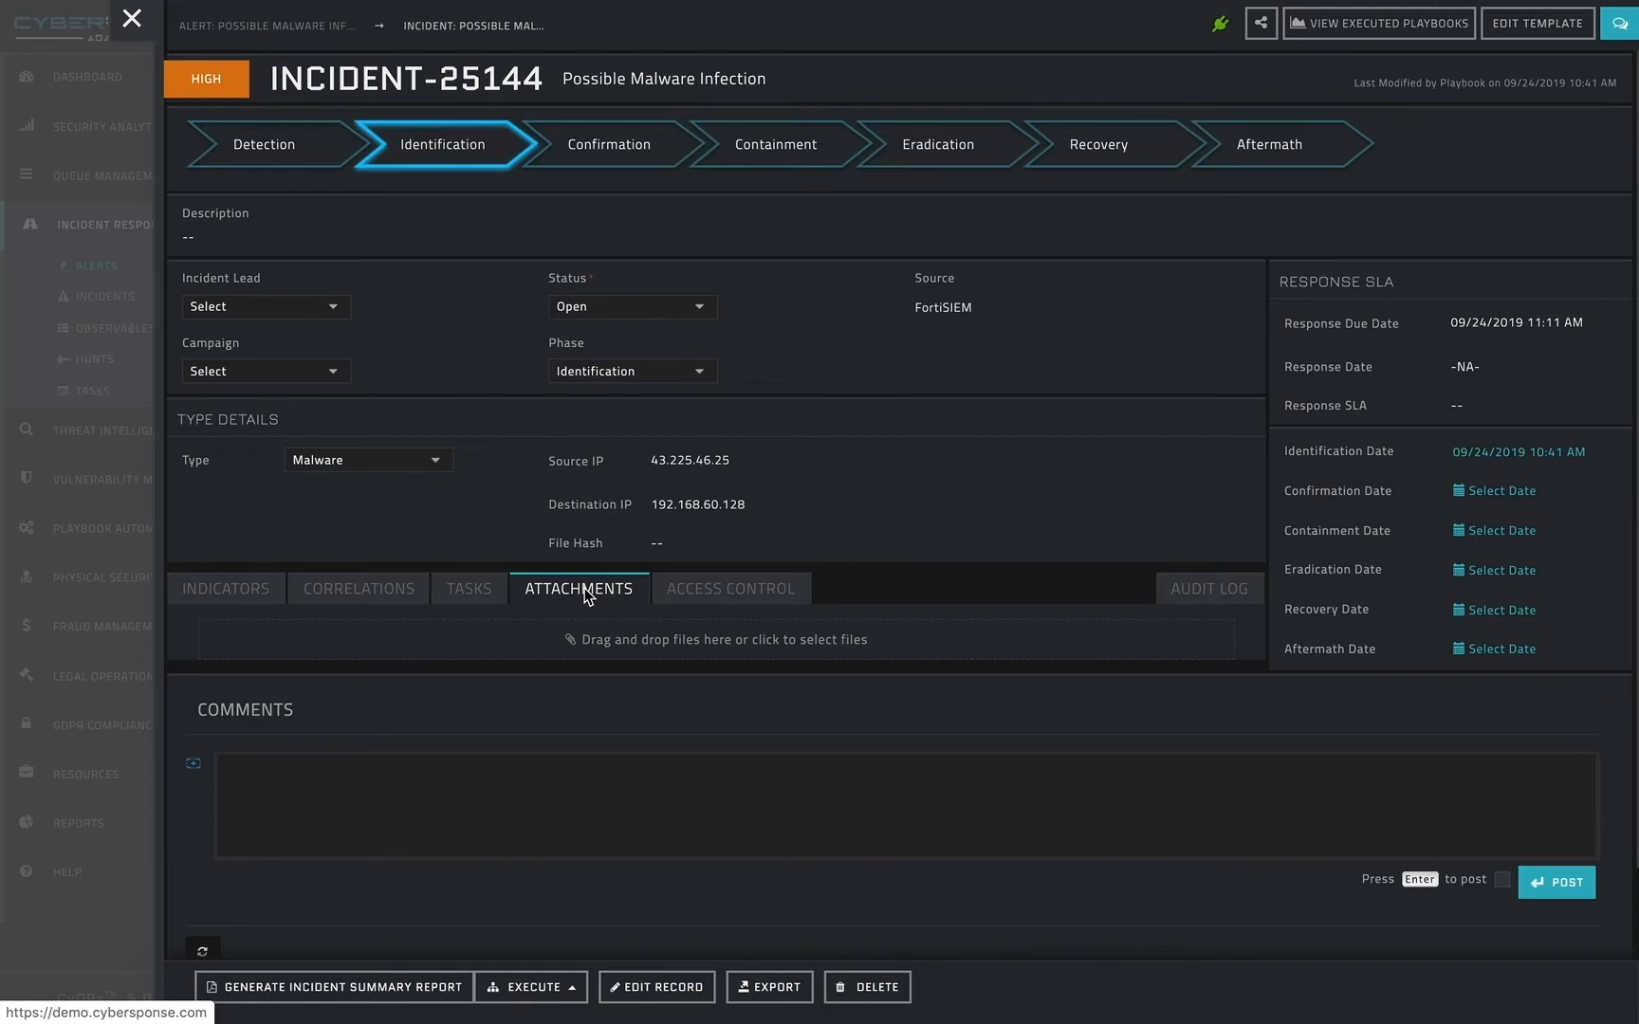
mouse_move(590, 595)
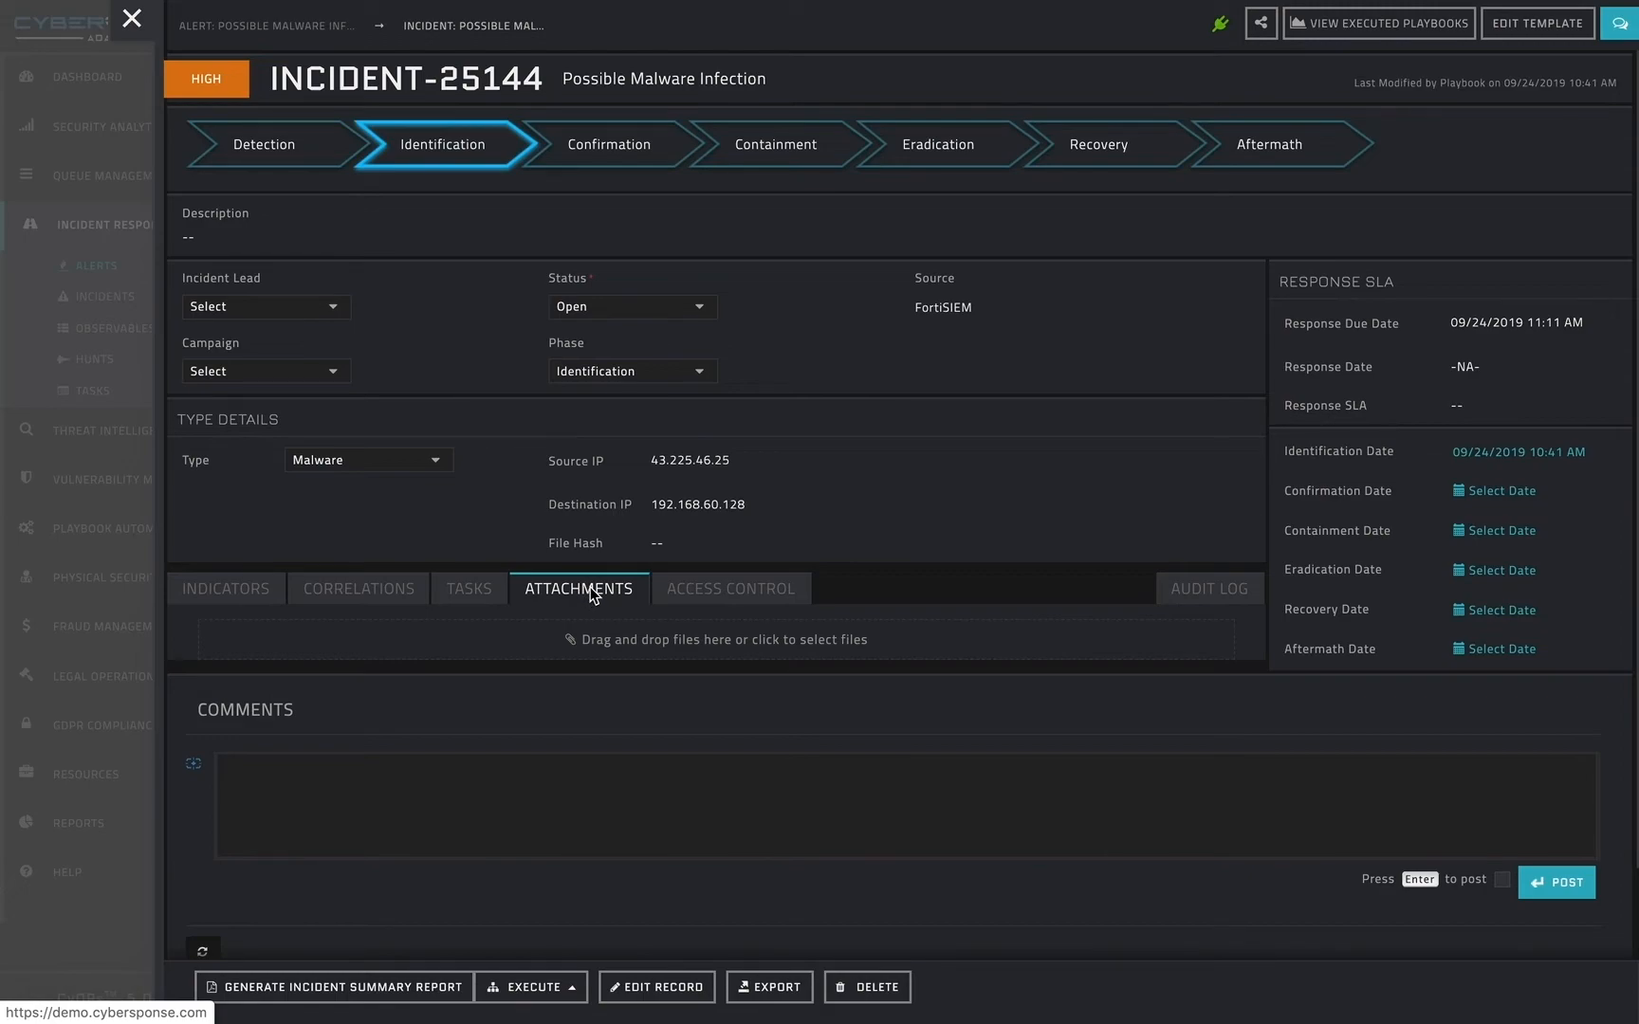
mouse_move(1057, 598)
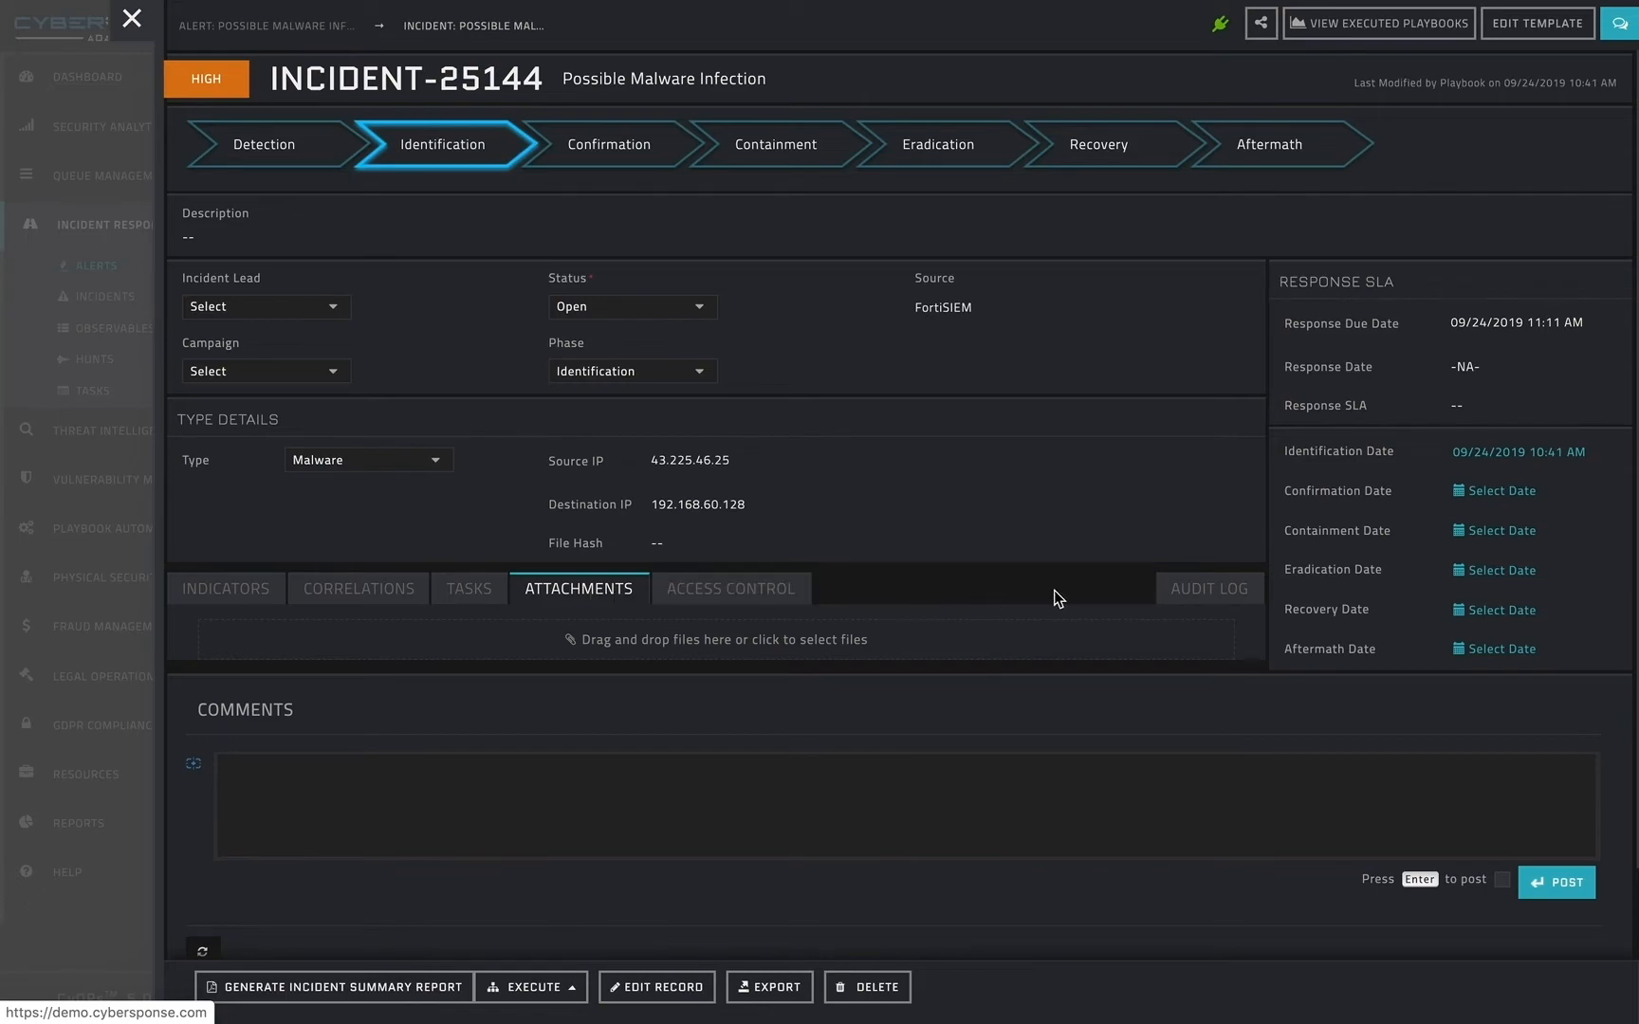
left_click(1208, 588)
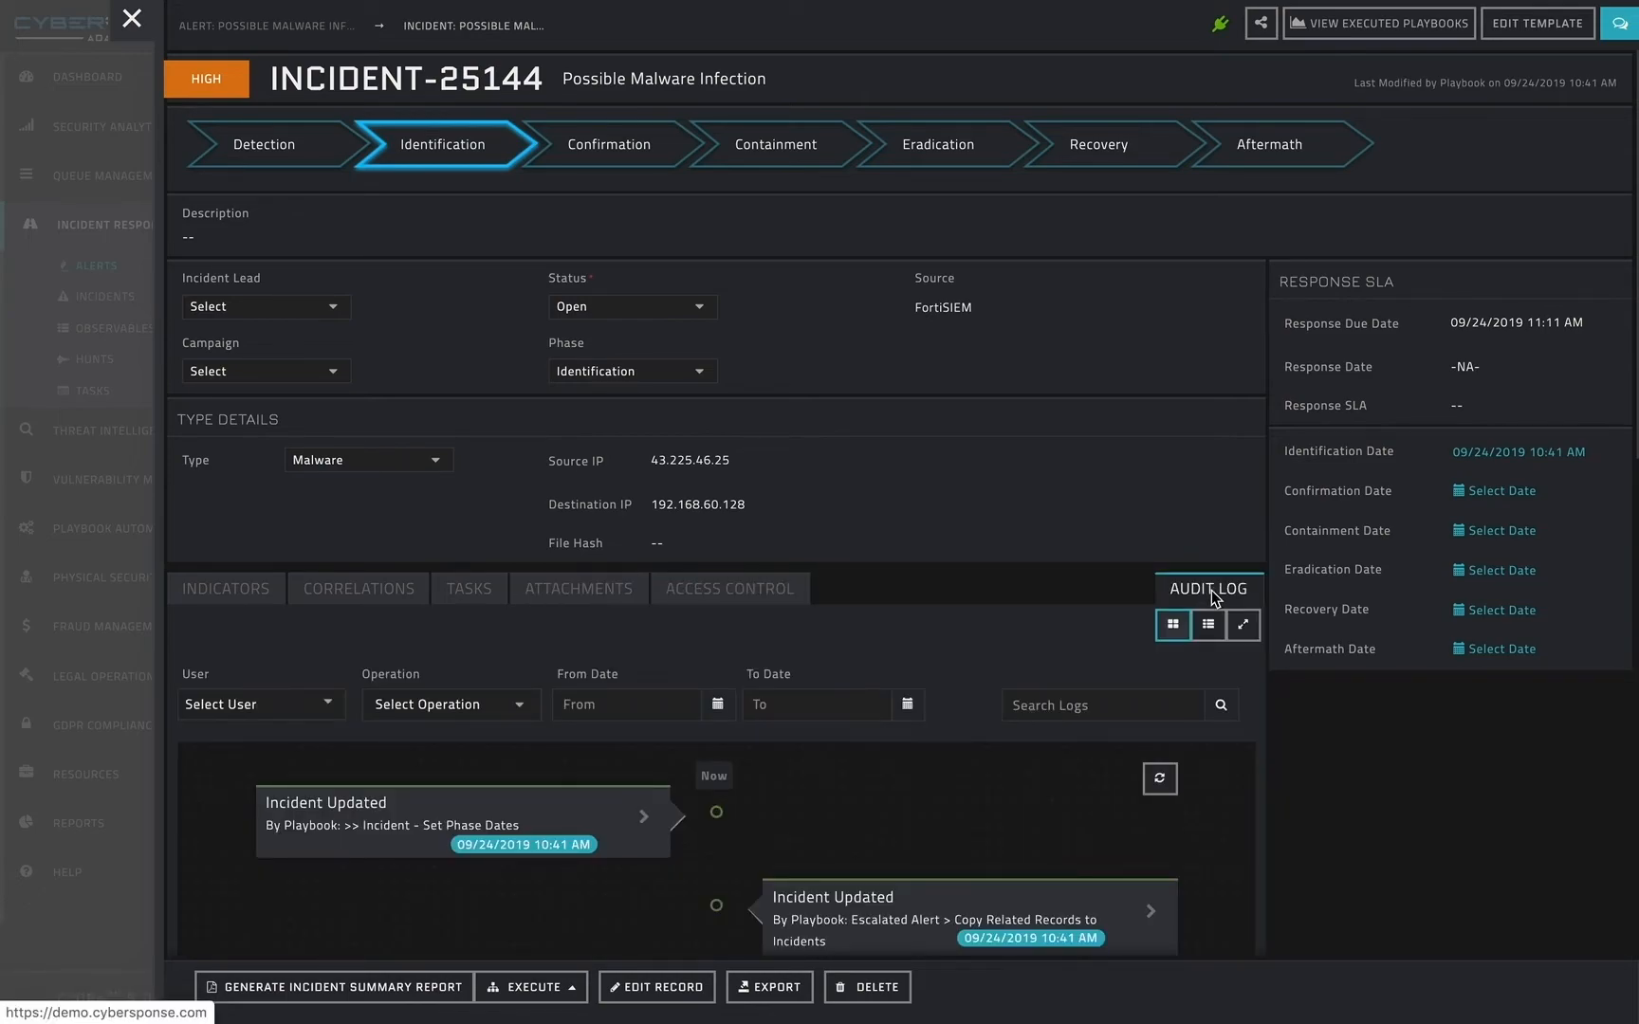
scroll("down", 3)
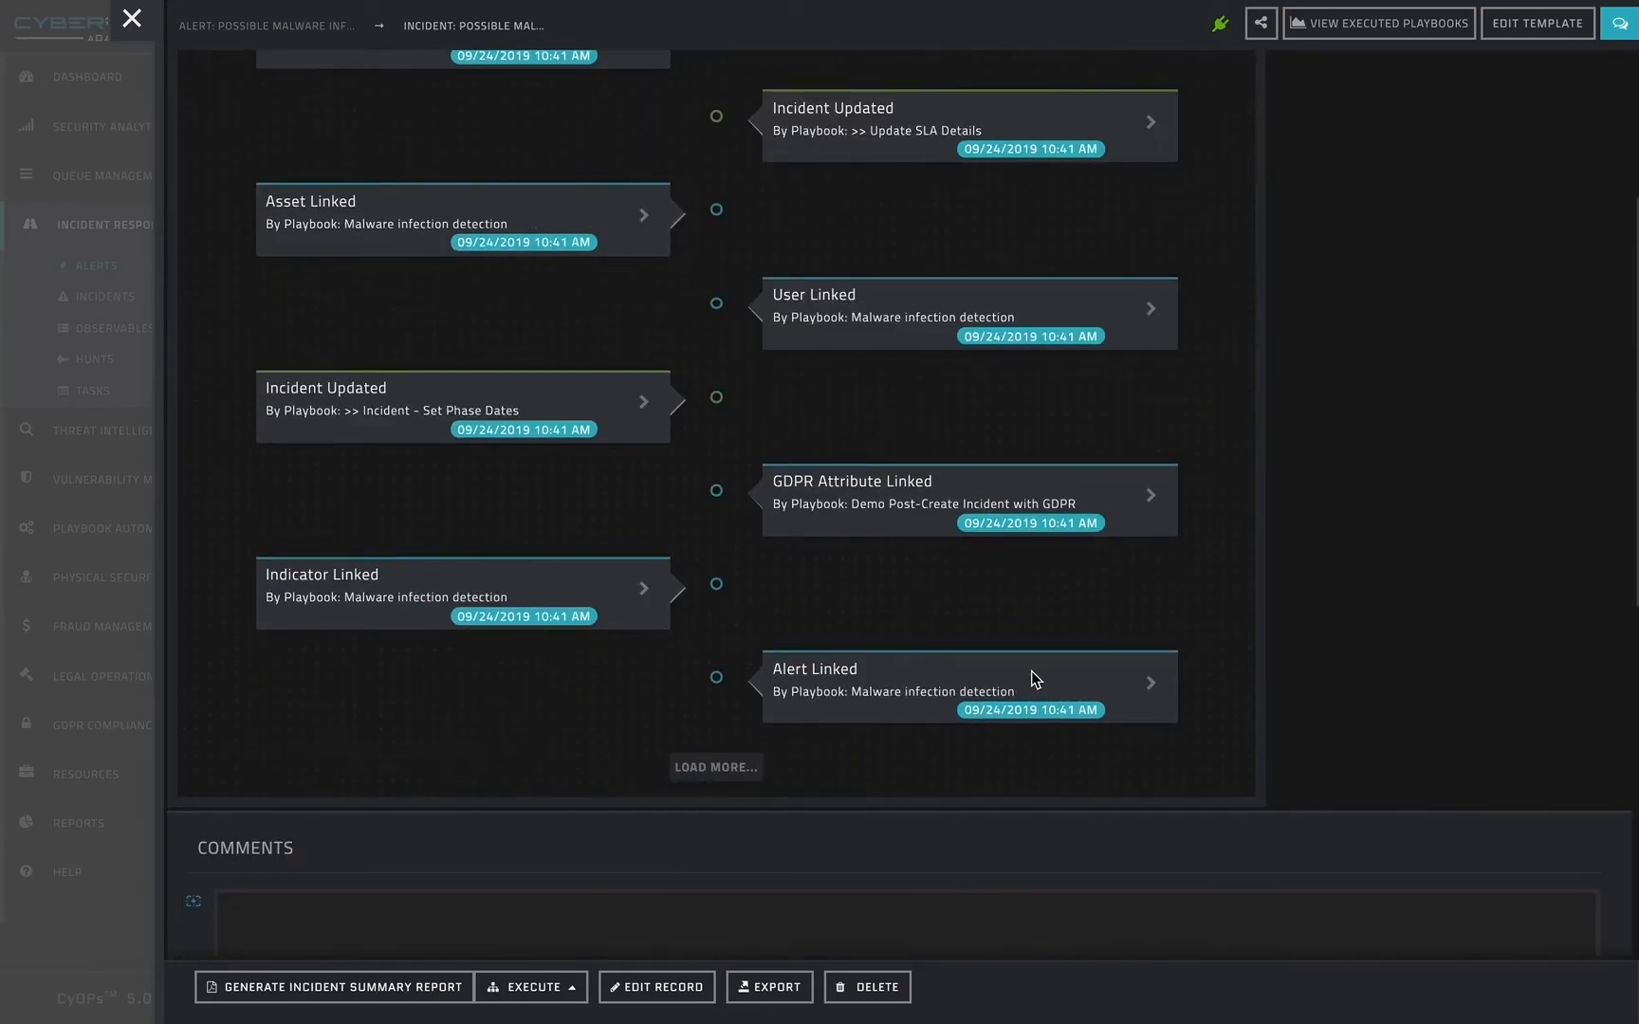
left_click(715, 767)
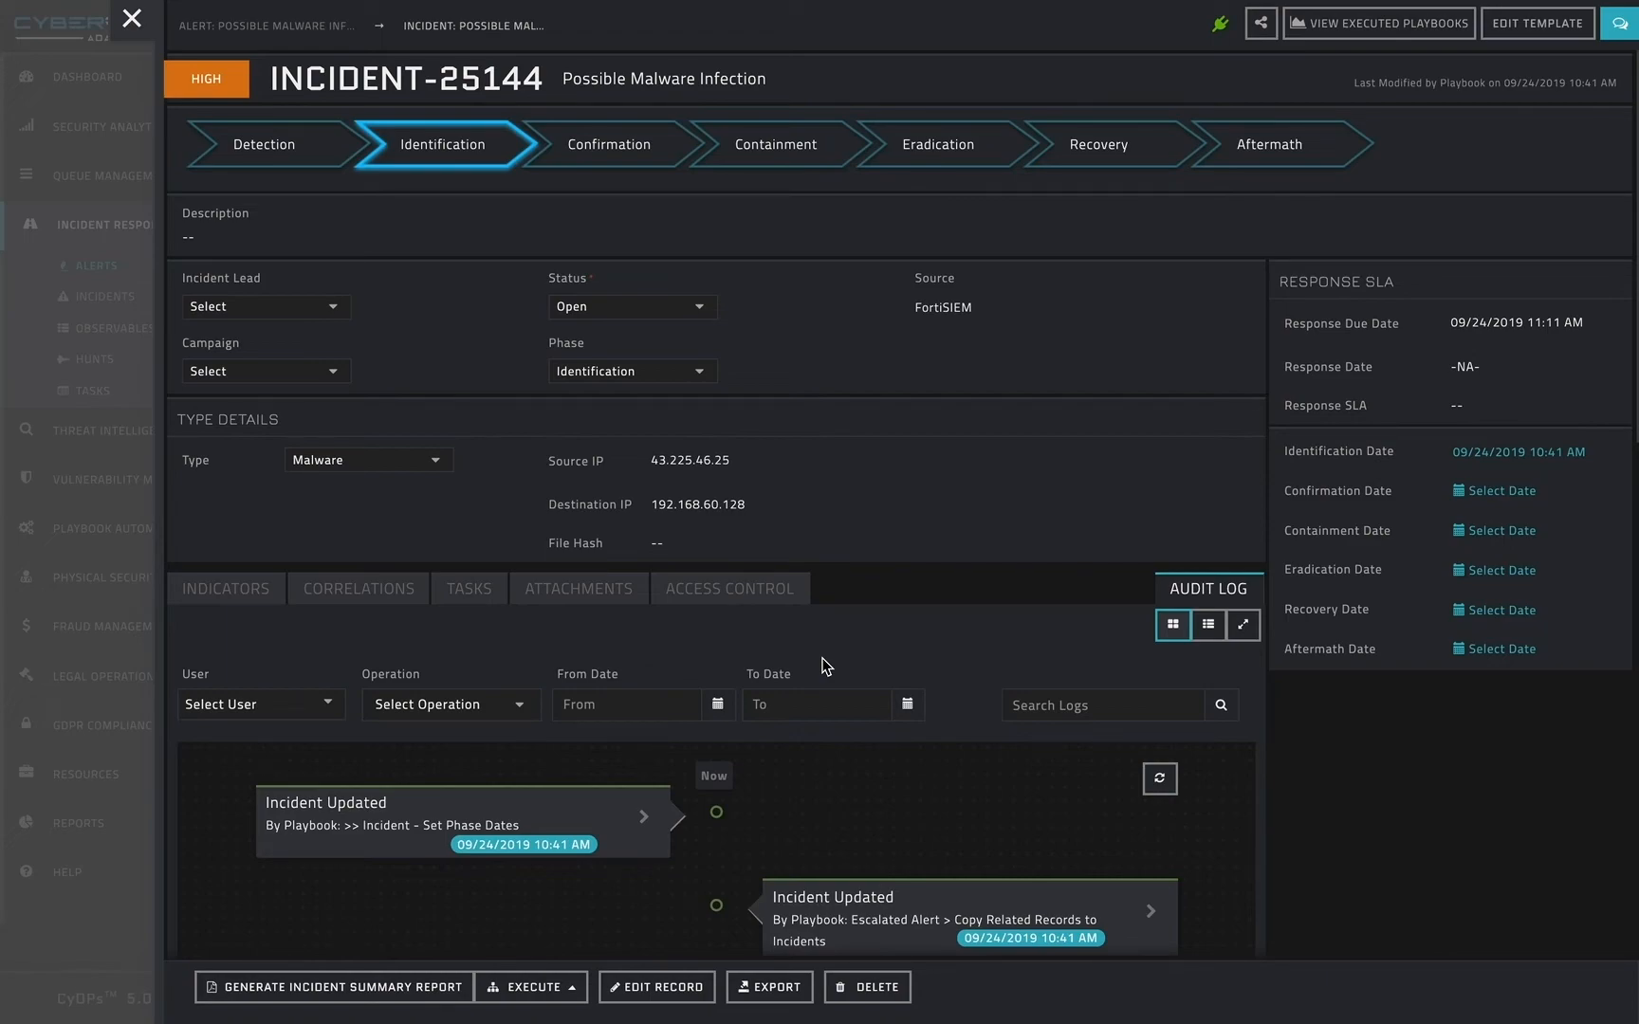
left_click(223, 588)
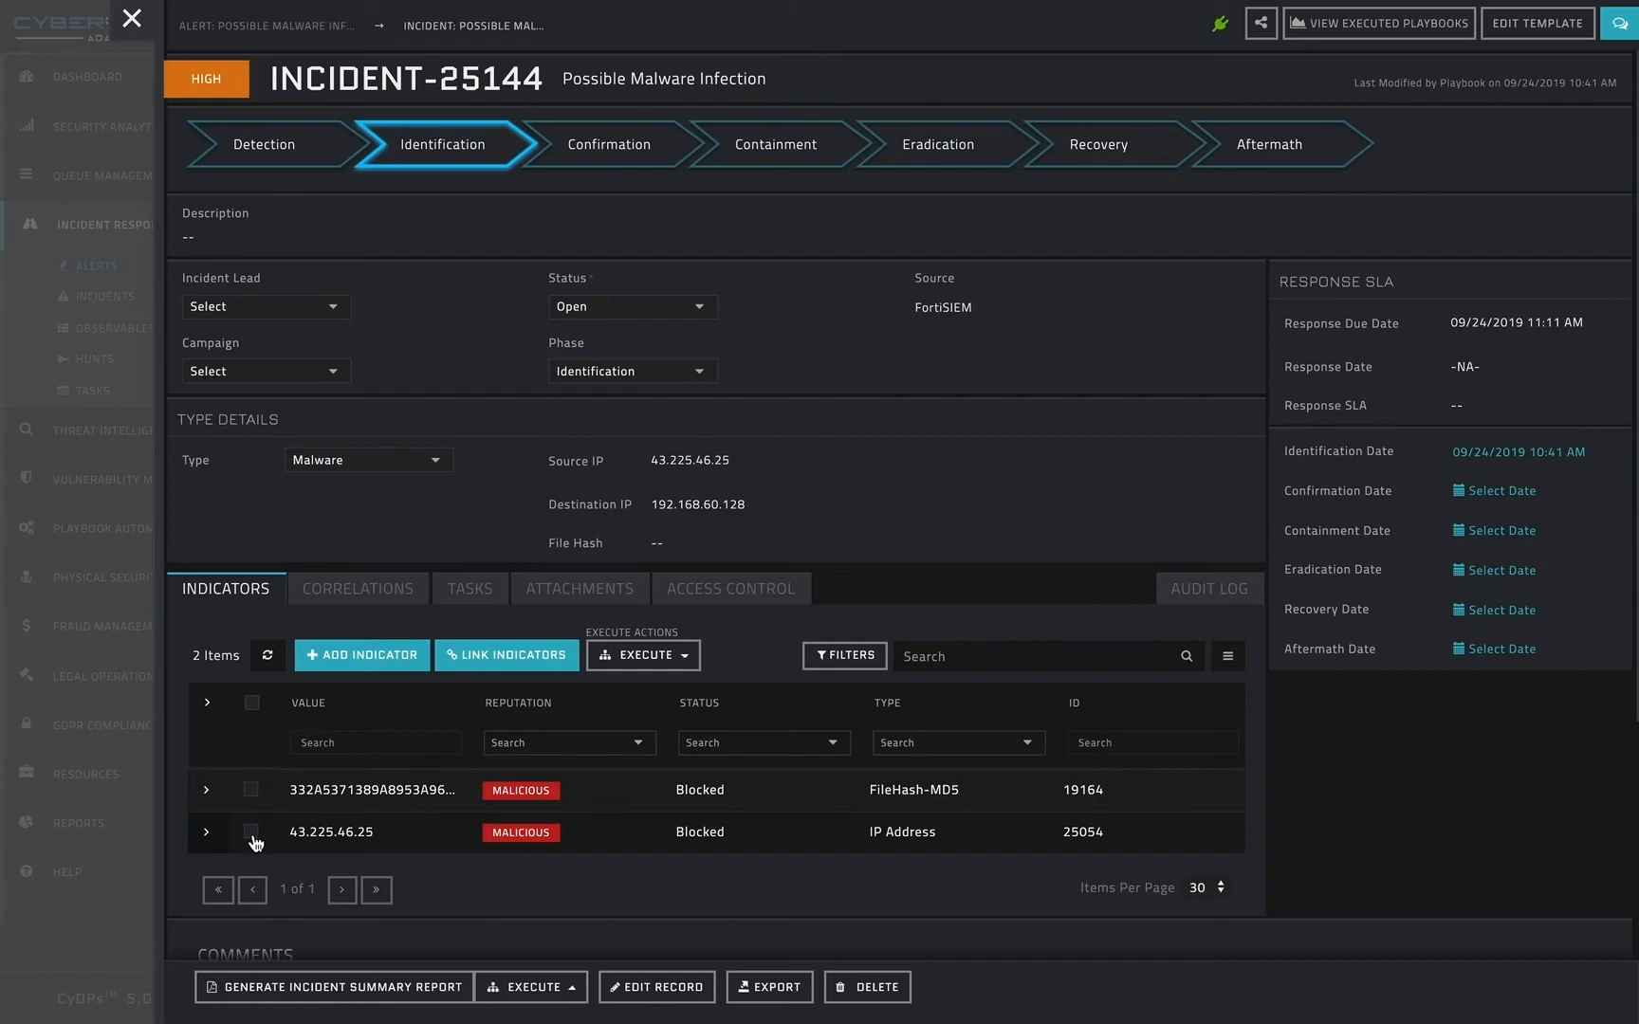
Step: Block the 43.225.46.25 IP indicator, select the file hash, and show the incident's correlations
left_click(252, 833)
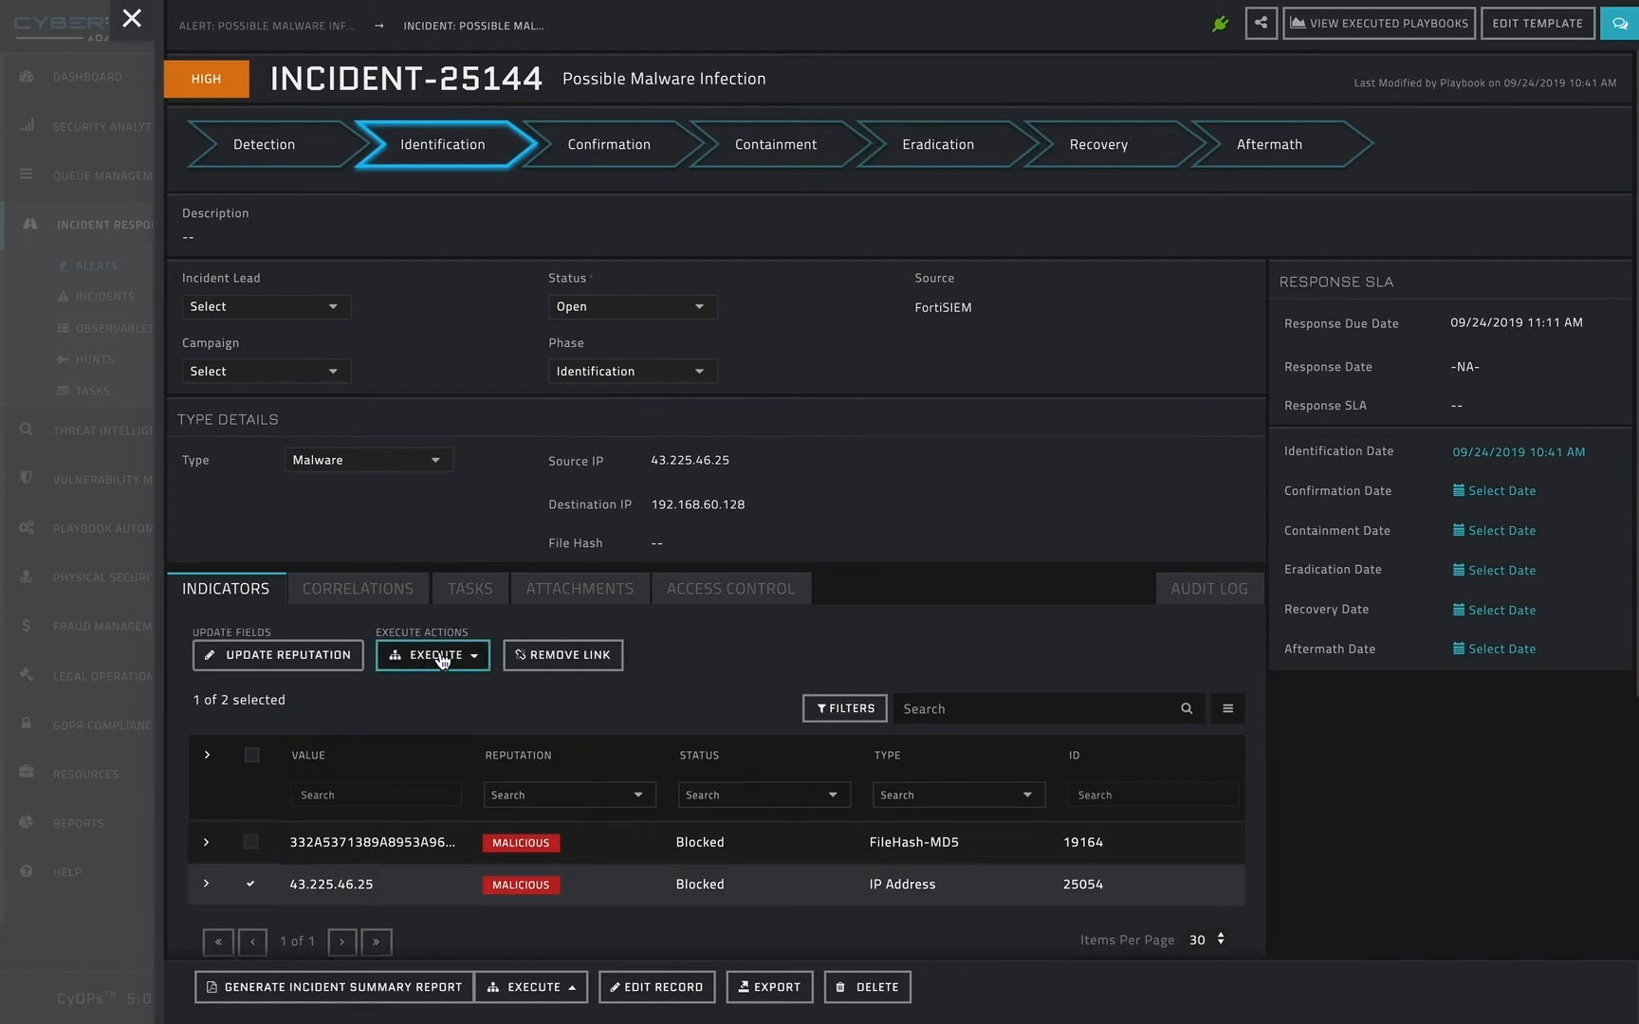
left_click(432, 654)
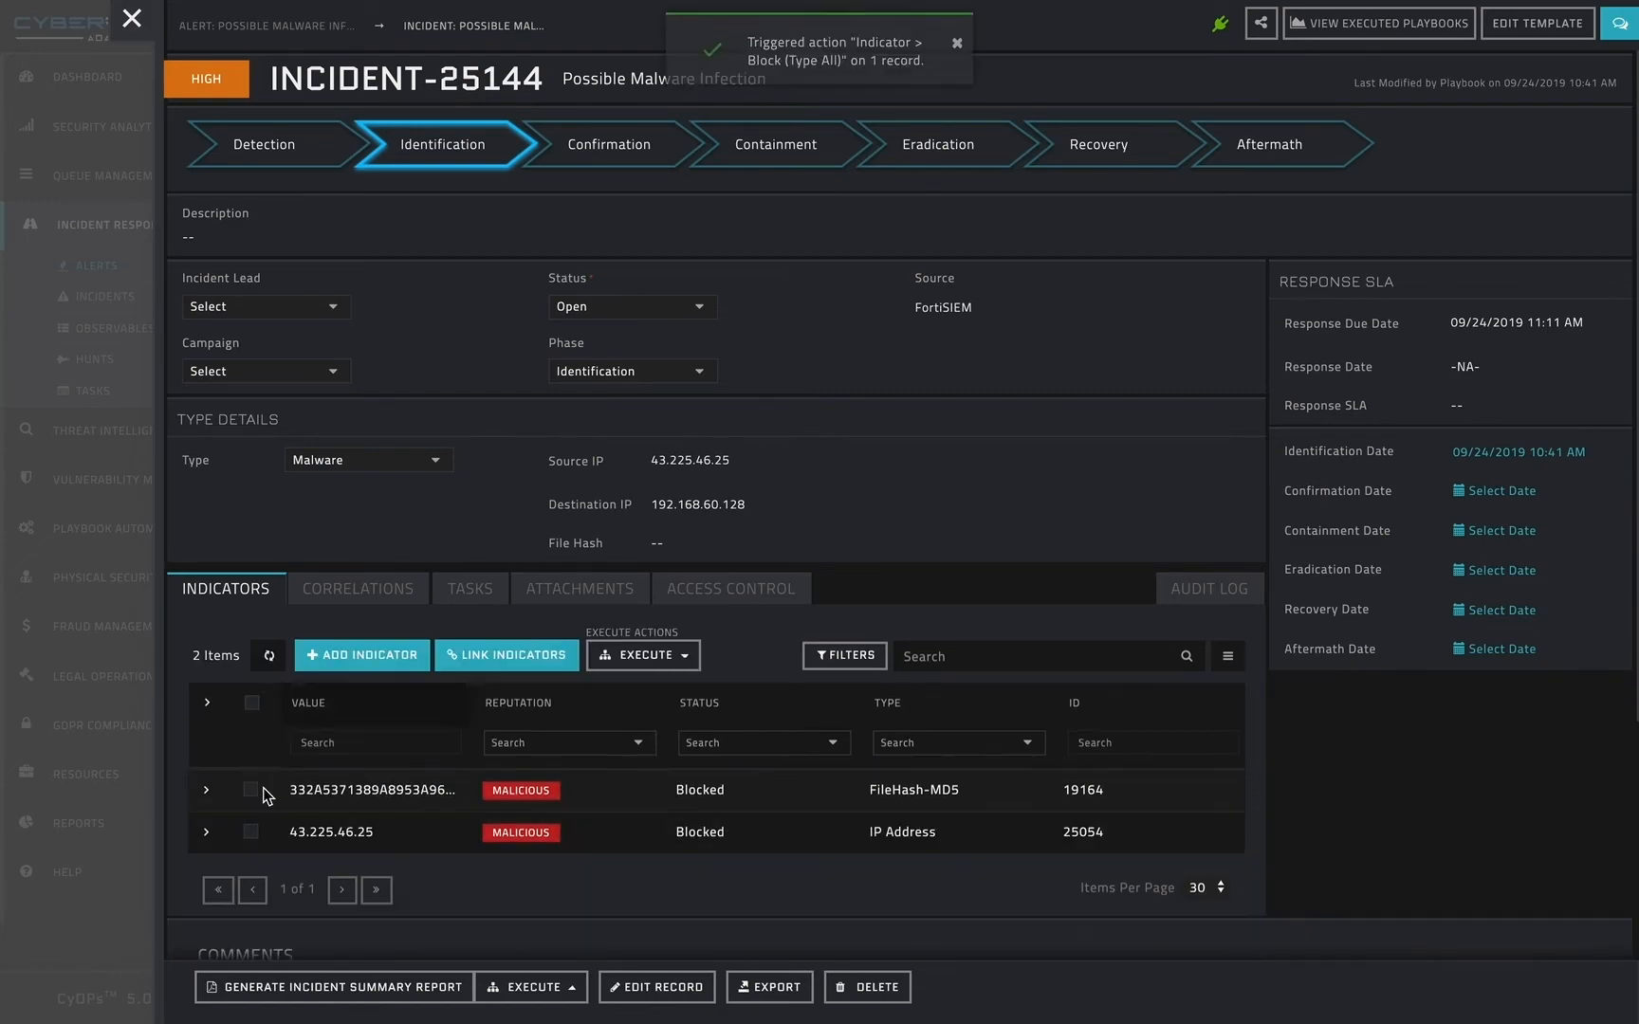
left_click(250, 791)
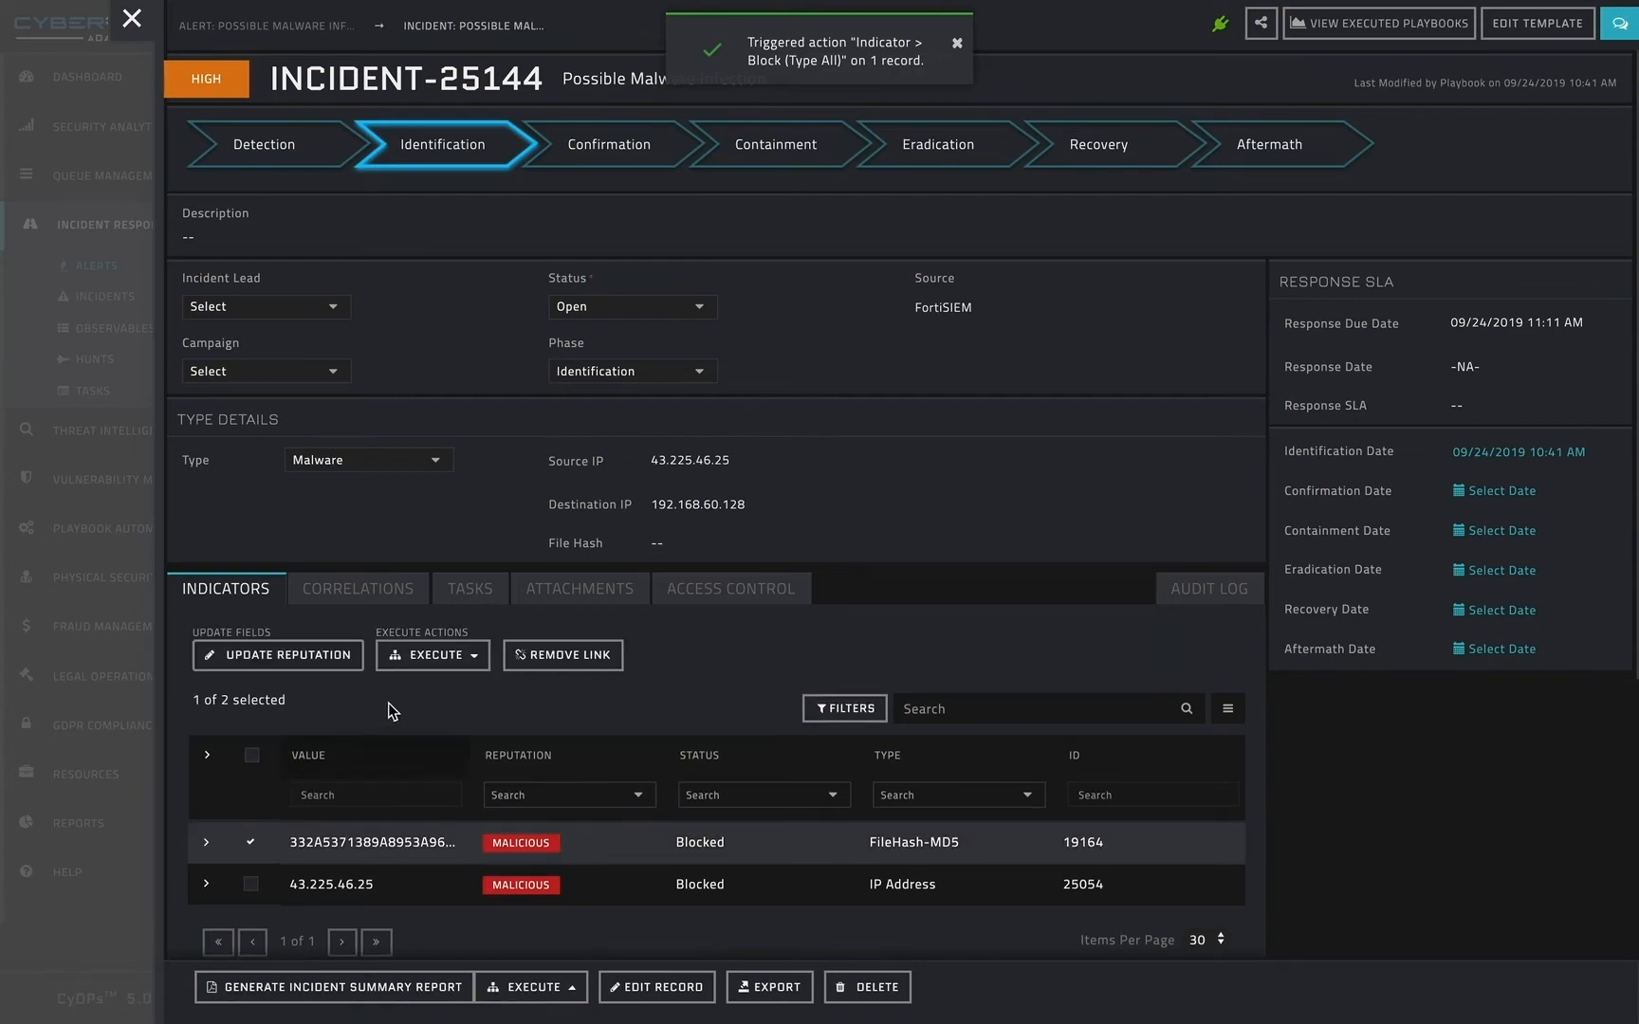
mouse_move(455, 698)
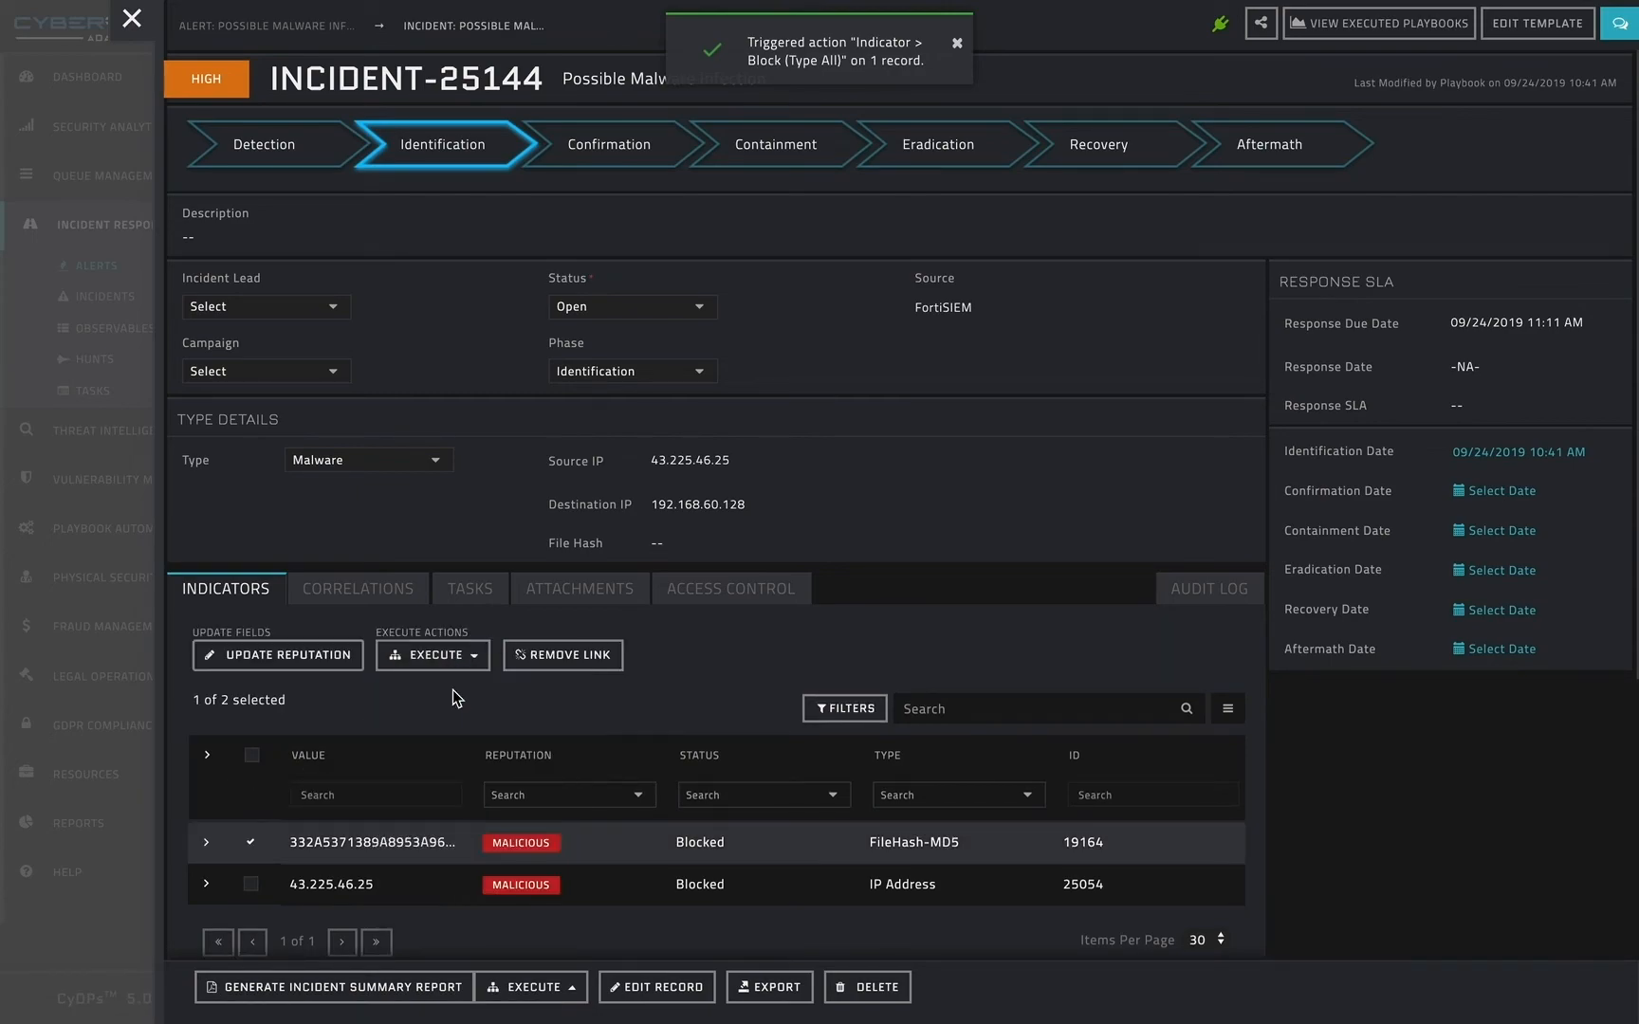
left_click(357, 588)
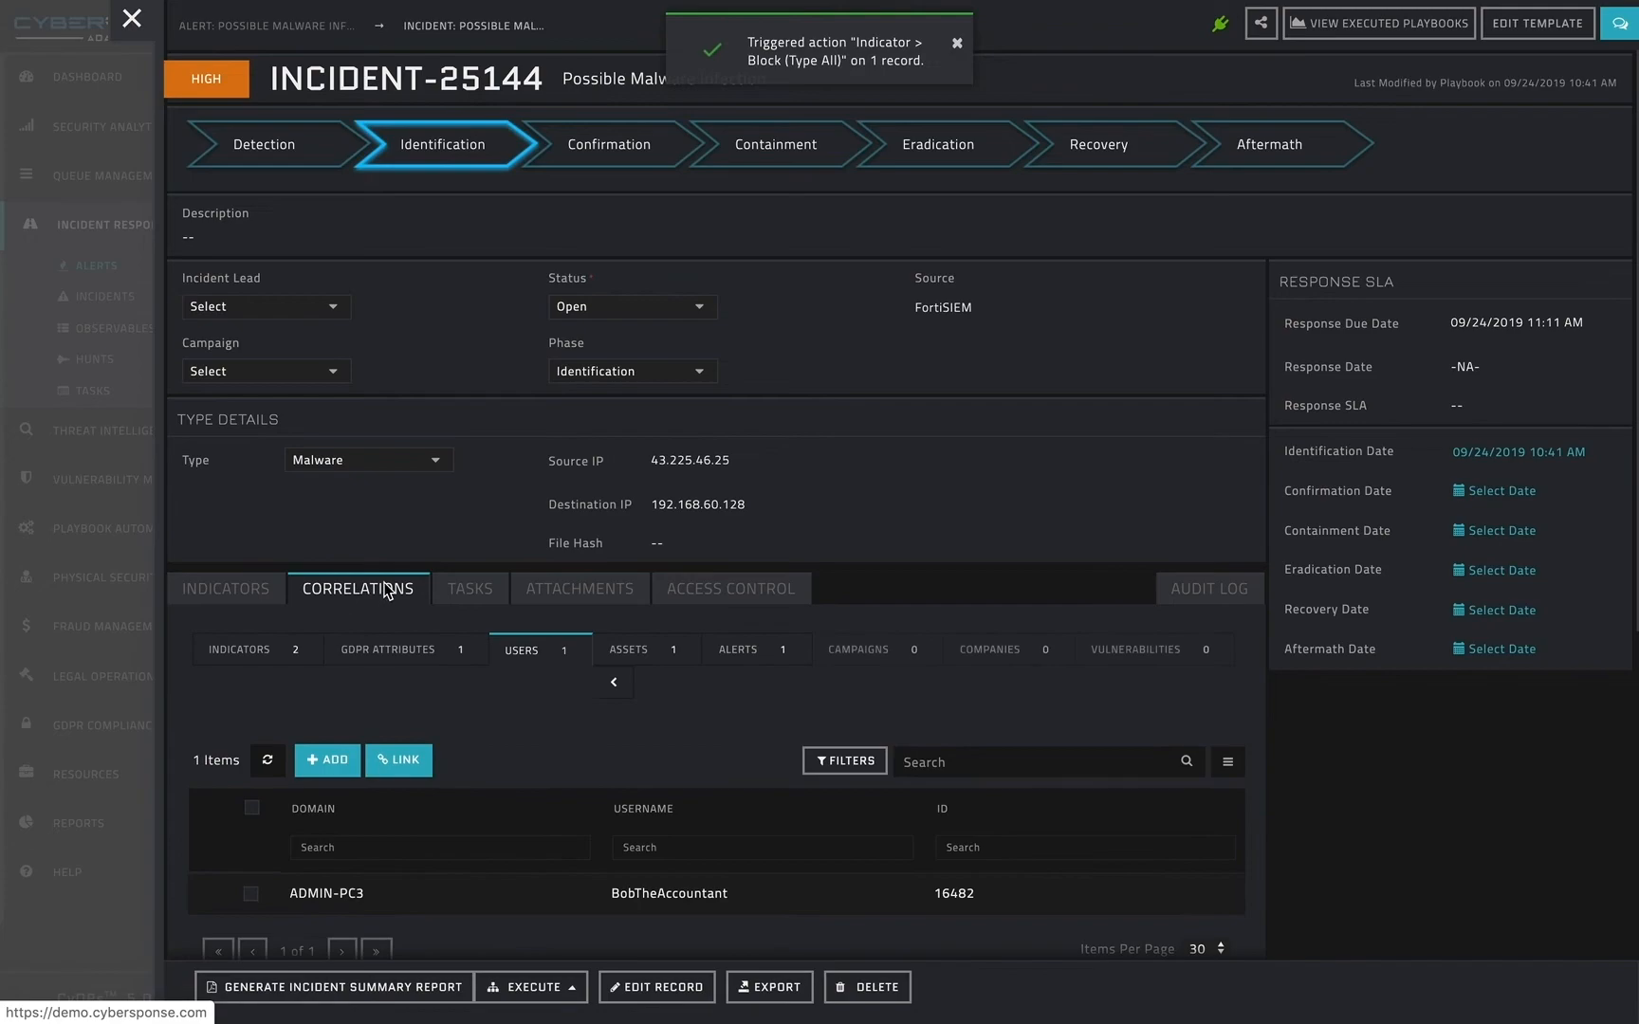
Step: Isolate the correlated host acct-station-1 with the Isolate Sensor action
left_click(628, 648)
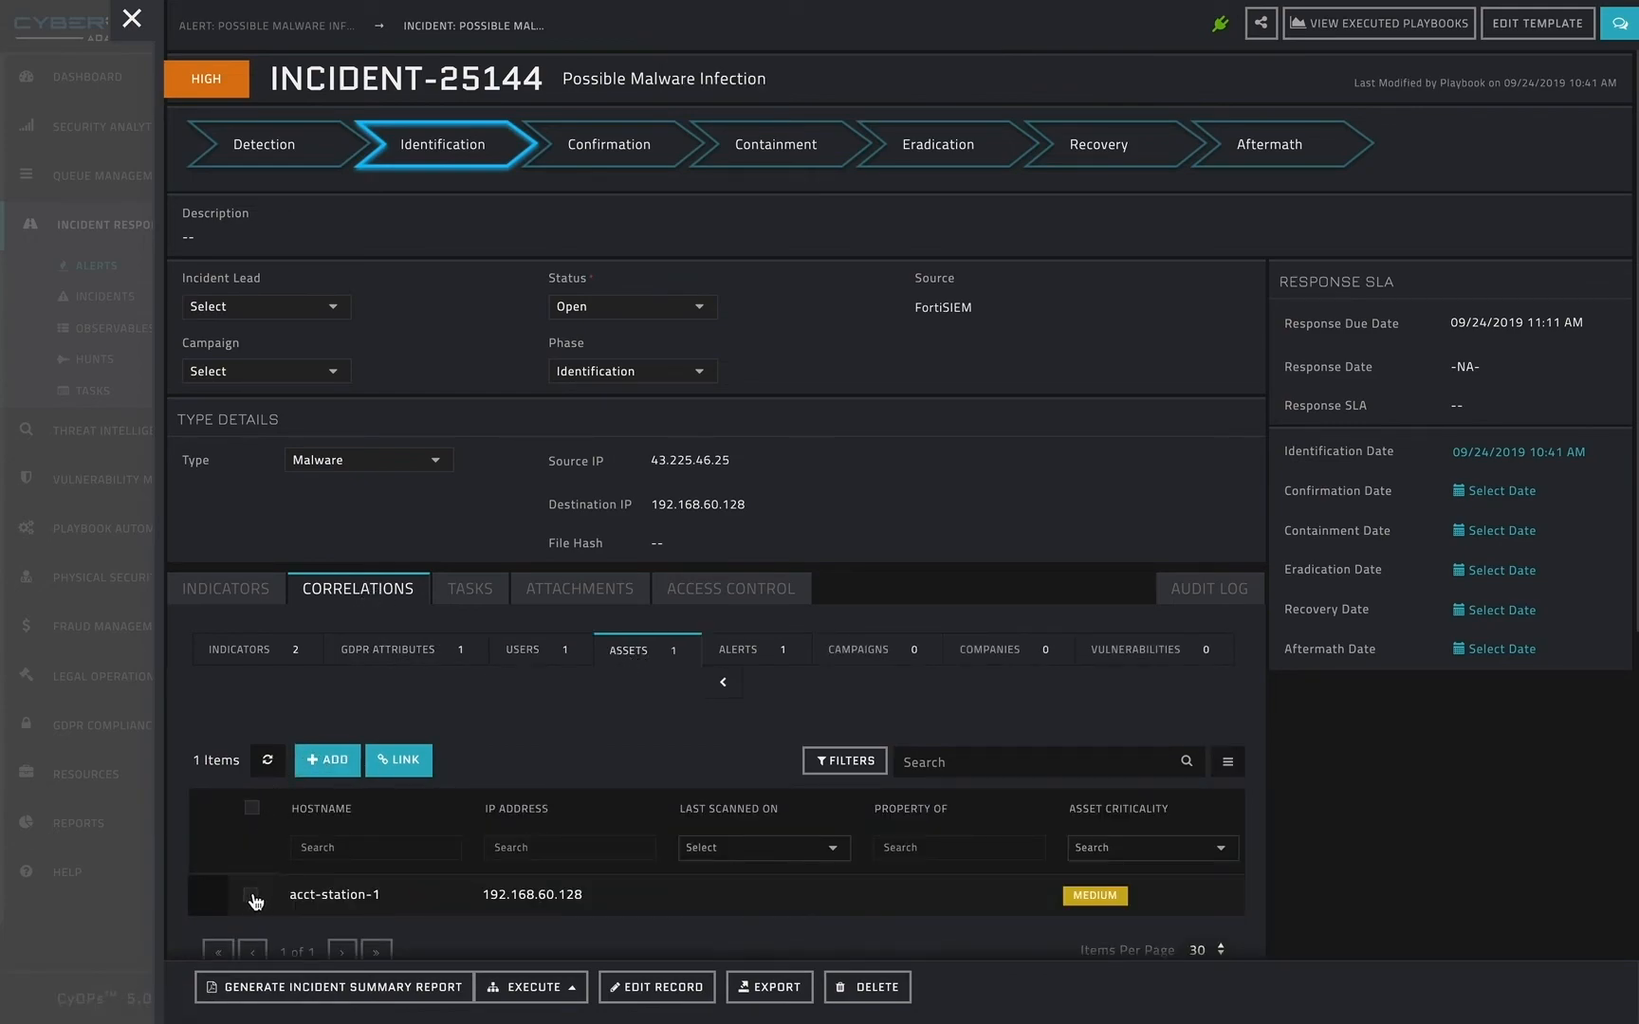
left_click(251, 899)
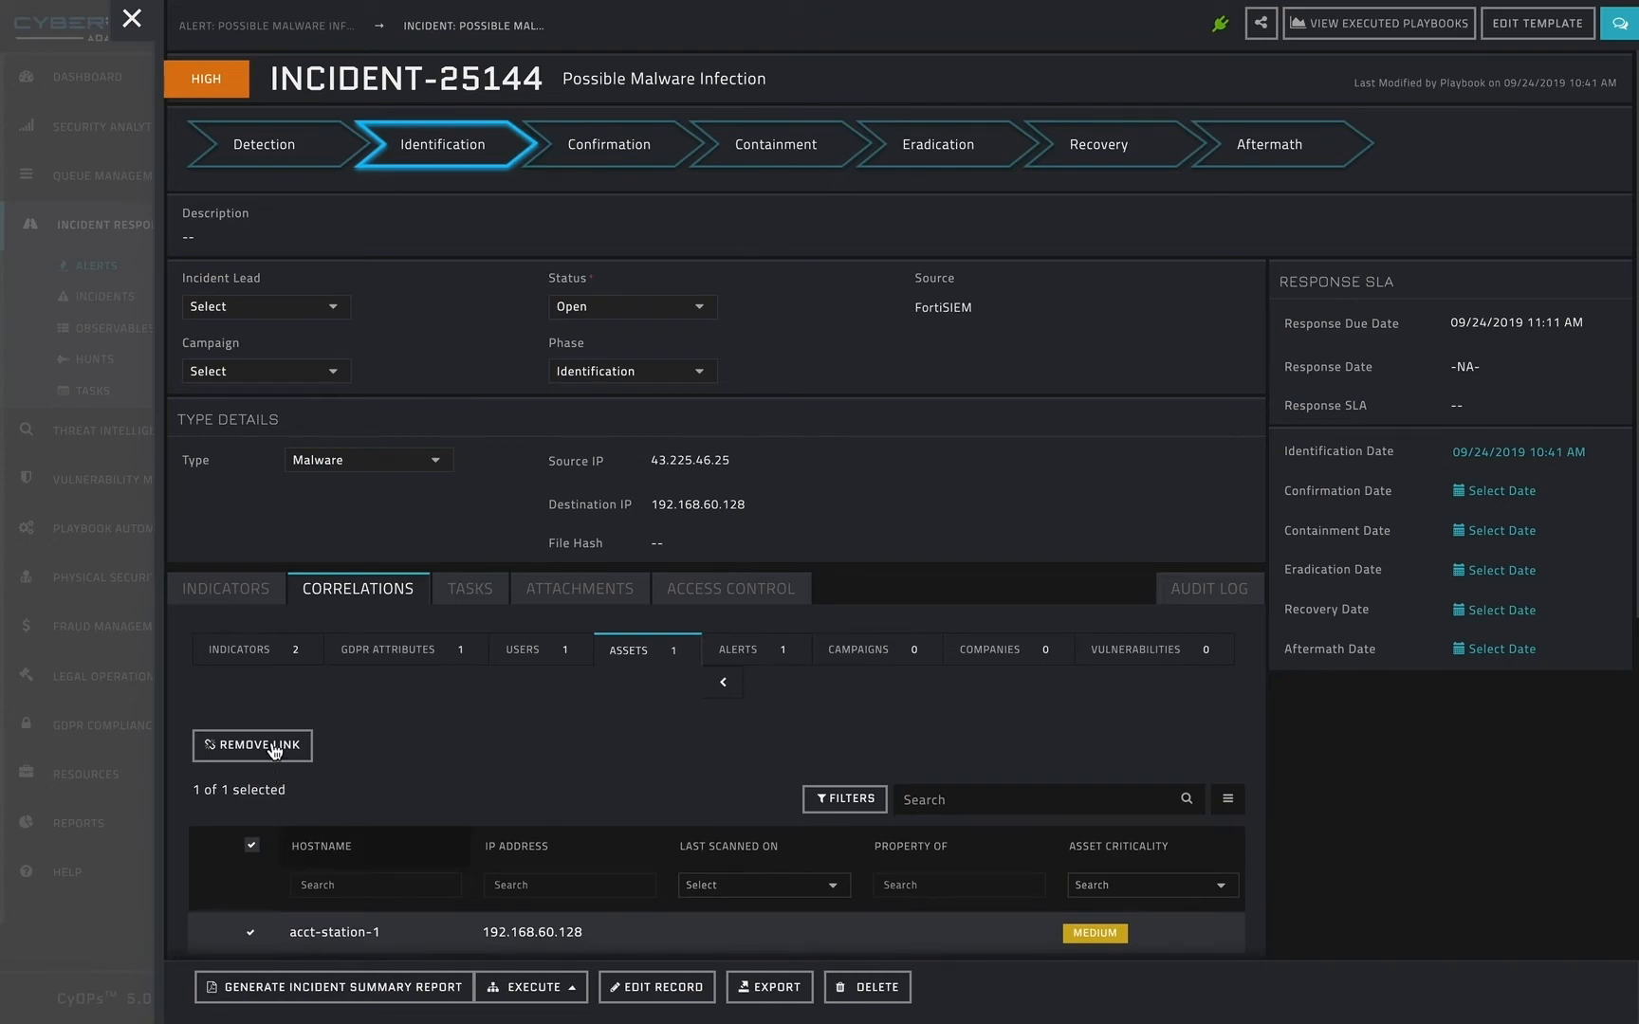
left_click(245, 745)
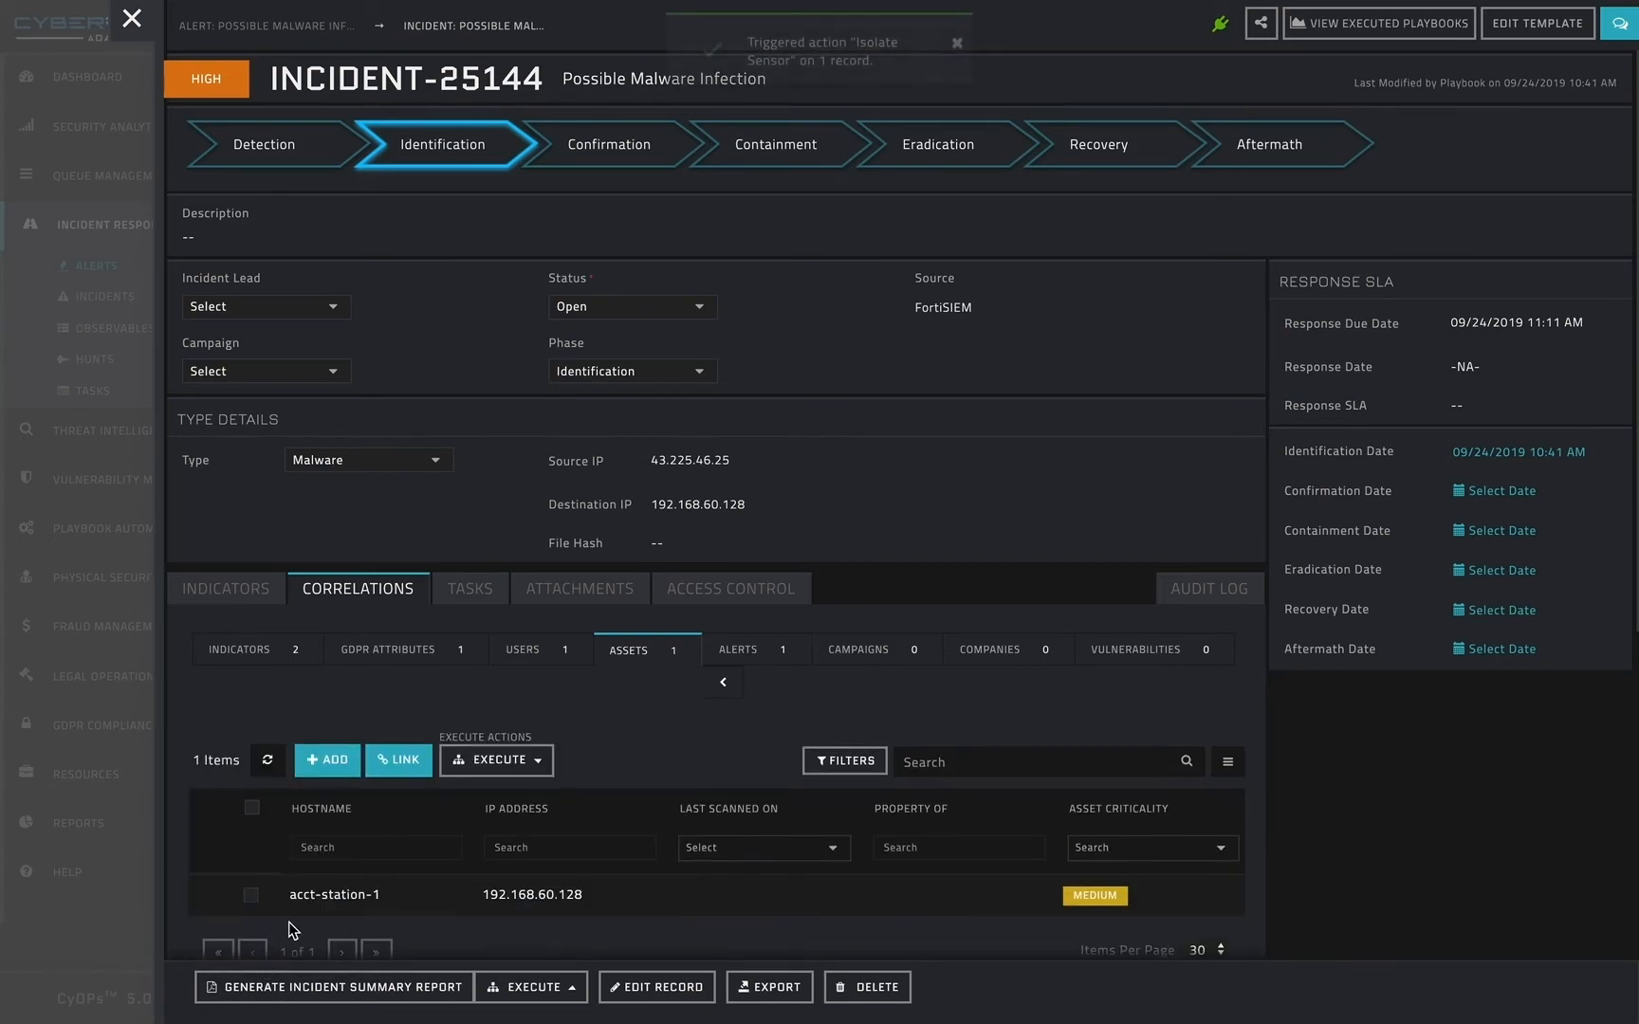
left_click(519, 649)
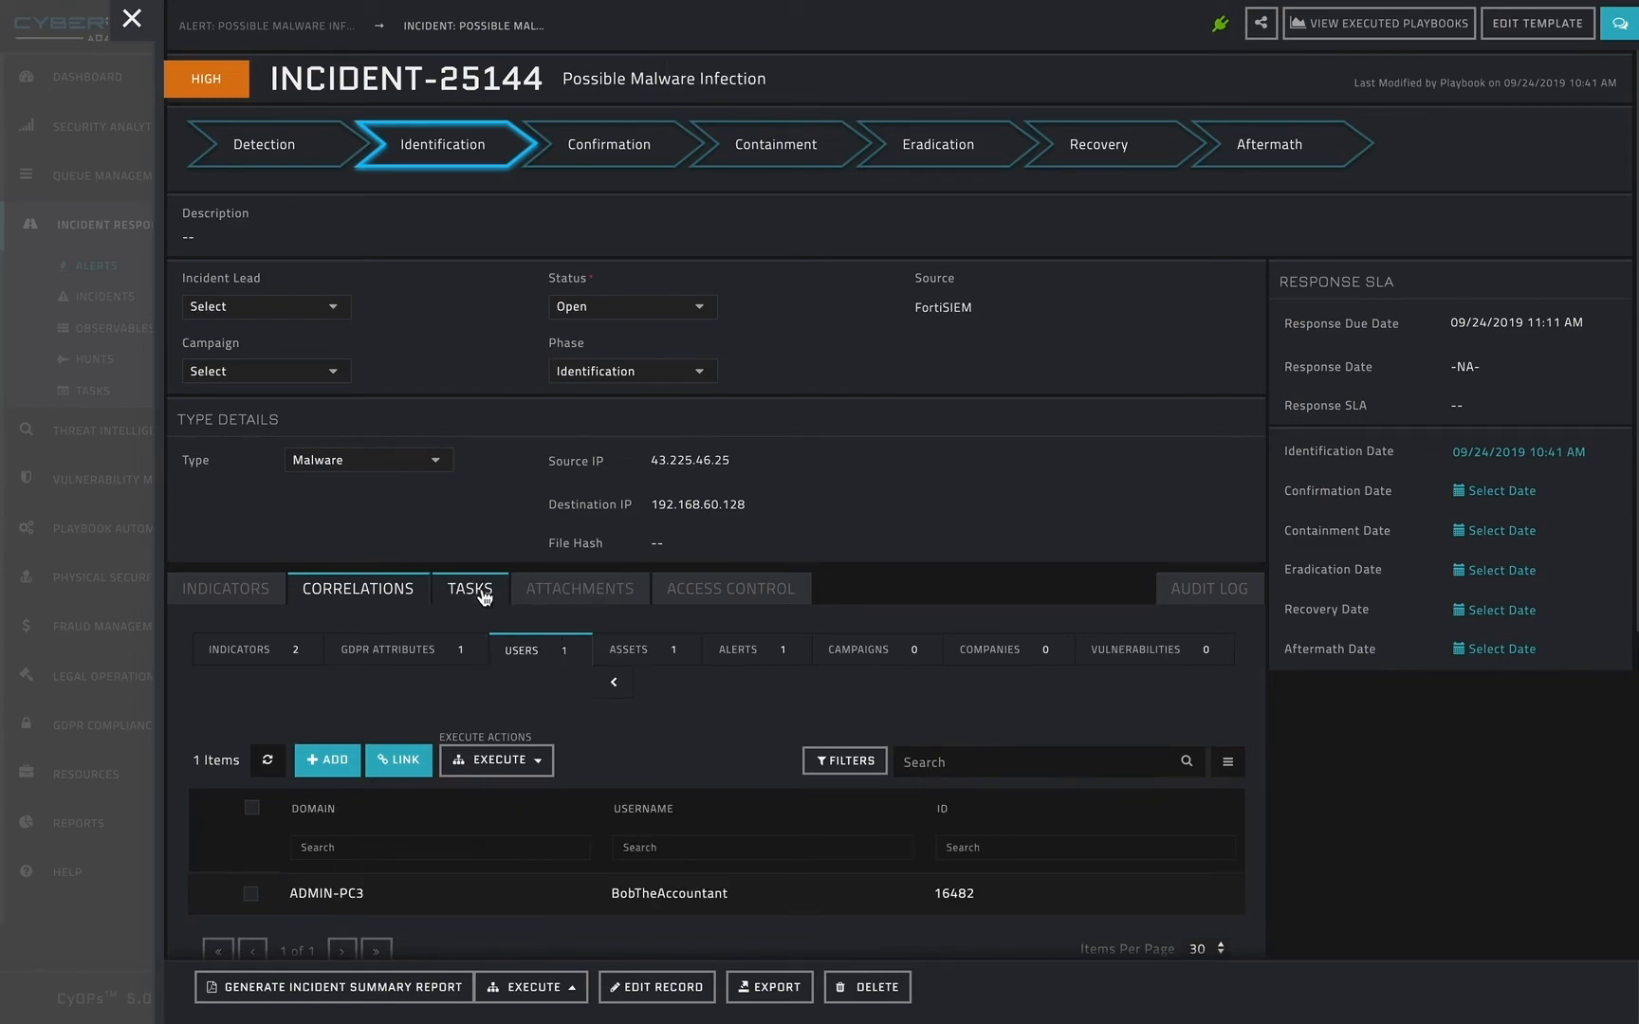
Step: Show INCIDENT-25144's empty task list
left_click(469, 588)
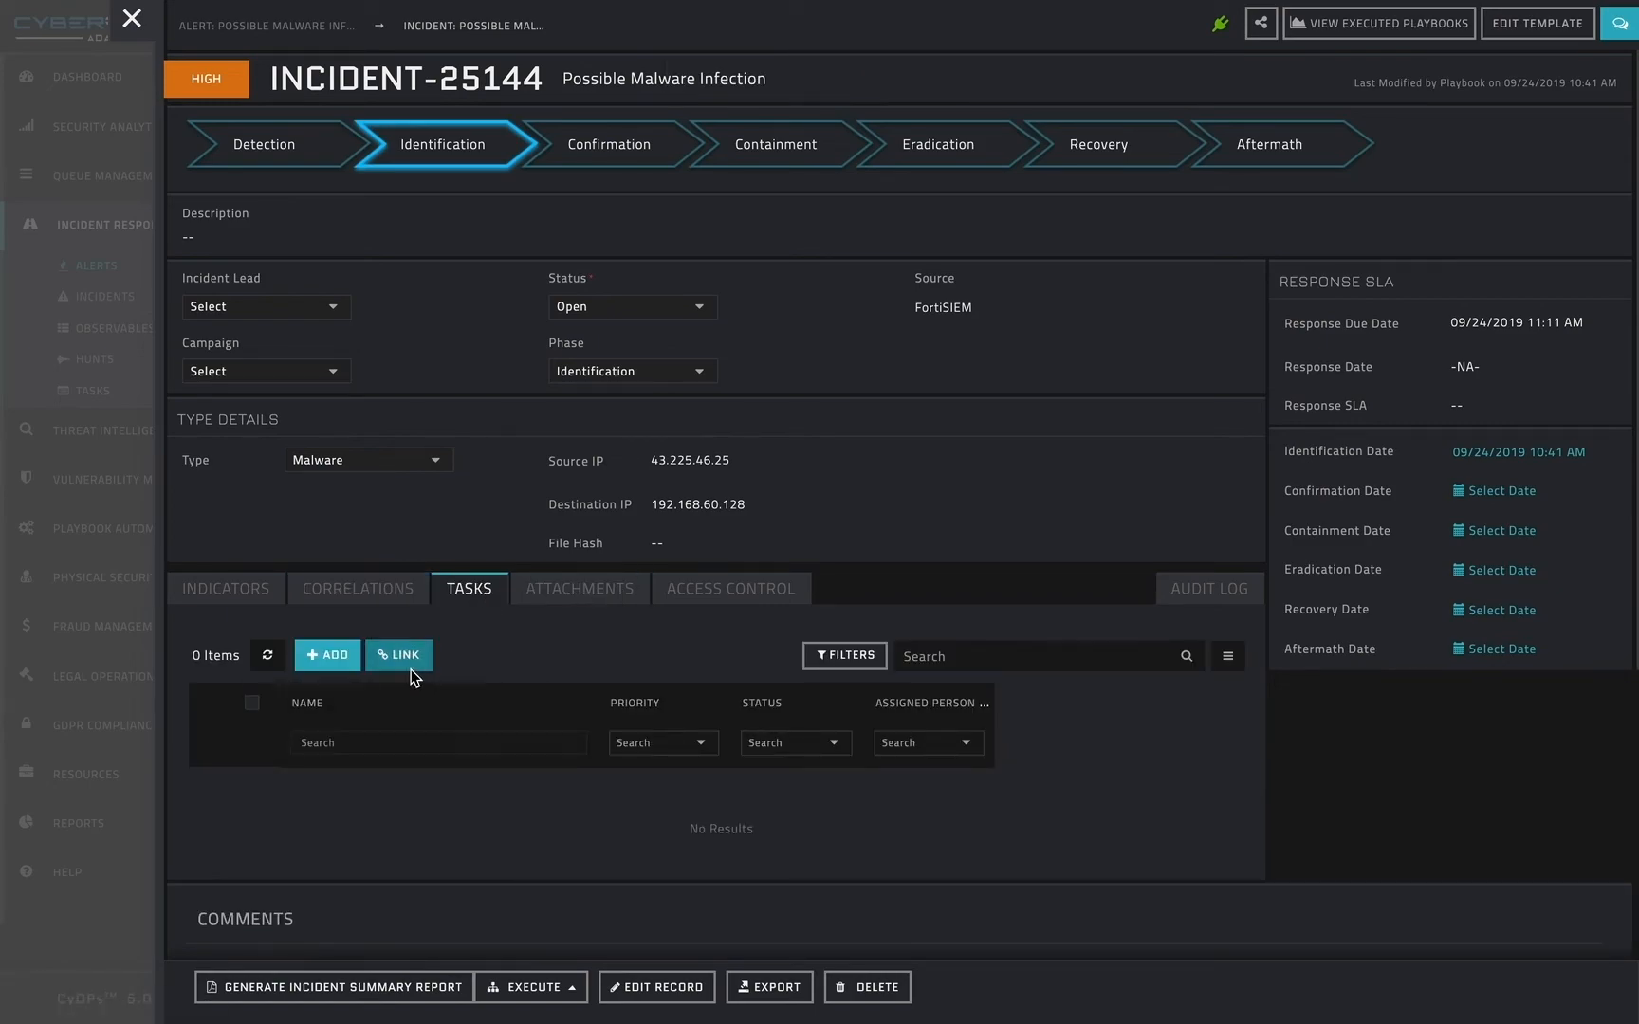
mouse_move(326, 654)
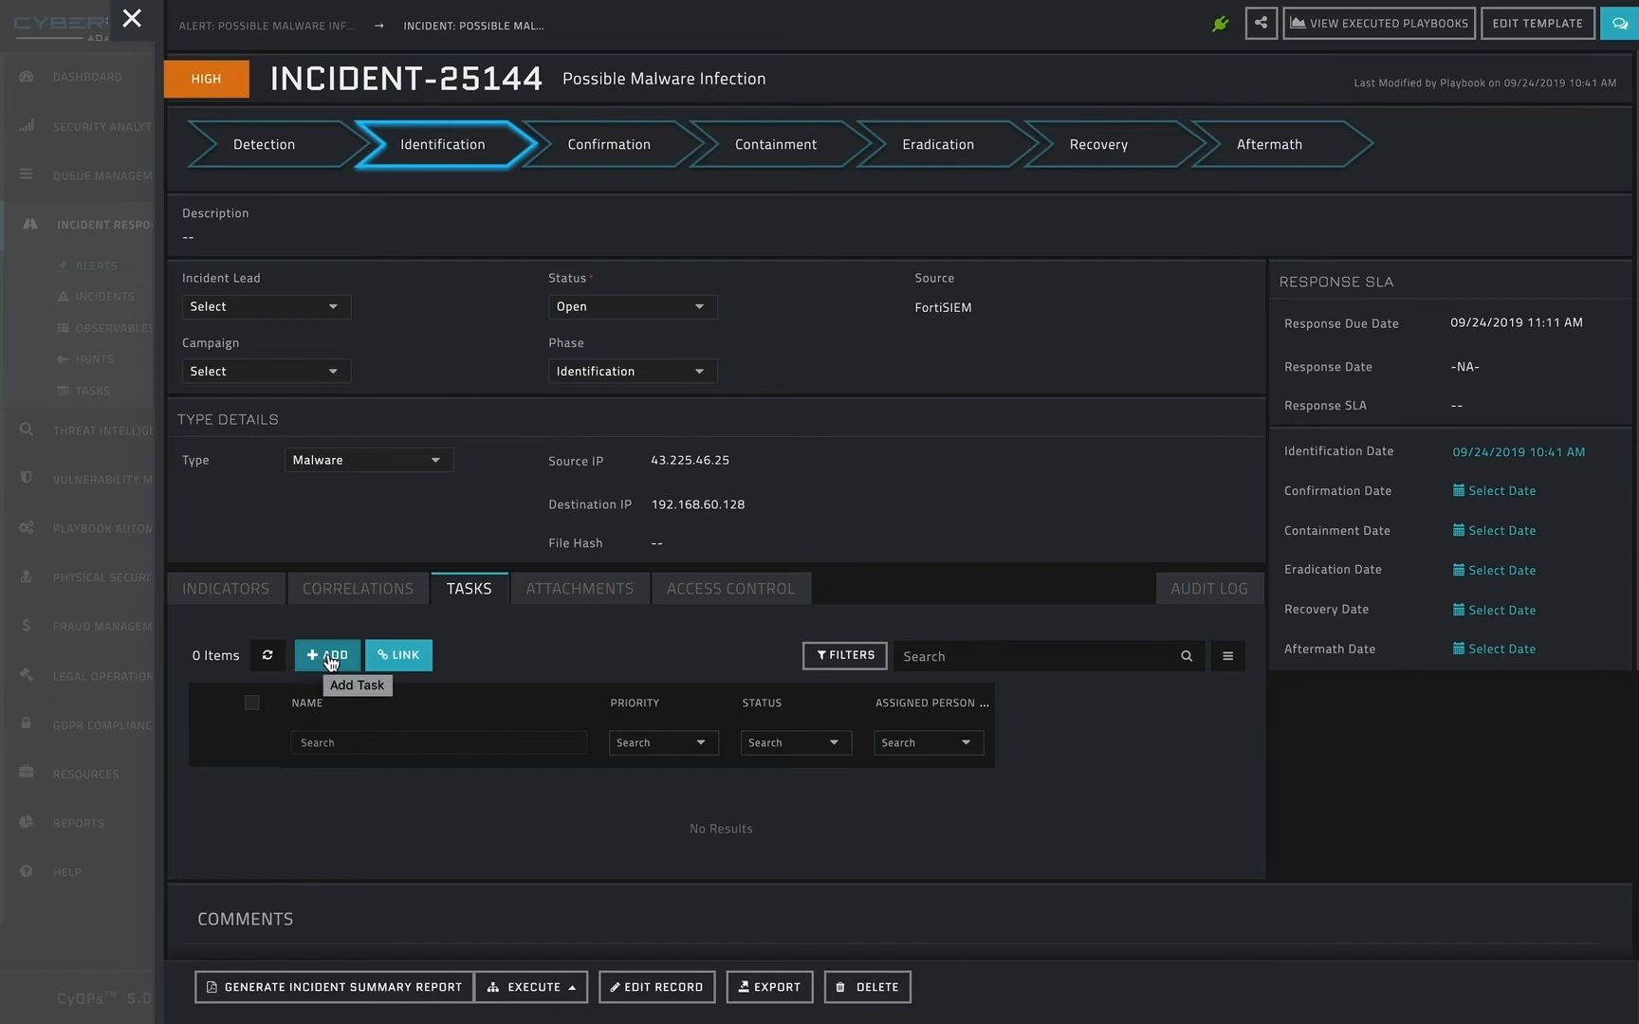
mouse_move(381, 734)
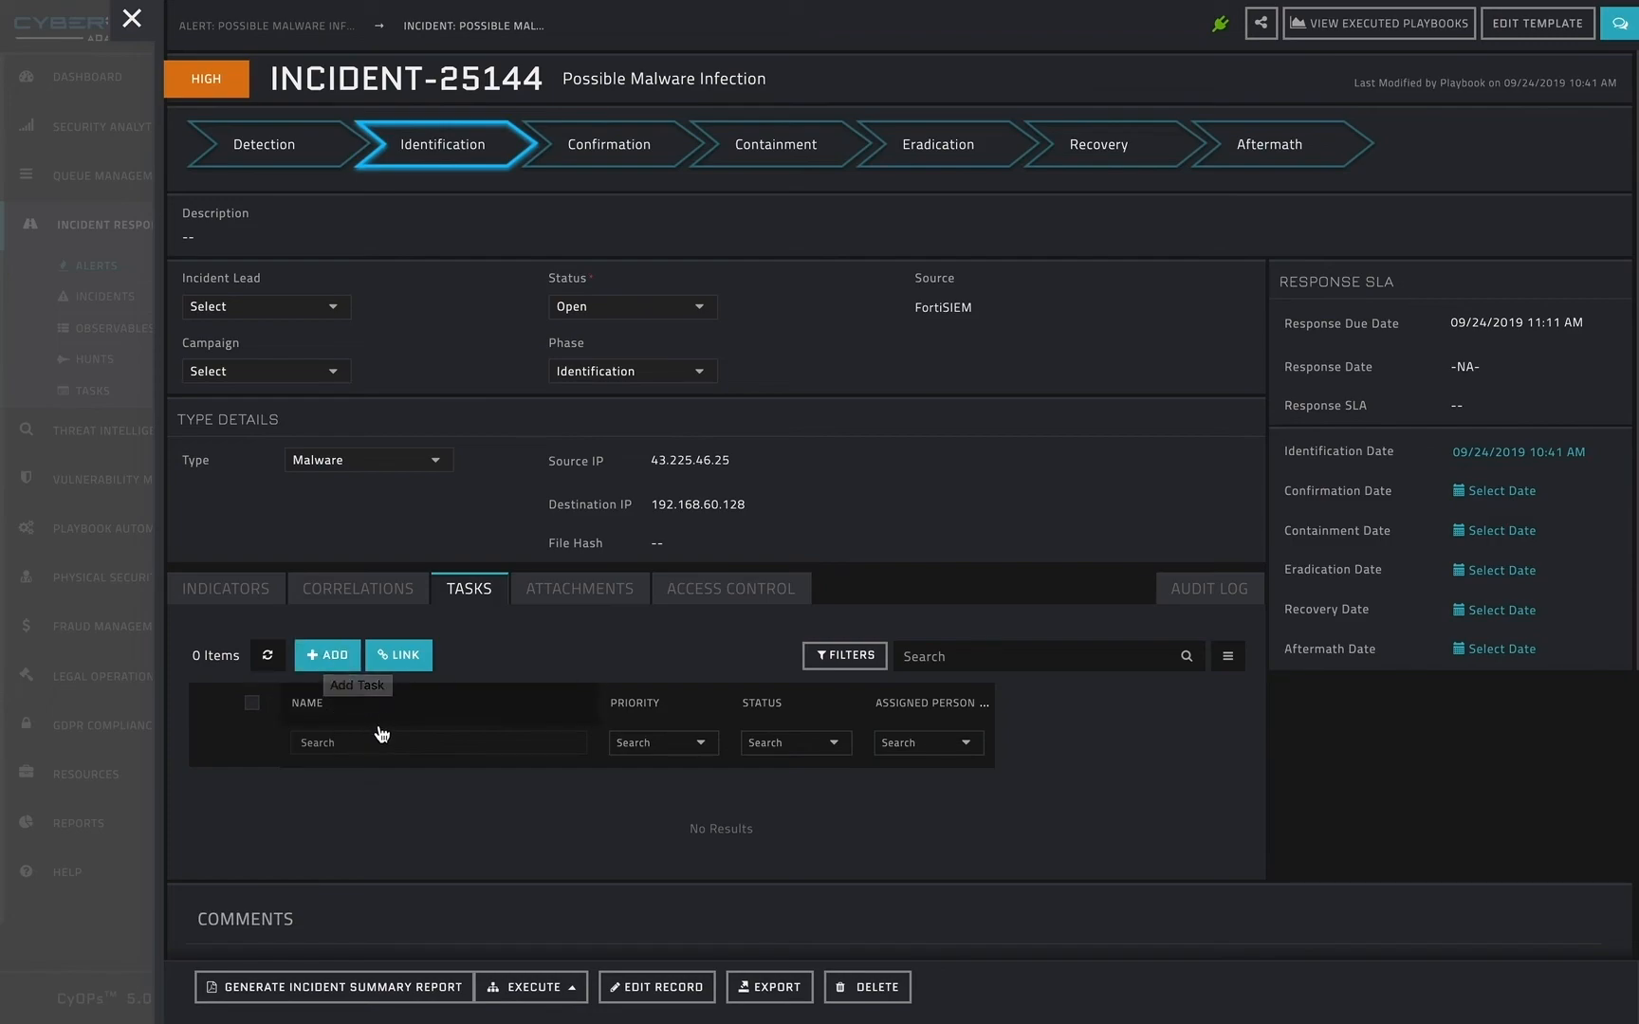